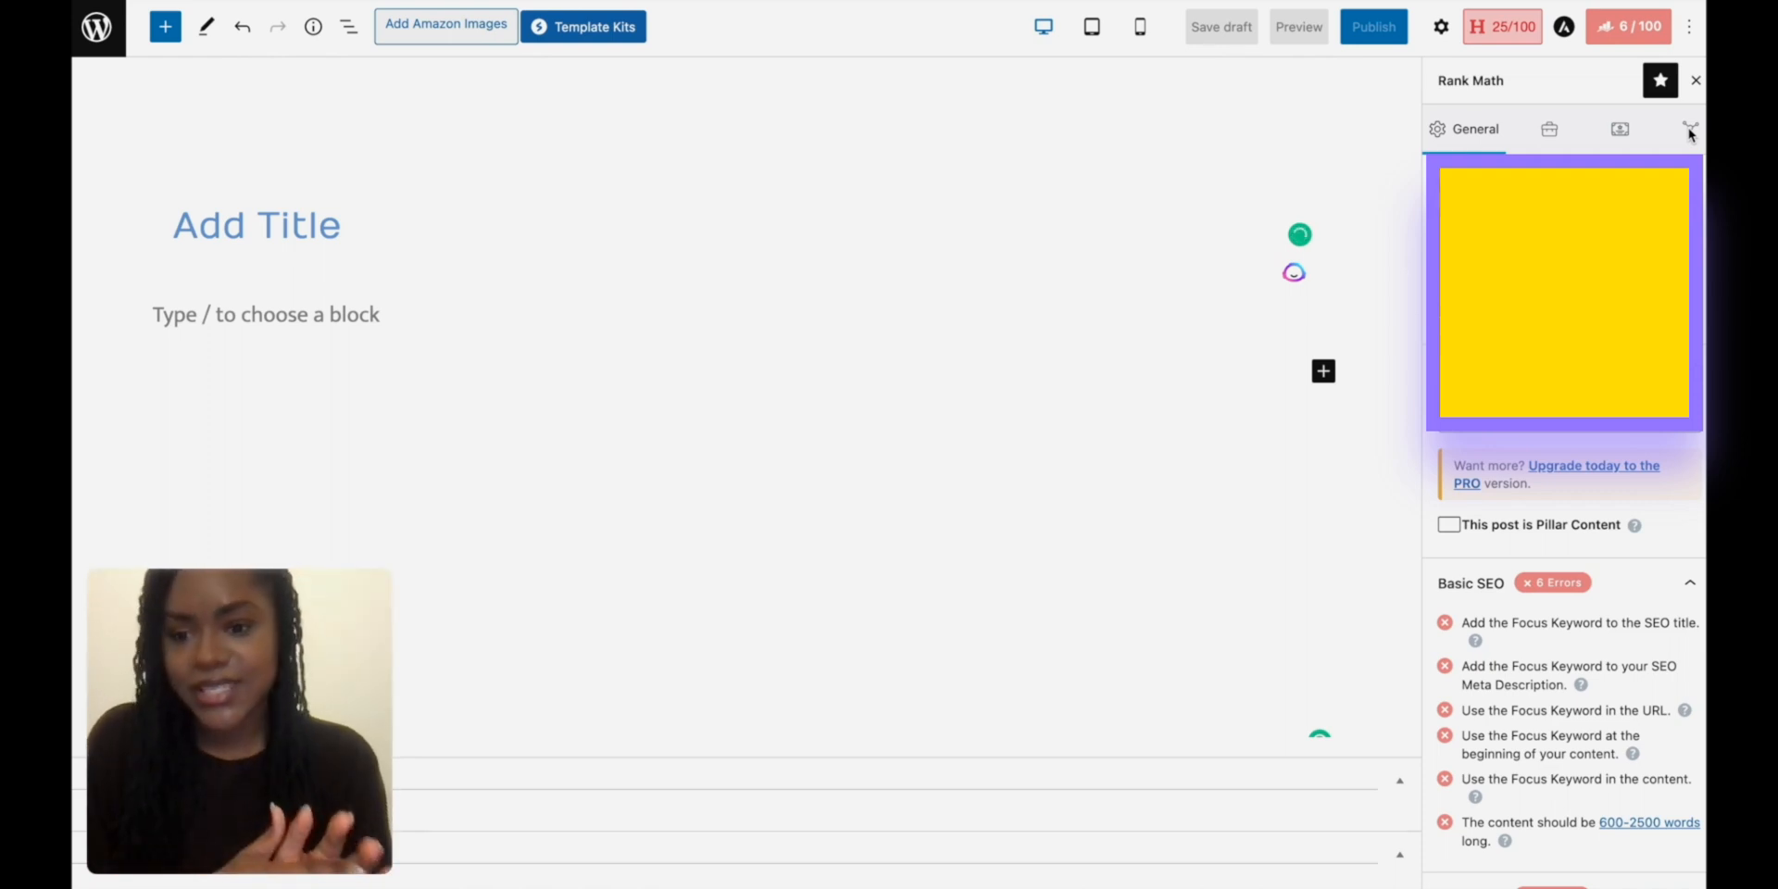
pyautogui.moveTo(1461, 510)
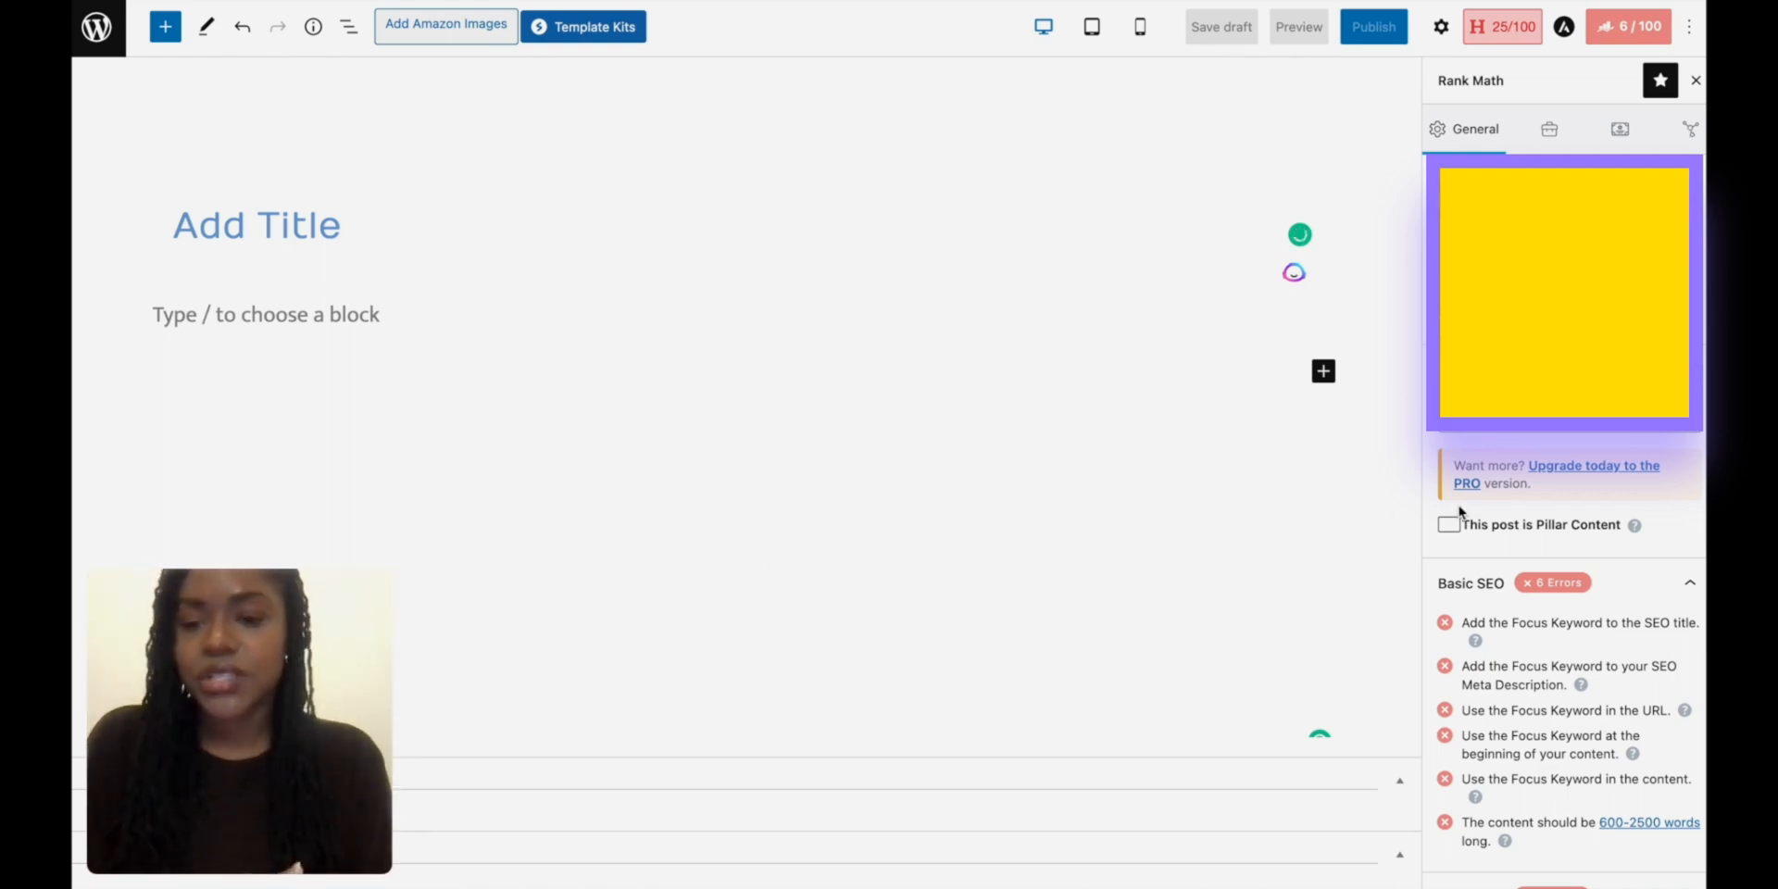
pyautogui.moveTo(1105, 514)
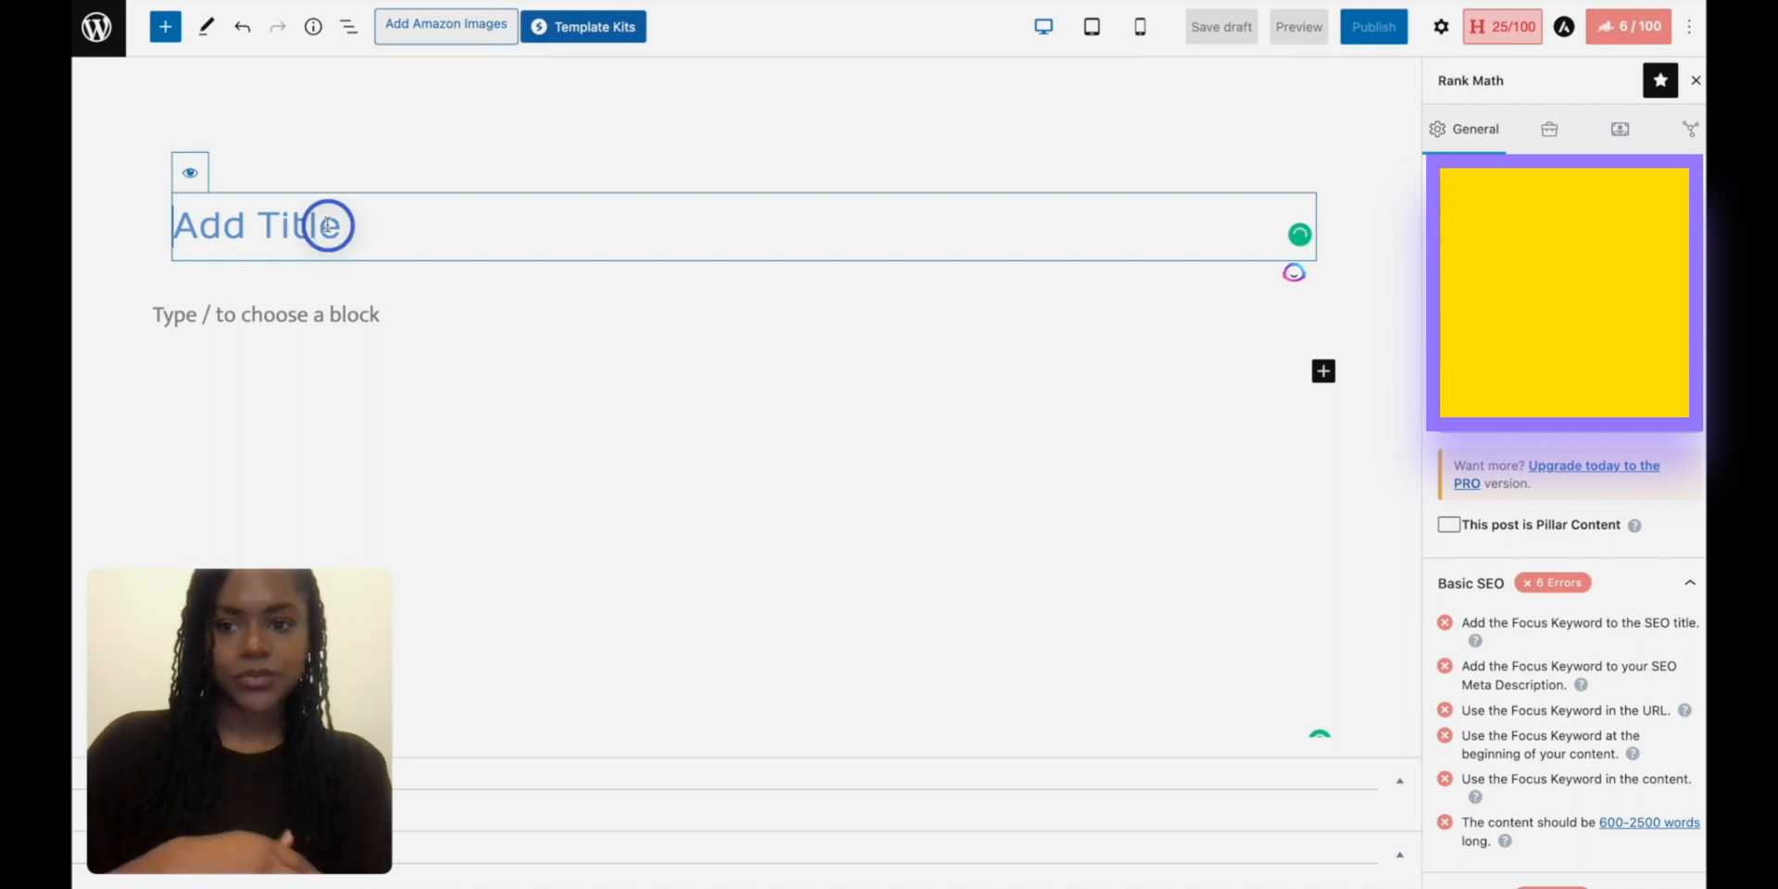
# Step: Title the post 'How To Change A Lightbulb' and insert the Rank Math HowTo block via /how to
pyautogui.write('HUo')
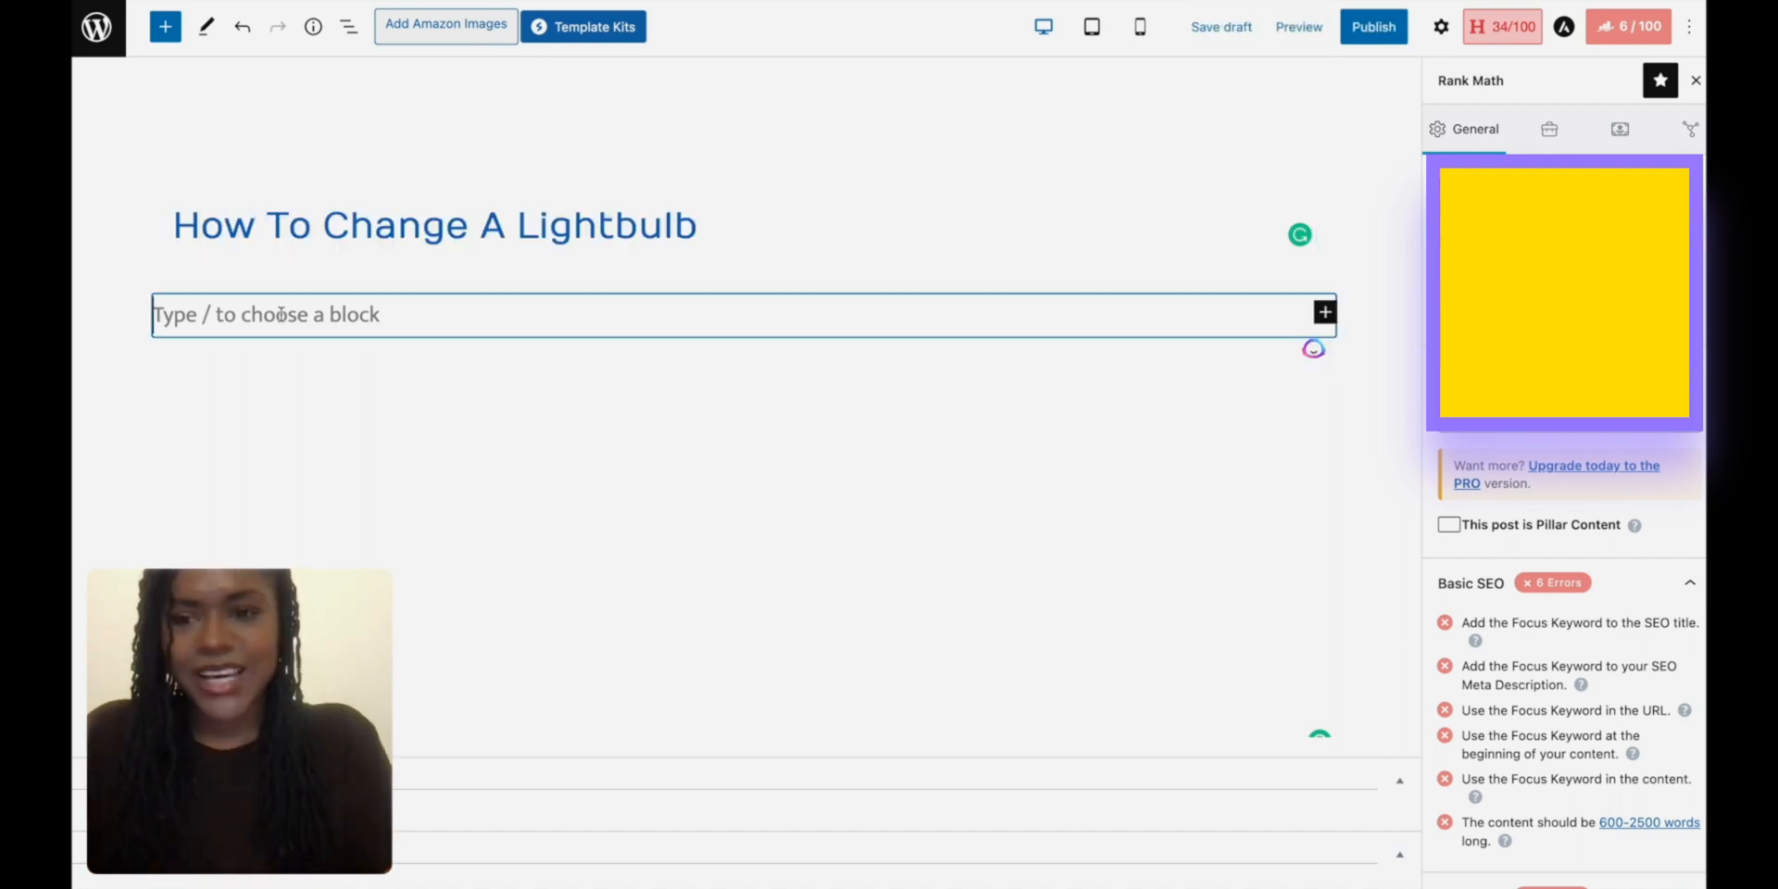
pyautogui.write('/')
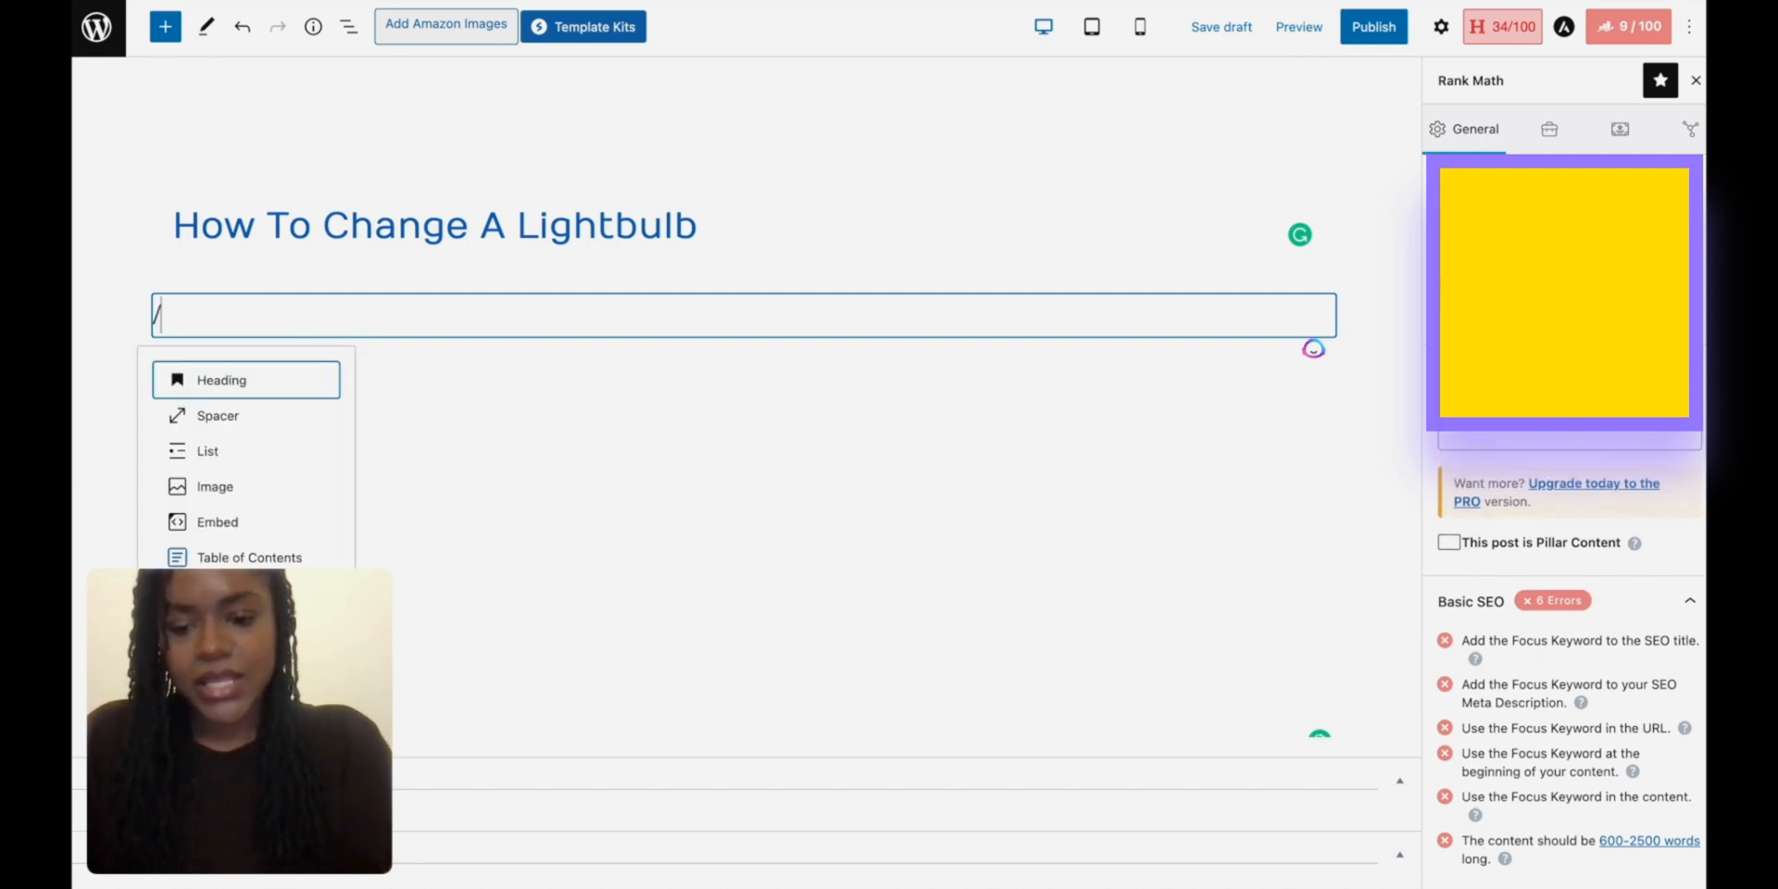
pyautogui.write('how to')
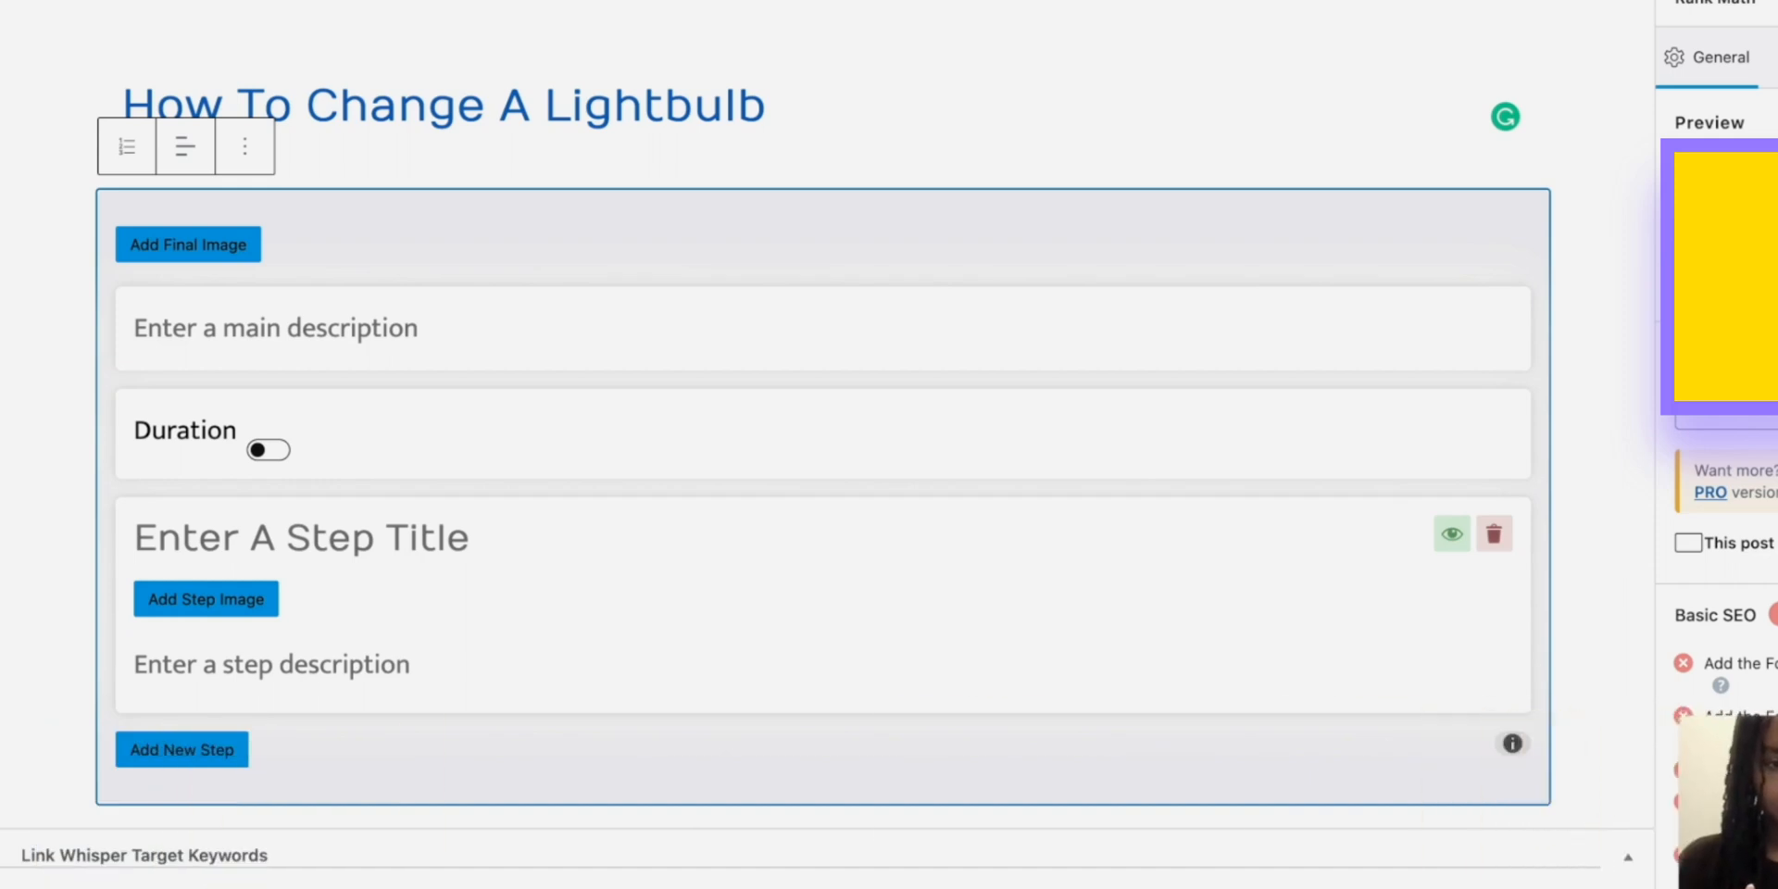
pyautogui.moveTo(897, 303)
pyautogui.write('/')
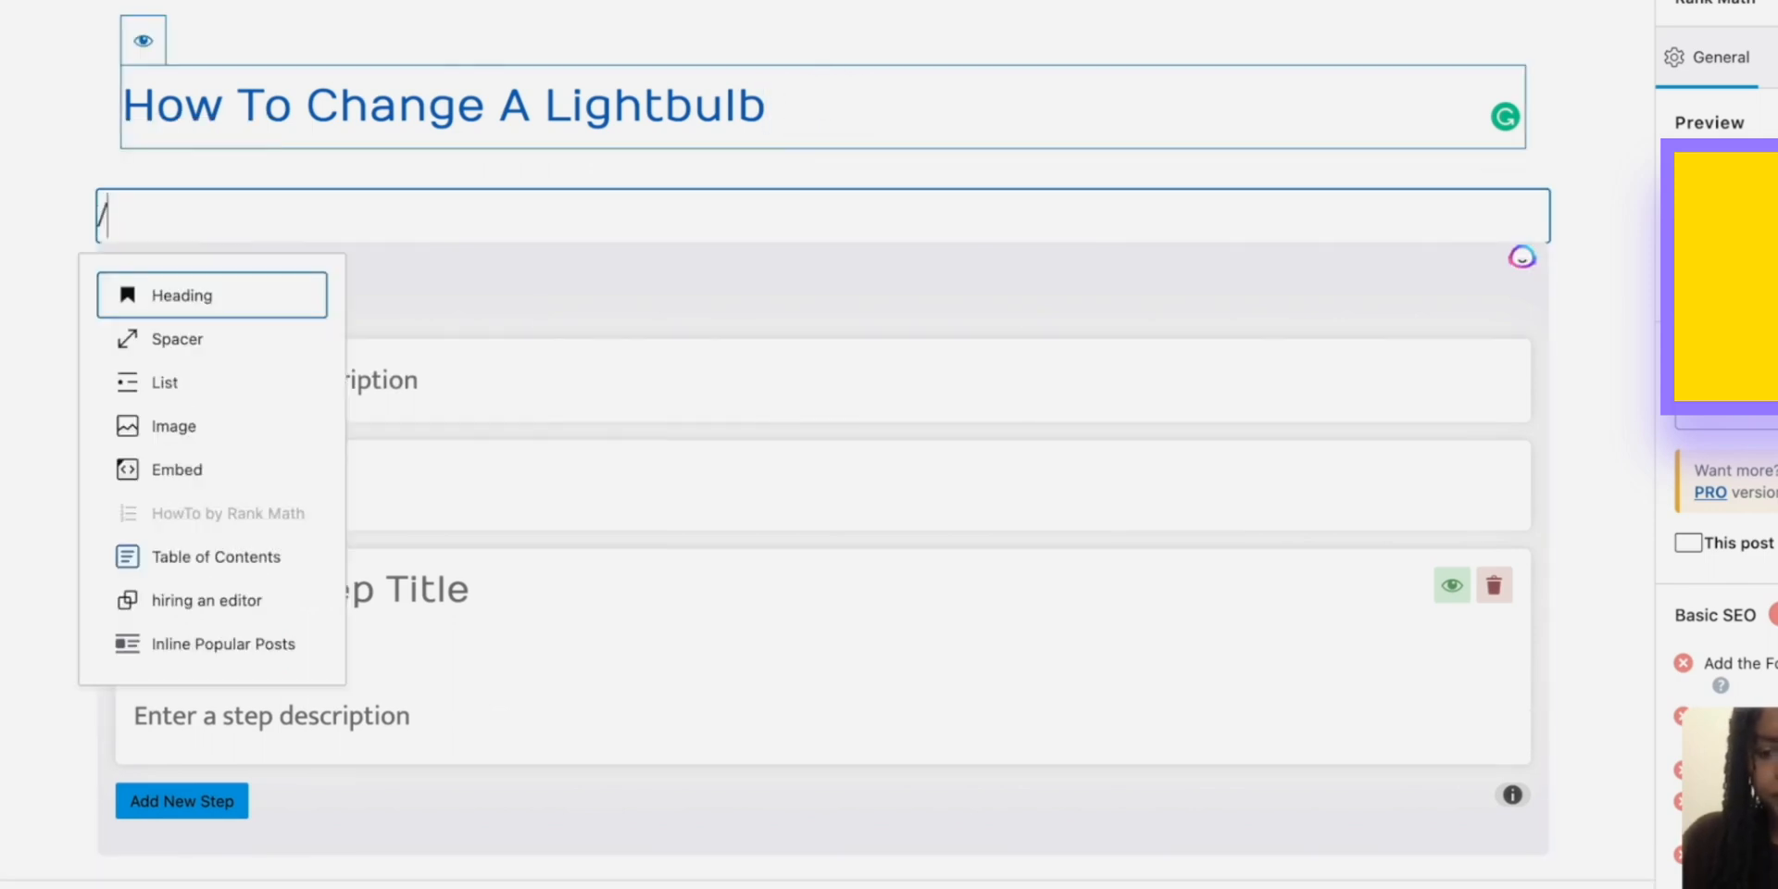
# Step: Insert the Spectra How-To Schema block via /how and select its intro description text
pyautogui.write('how')
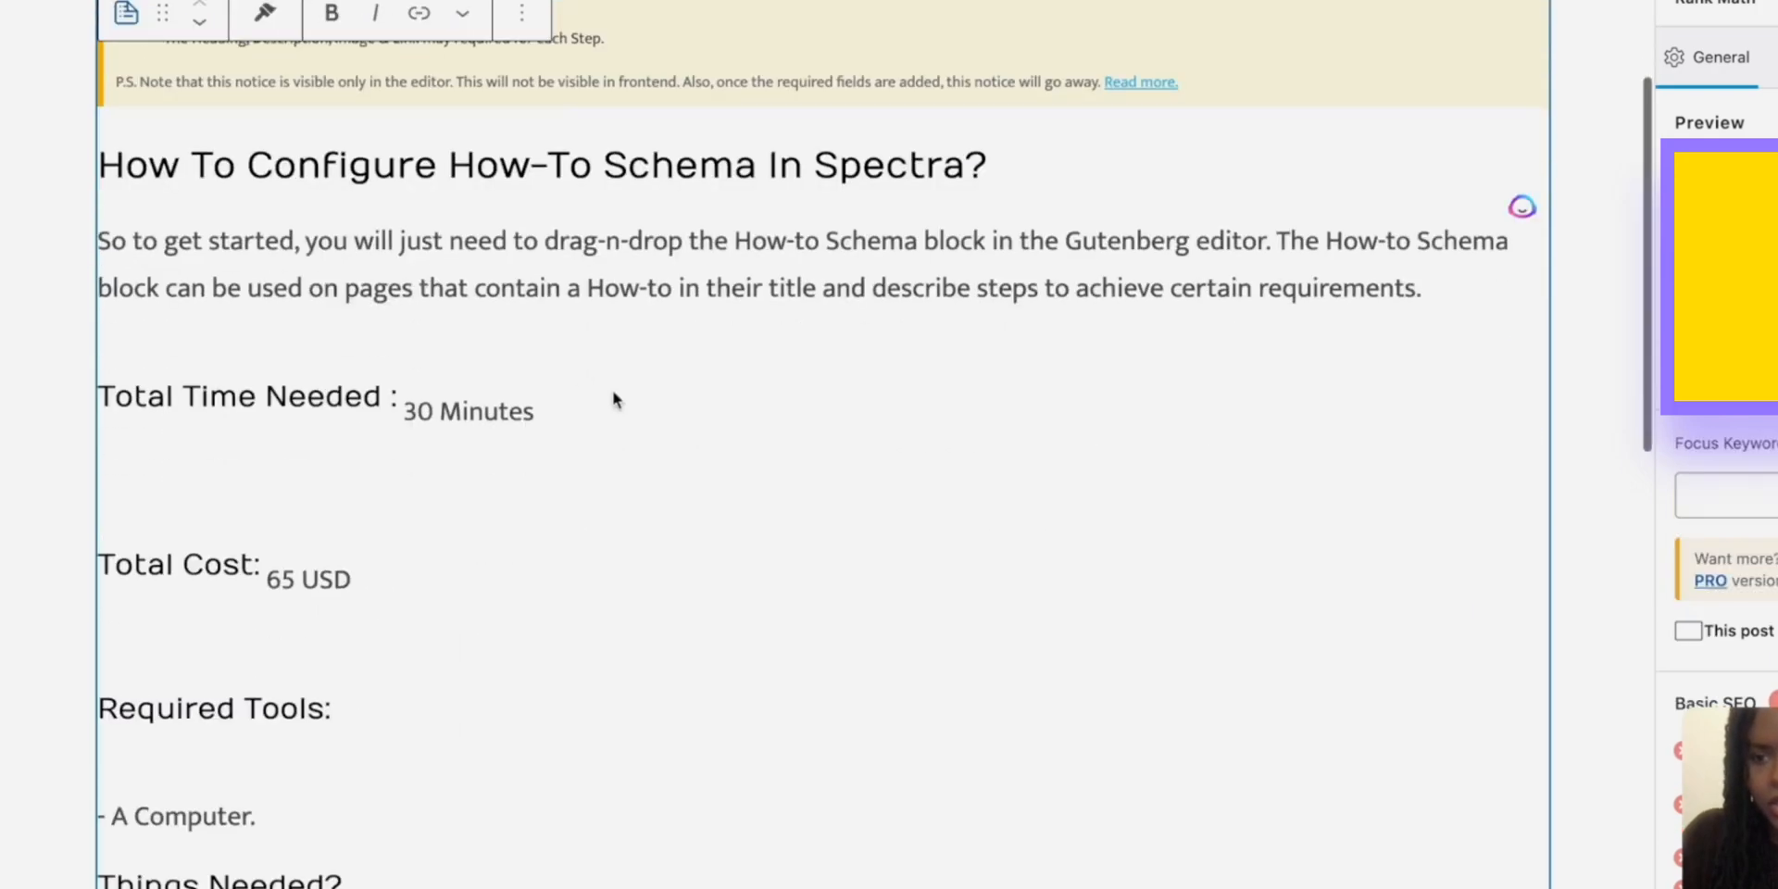
pyautogui.scroll(-3)
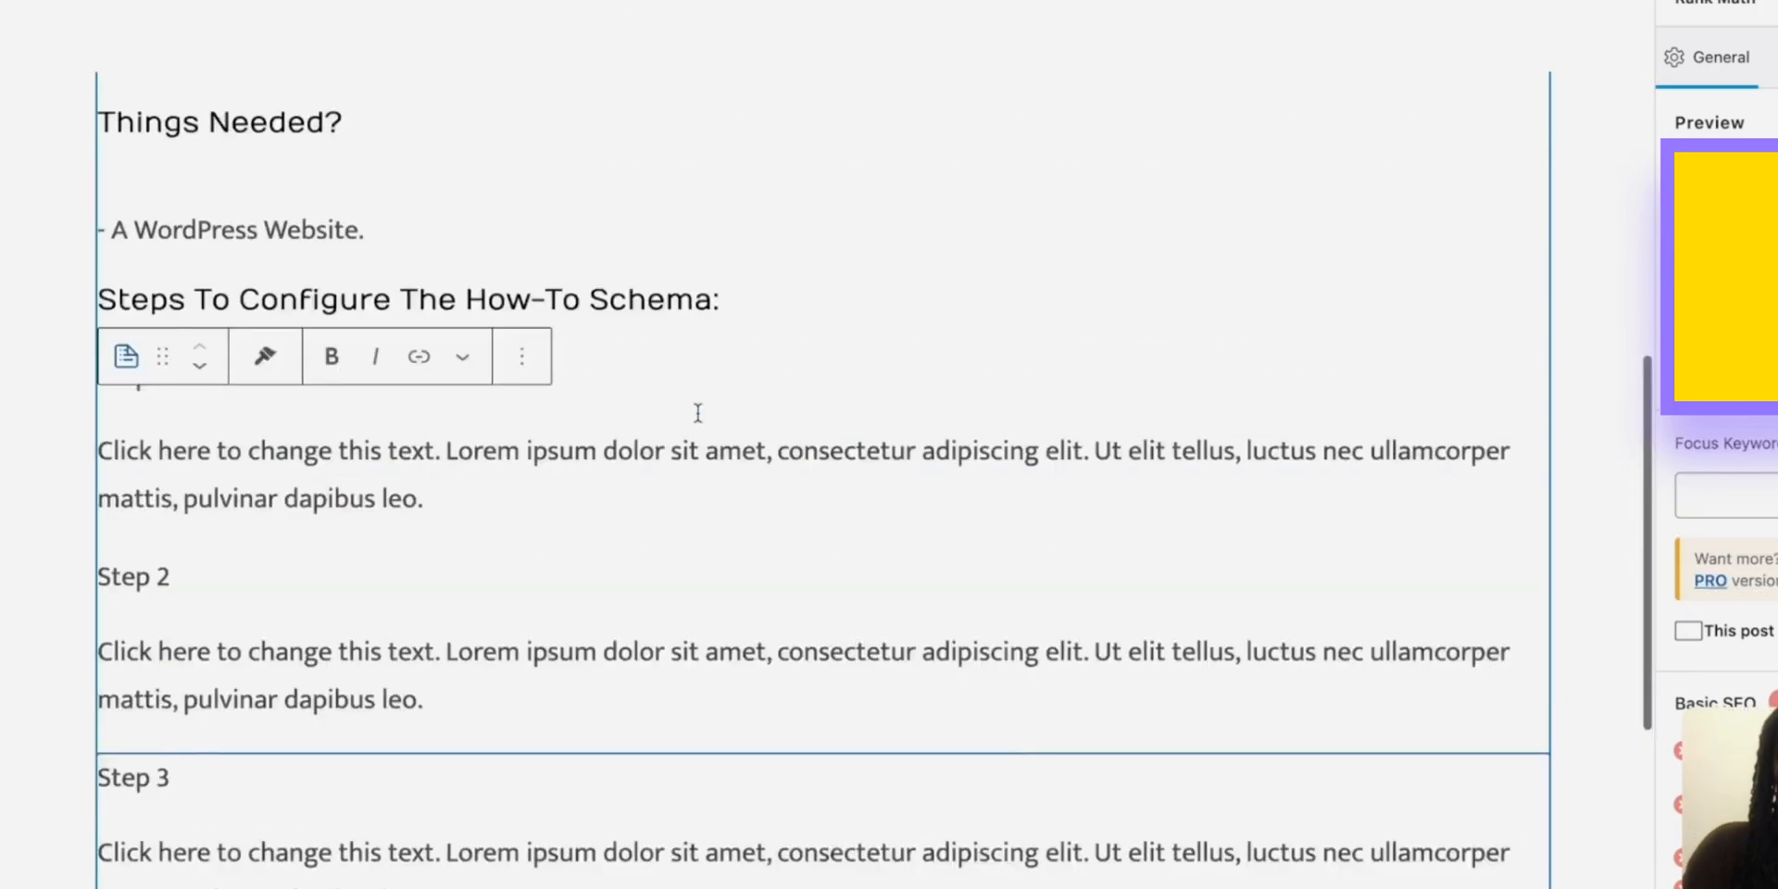
pyautogui.scroll(3)
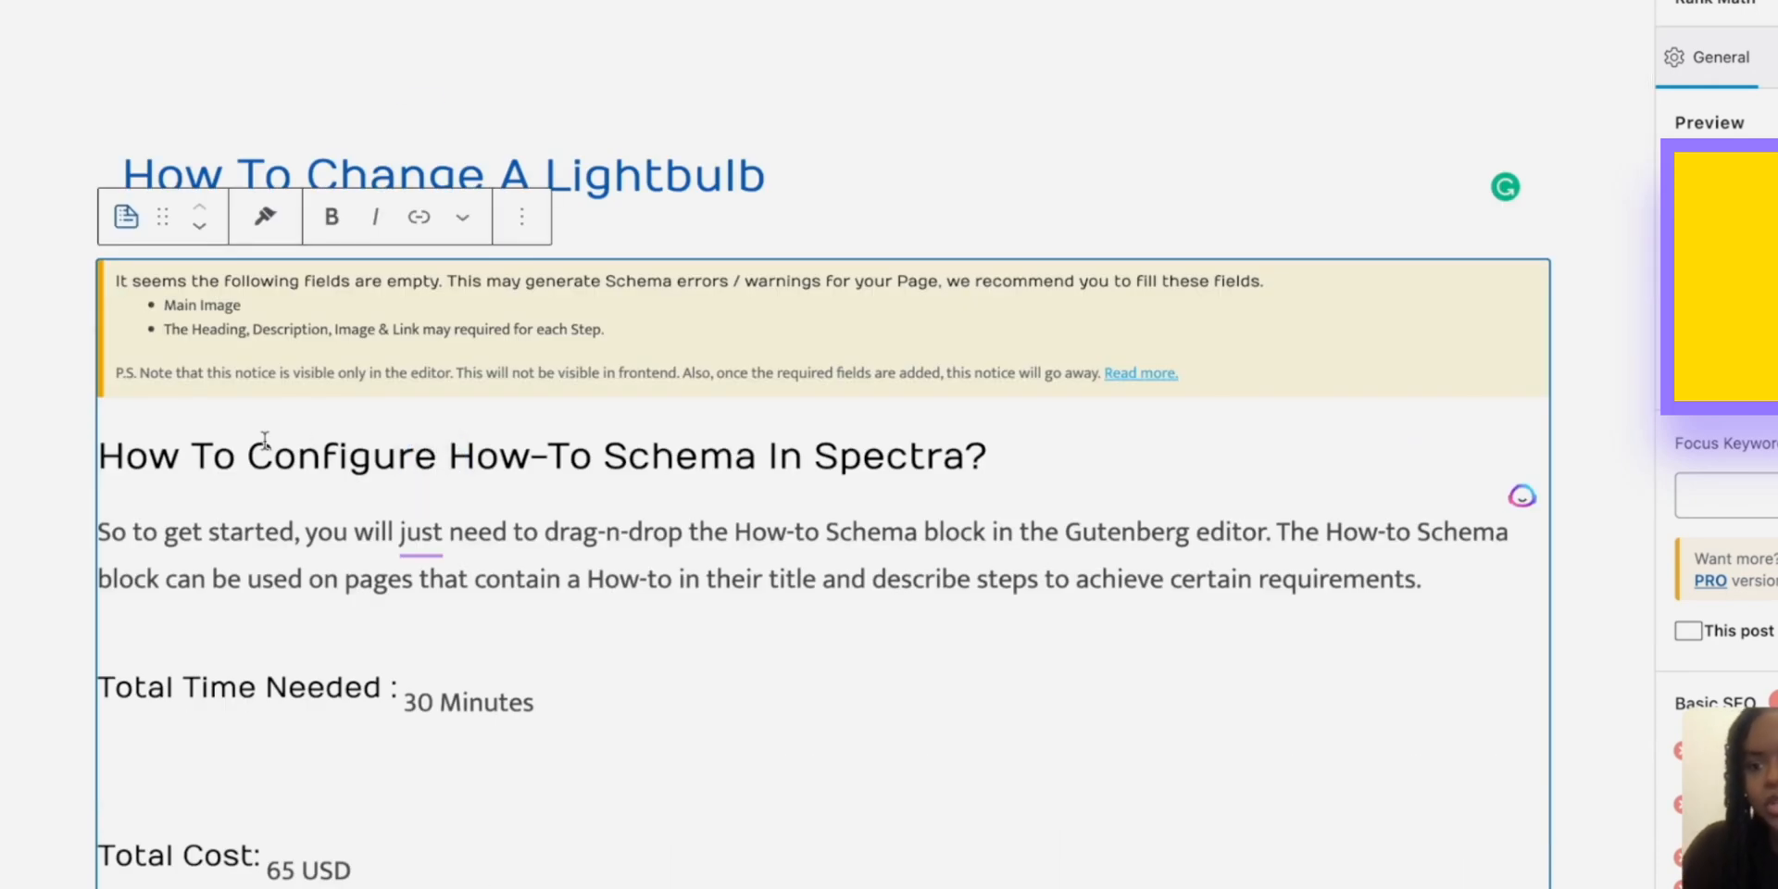
pyautogui.moveTo(933, 453)
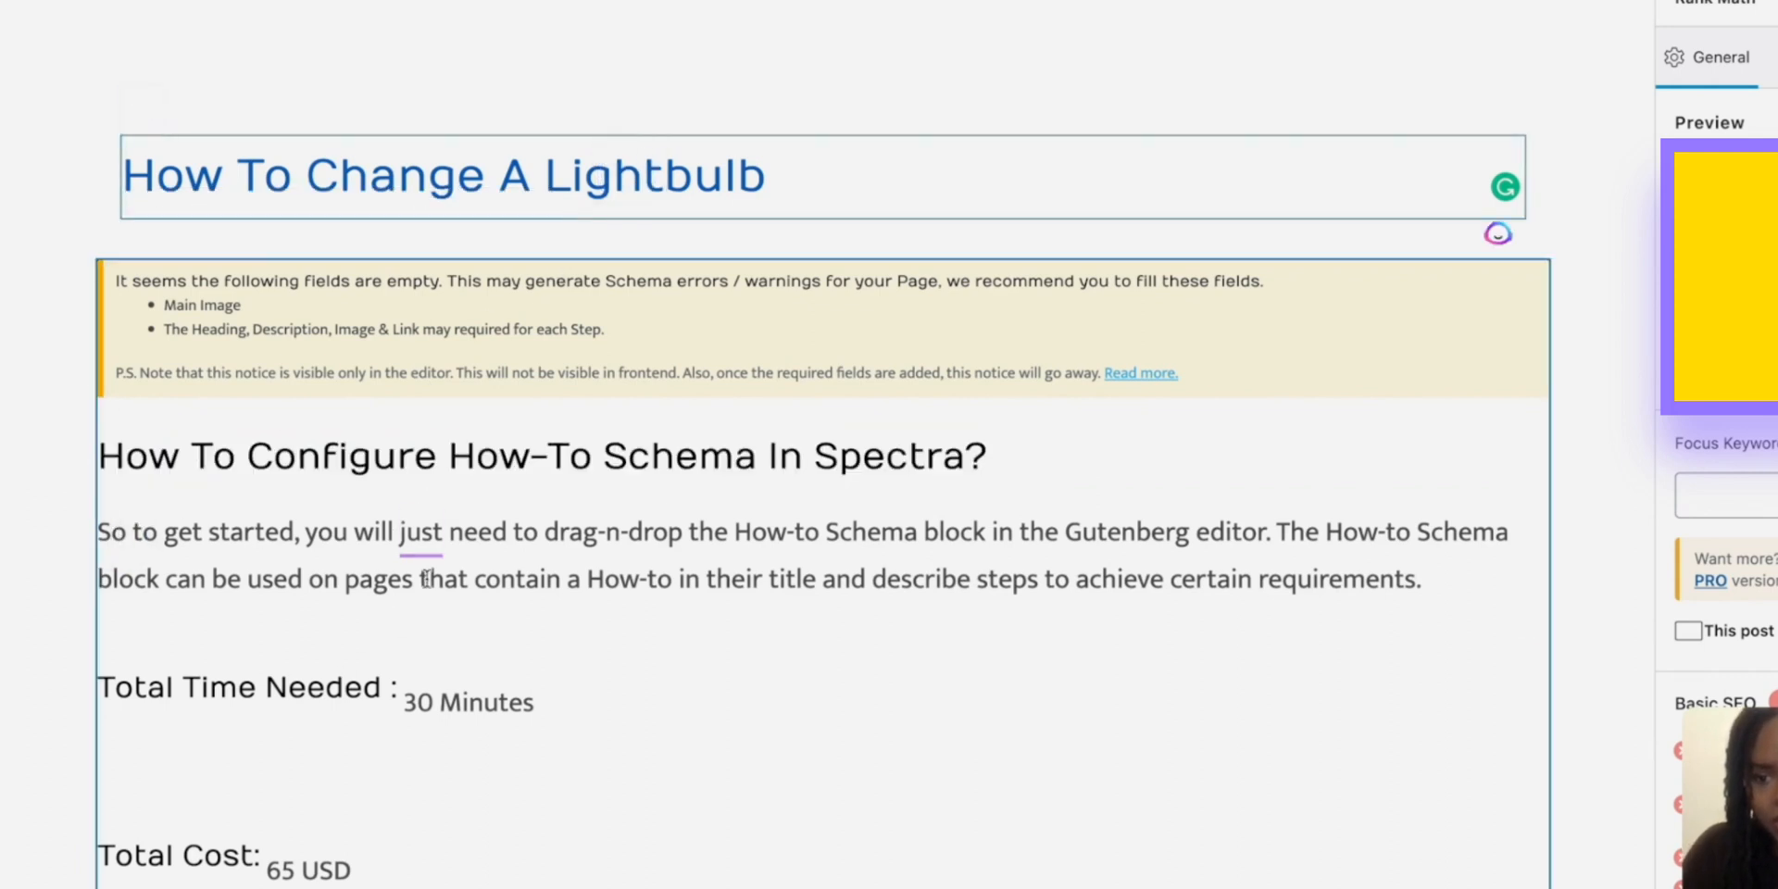
pyautogui.click(528, 456)
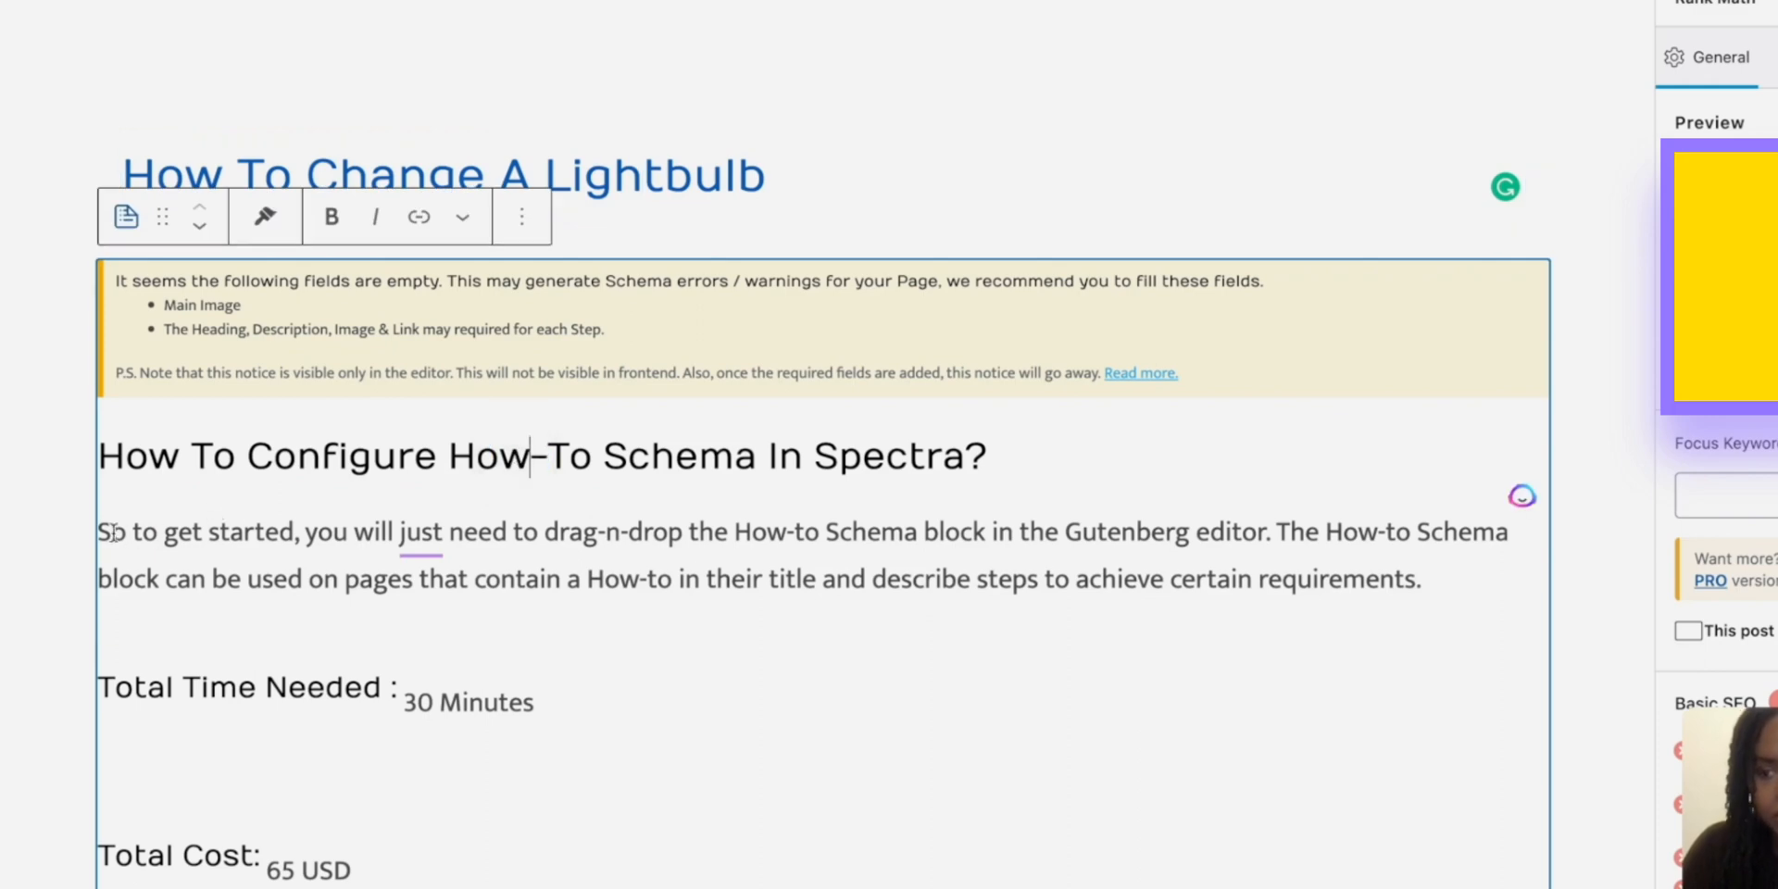
pyautogui.moveTo(100, 530); pyautogui.dragTo(1134, 578)
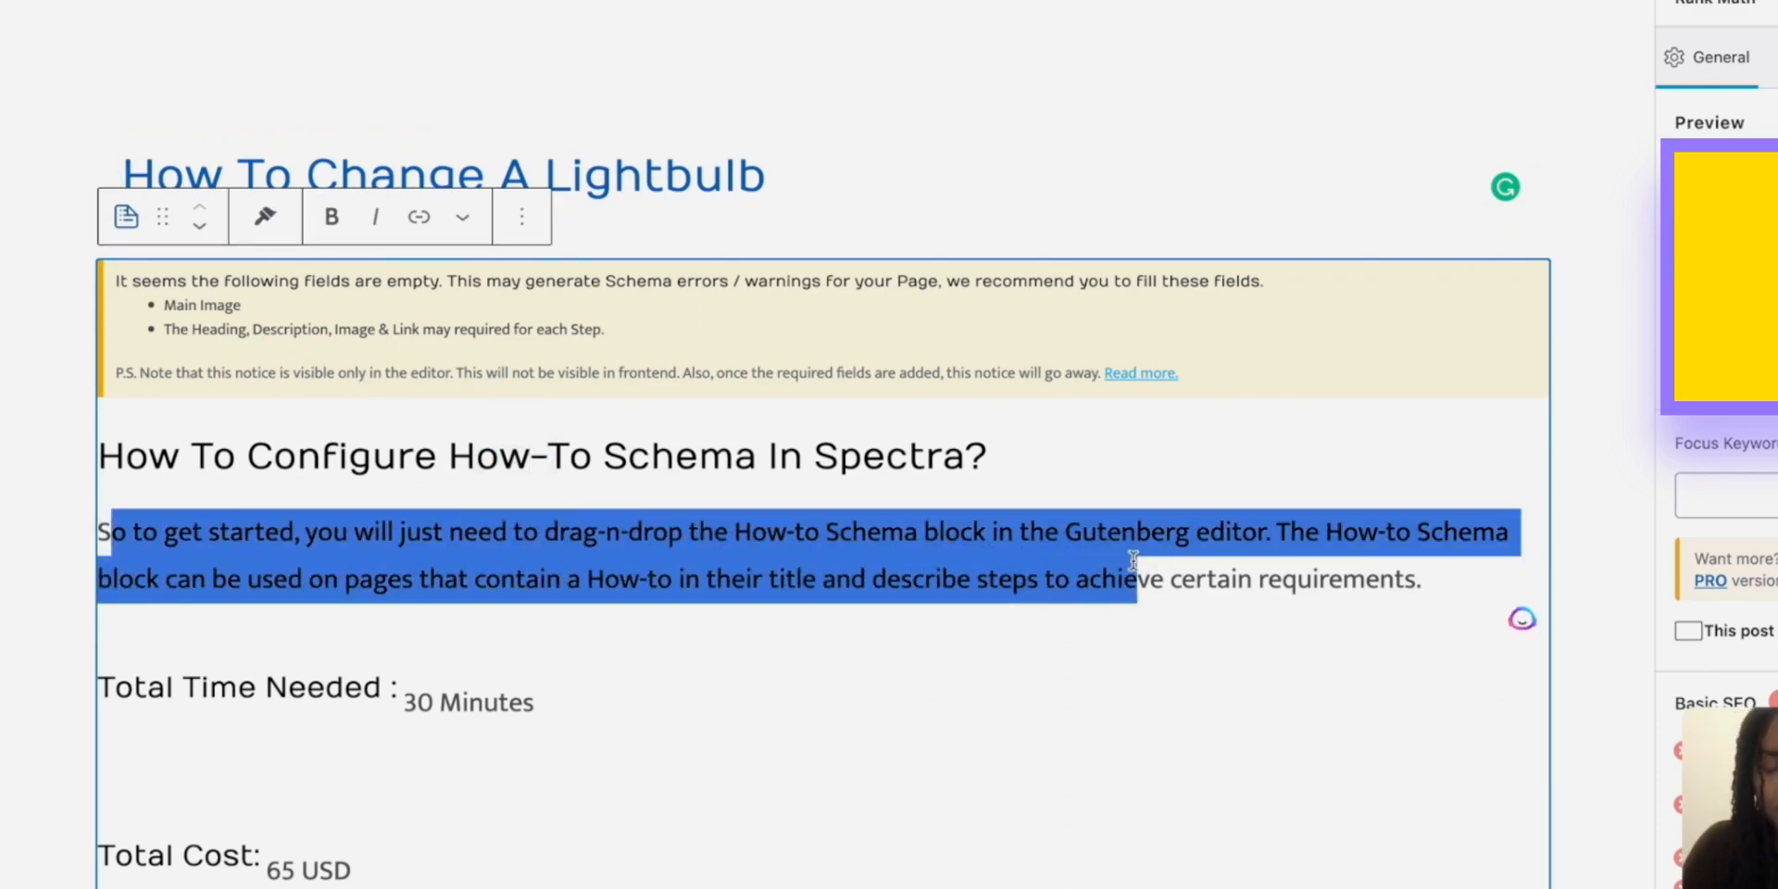
pyautogui.scroll(-3)
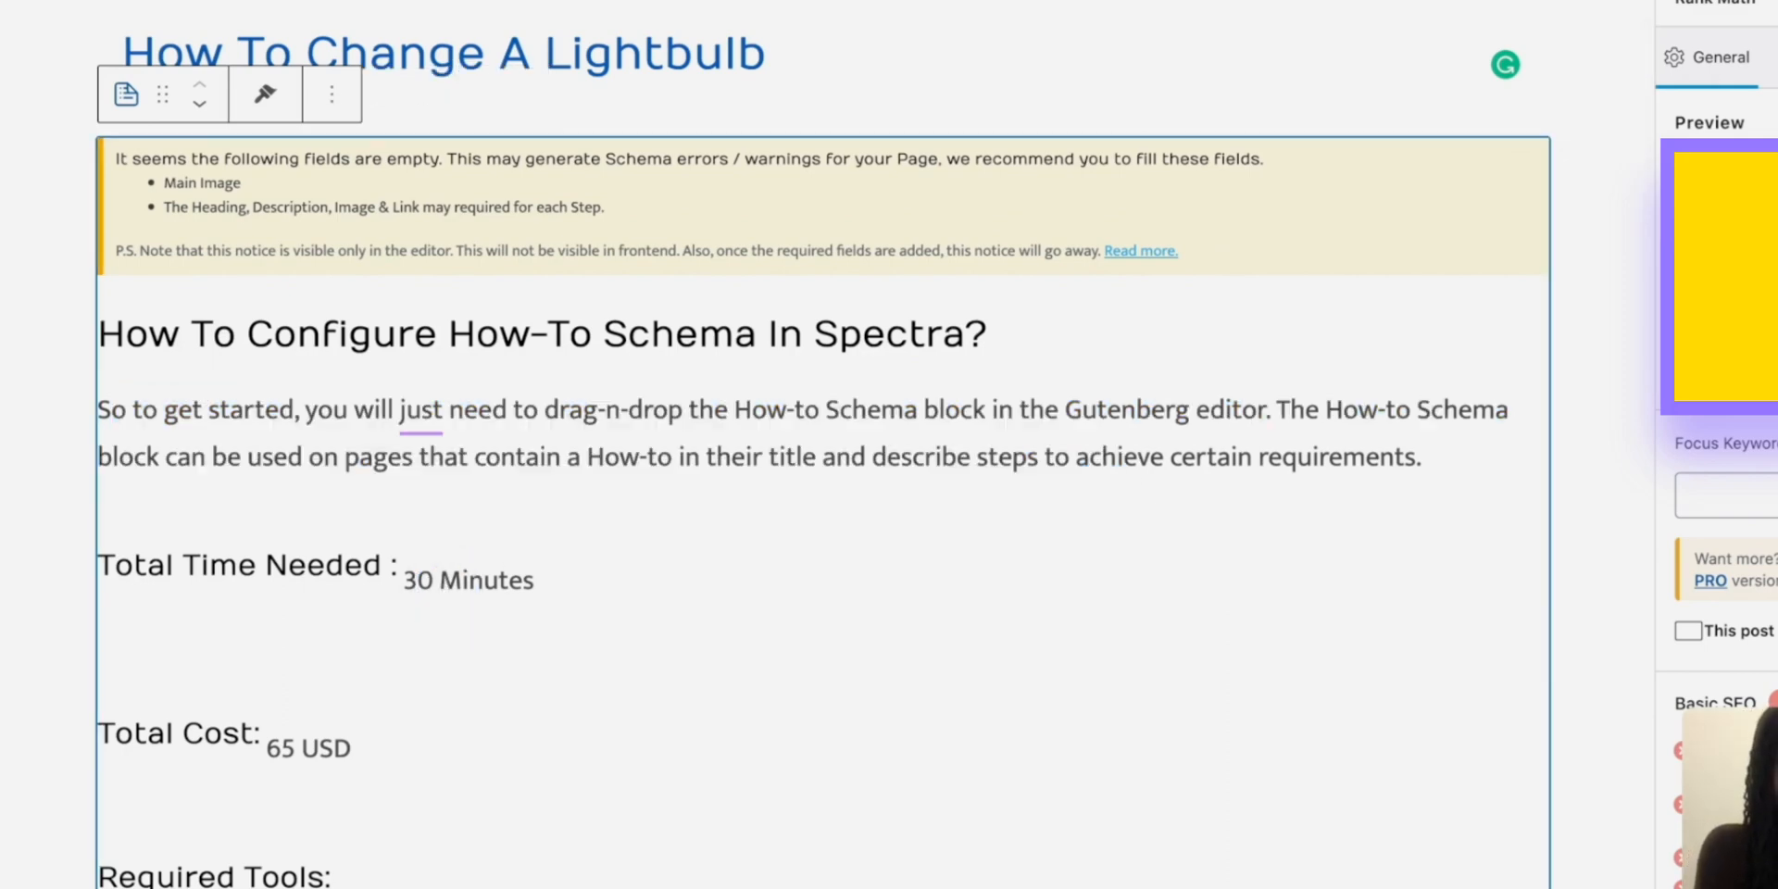
# Step: Enter the time needed as 5 Years, 2 Months, 4 Days and 5 Hours in the block sidebar
pyautogui.click(414, 559)
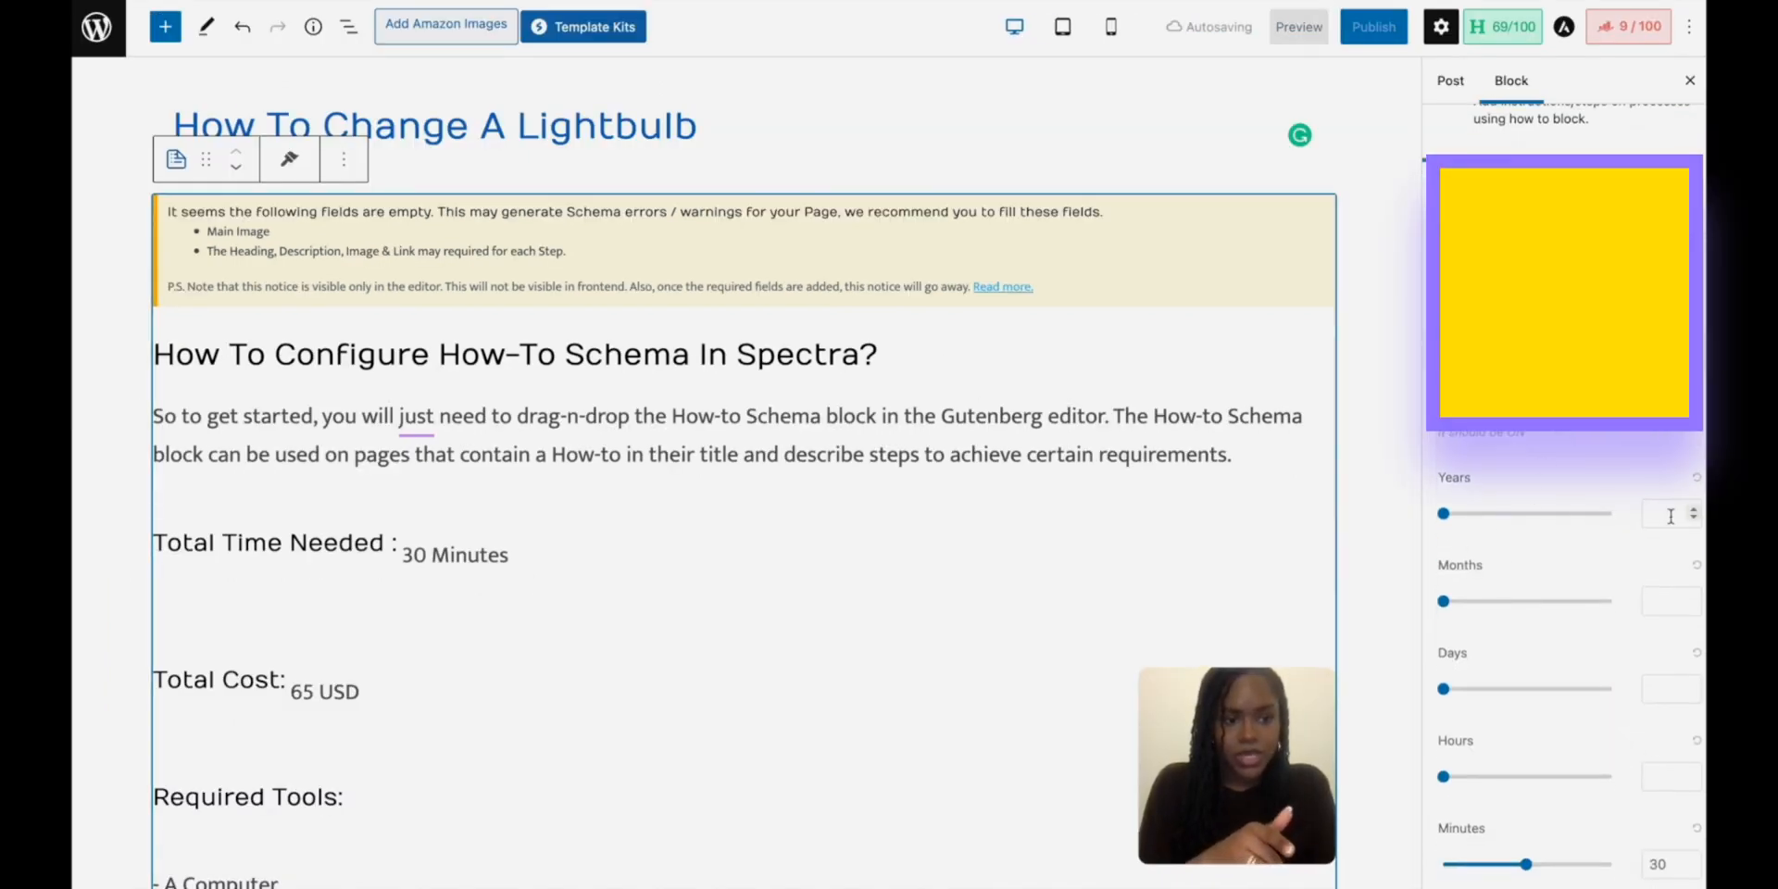
pyautogui.write('5')
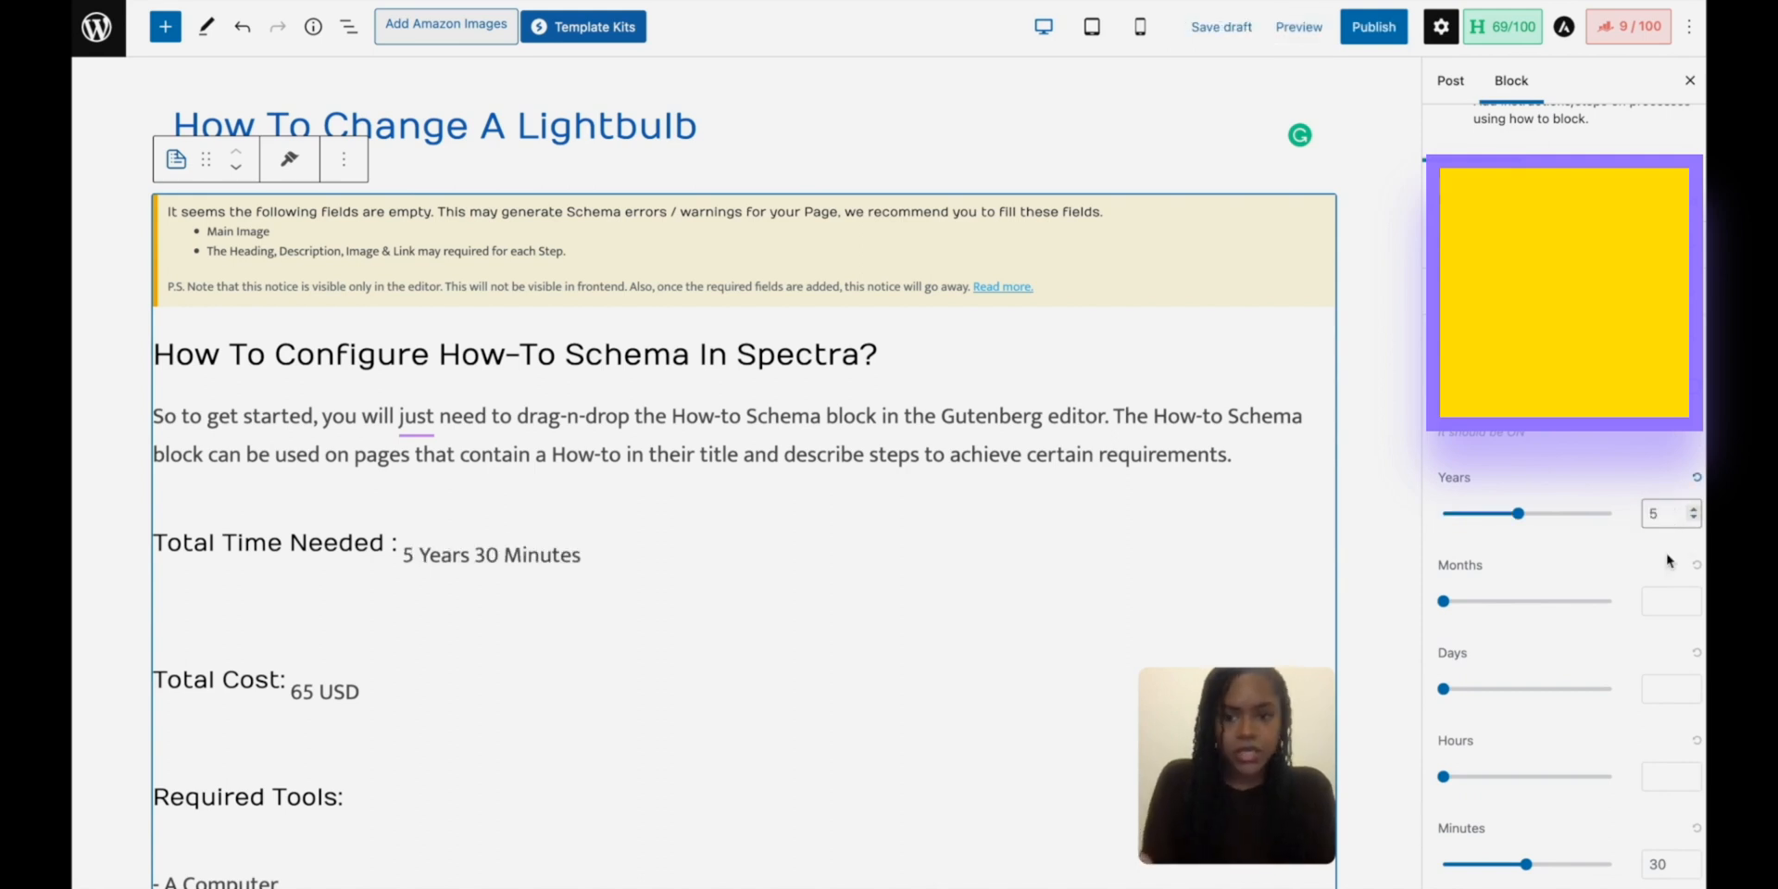
pyautogui.click(1667, 601)
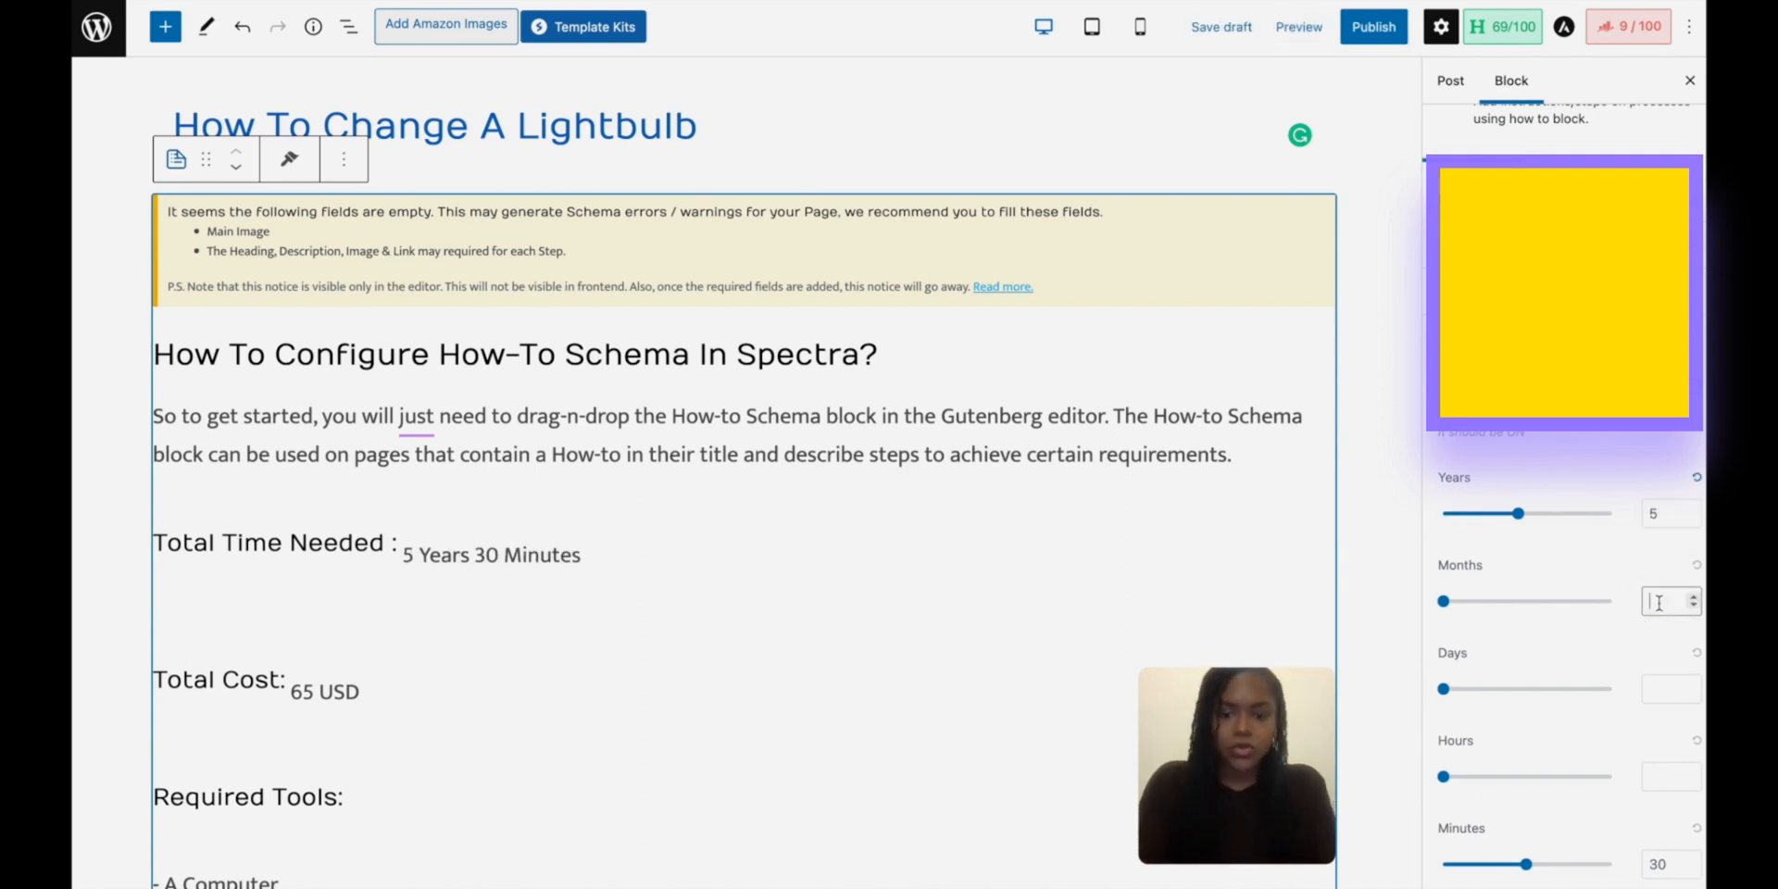
pyautogui.write('2')
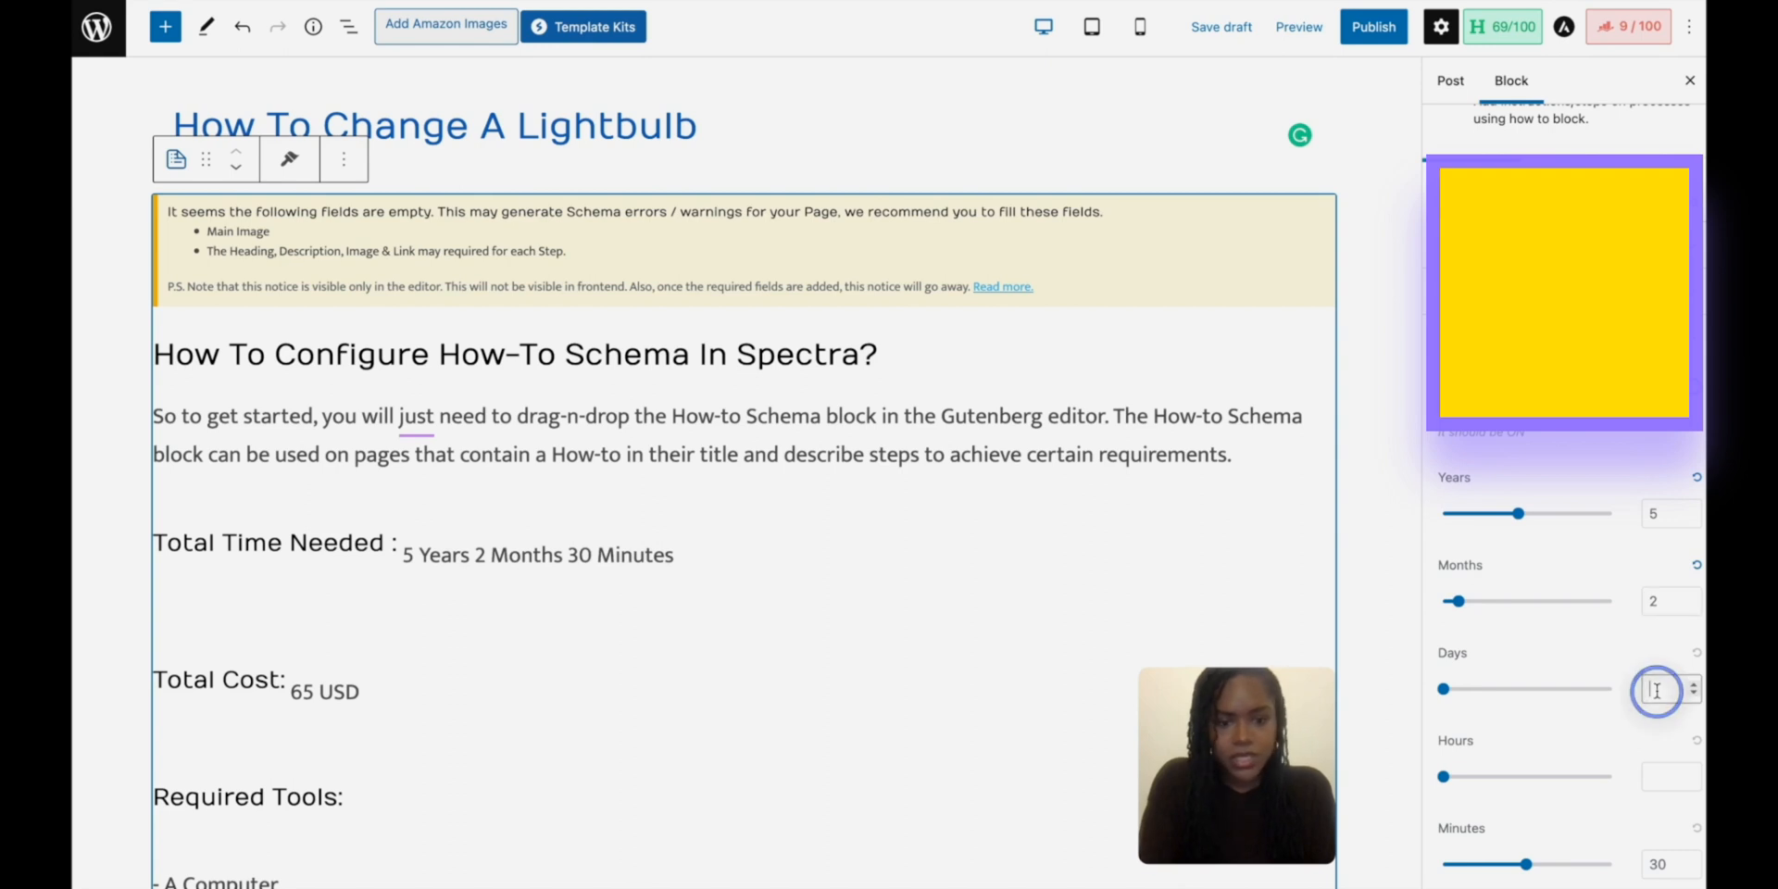
pyautogui.write('4')
pyautogui.click(1672, 776)
pyautogui.write('5')
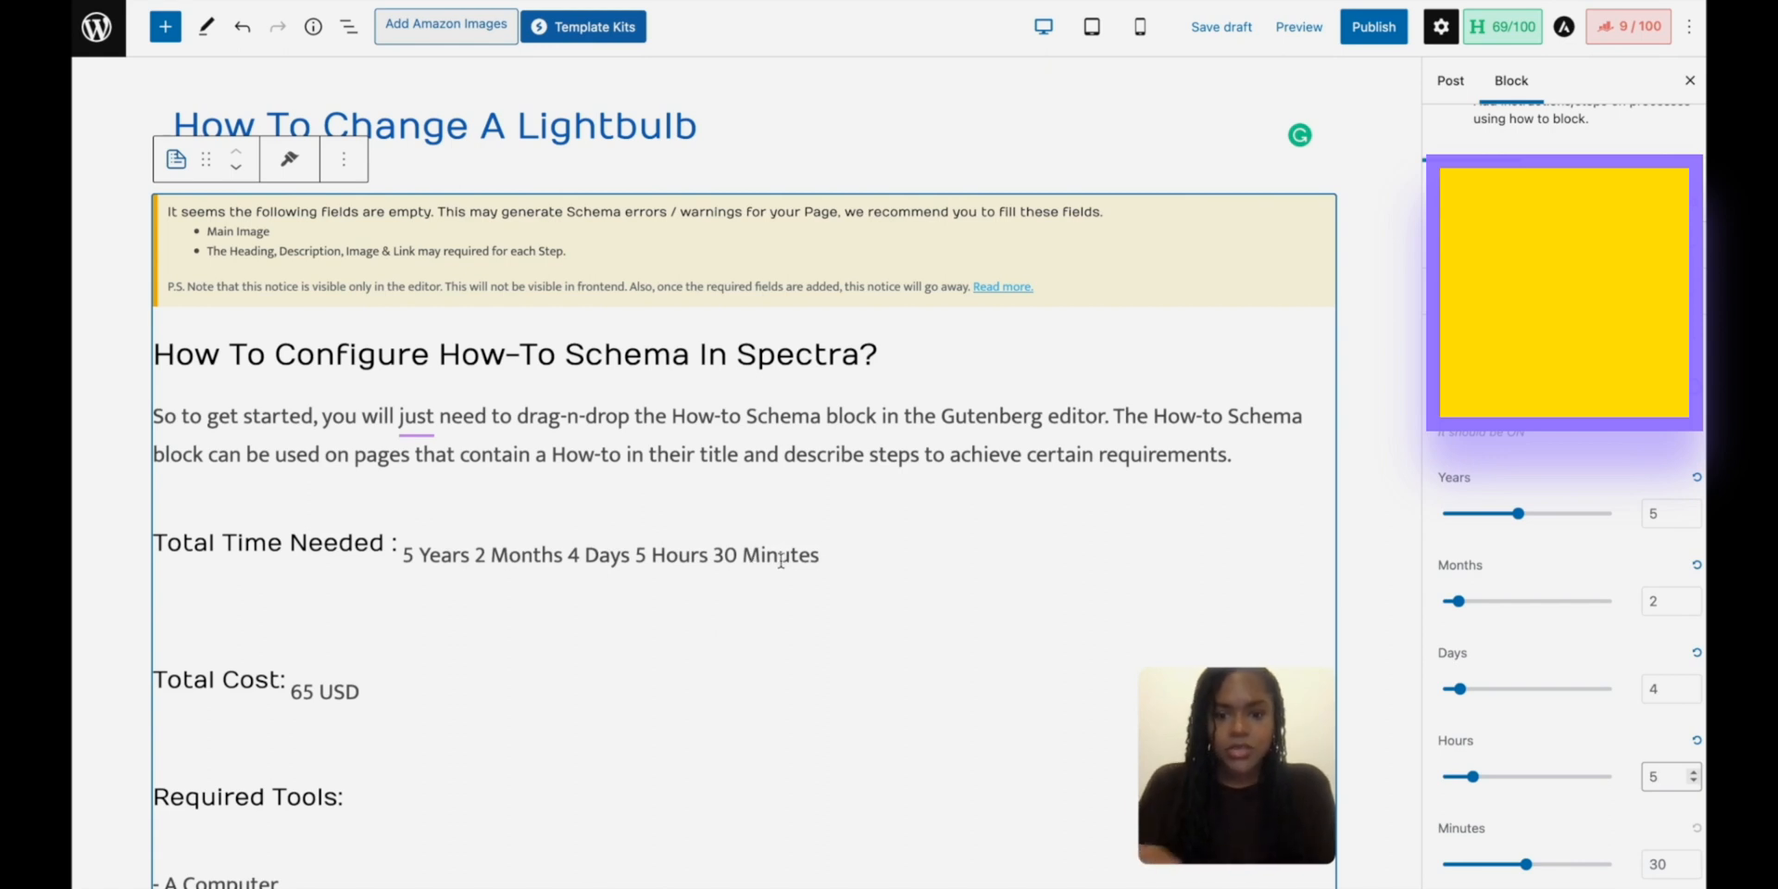
pyautogui.moveTo(837, 561)
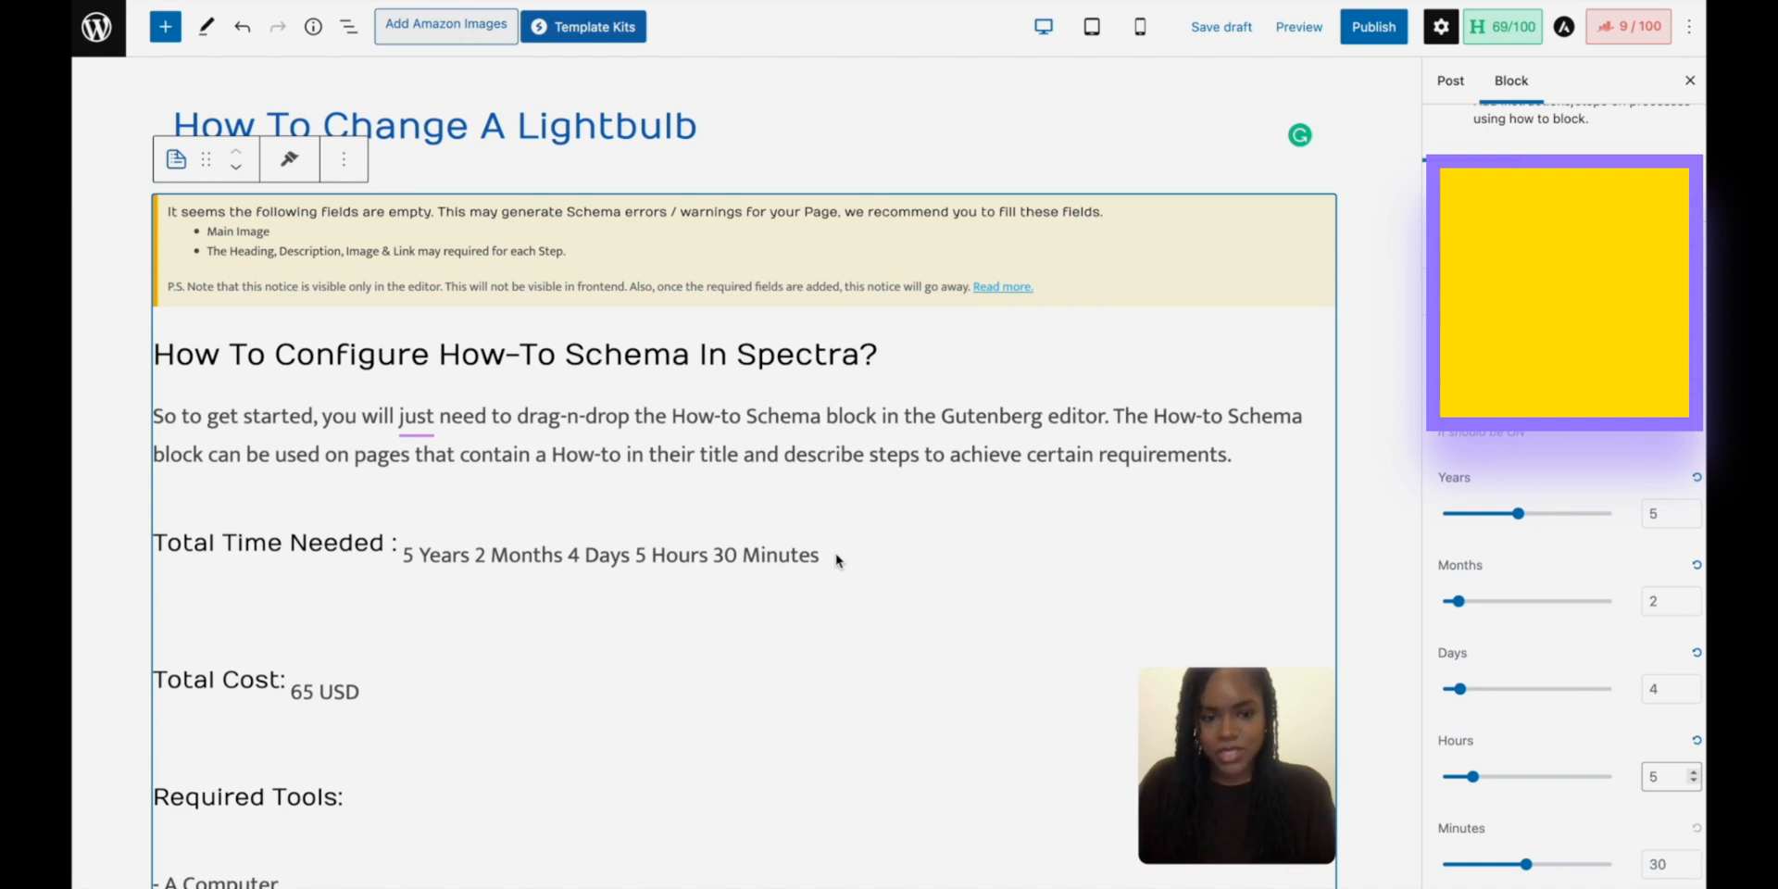
# Step: Raise the Number of Tools slider to 4 so the How-To lists four required tools
pyautogui.click(320, 692)
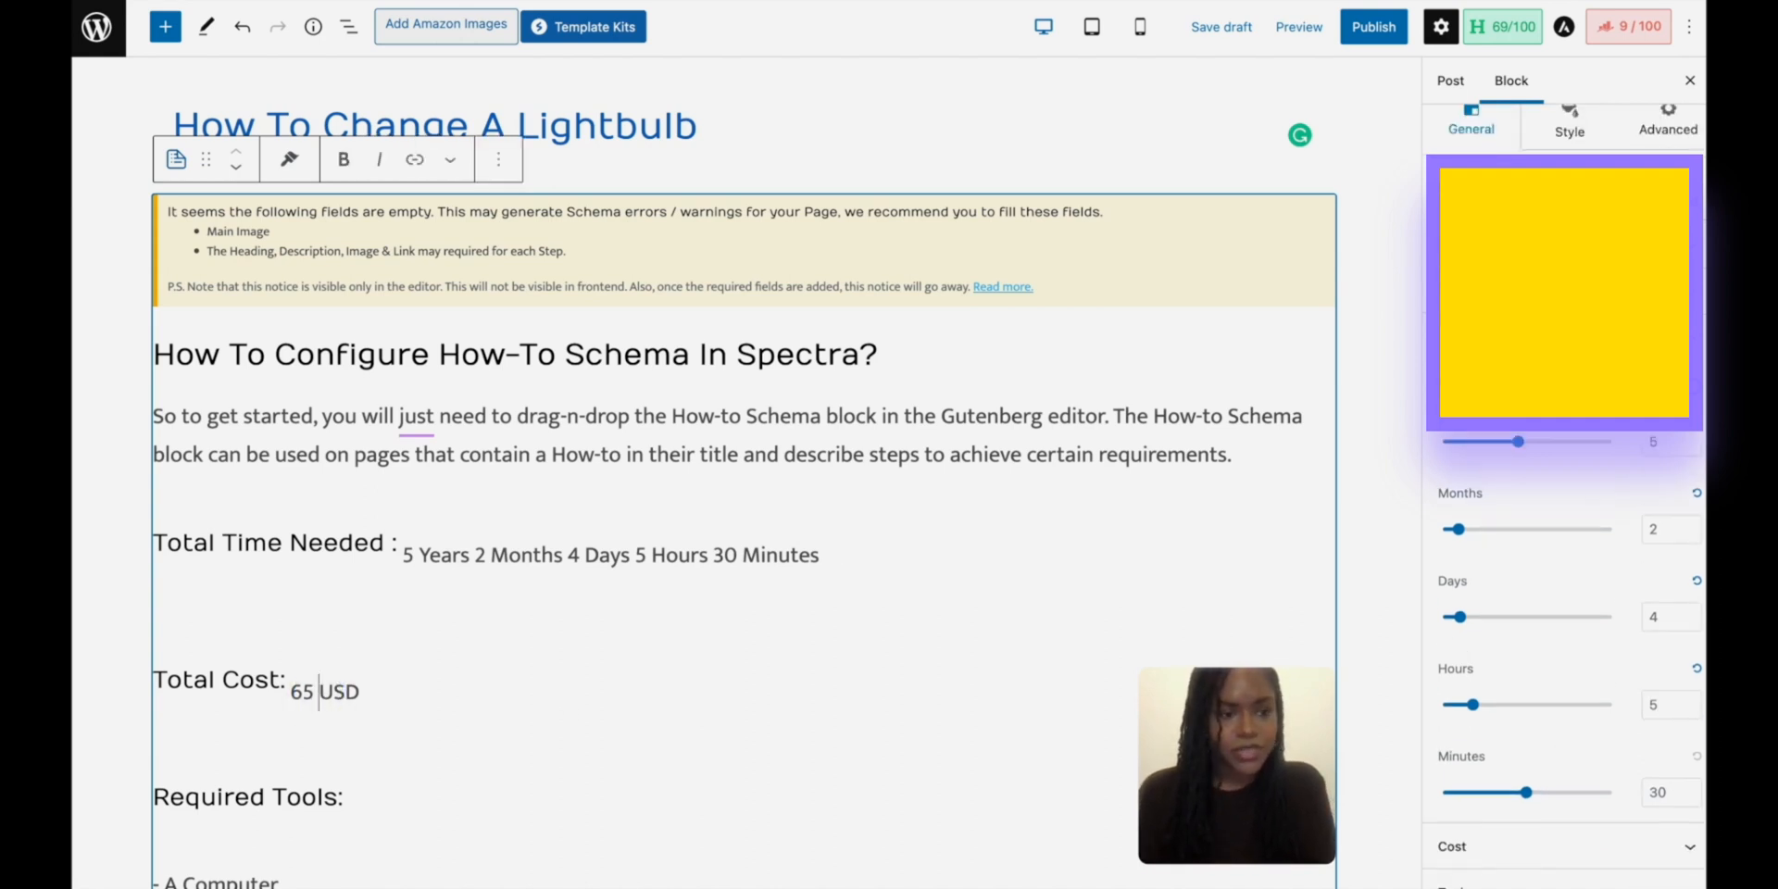
pyautogui.click(1500, 442)
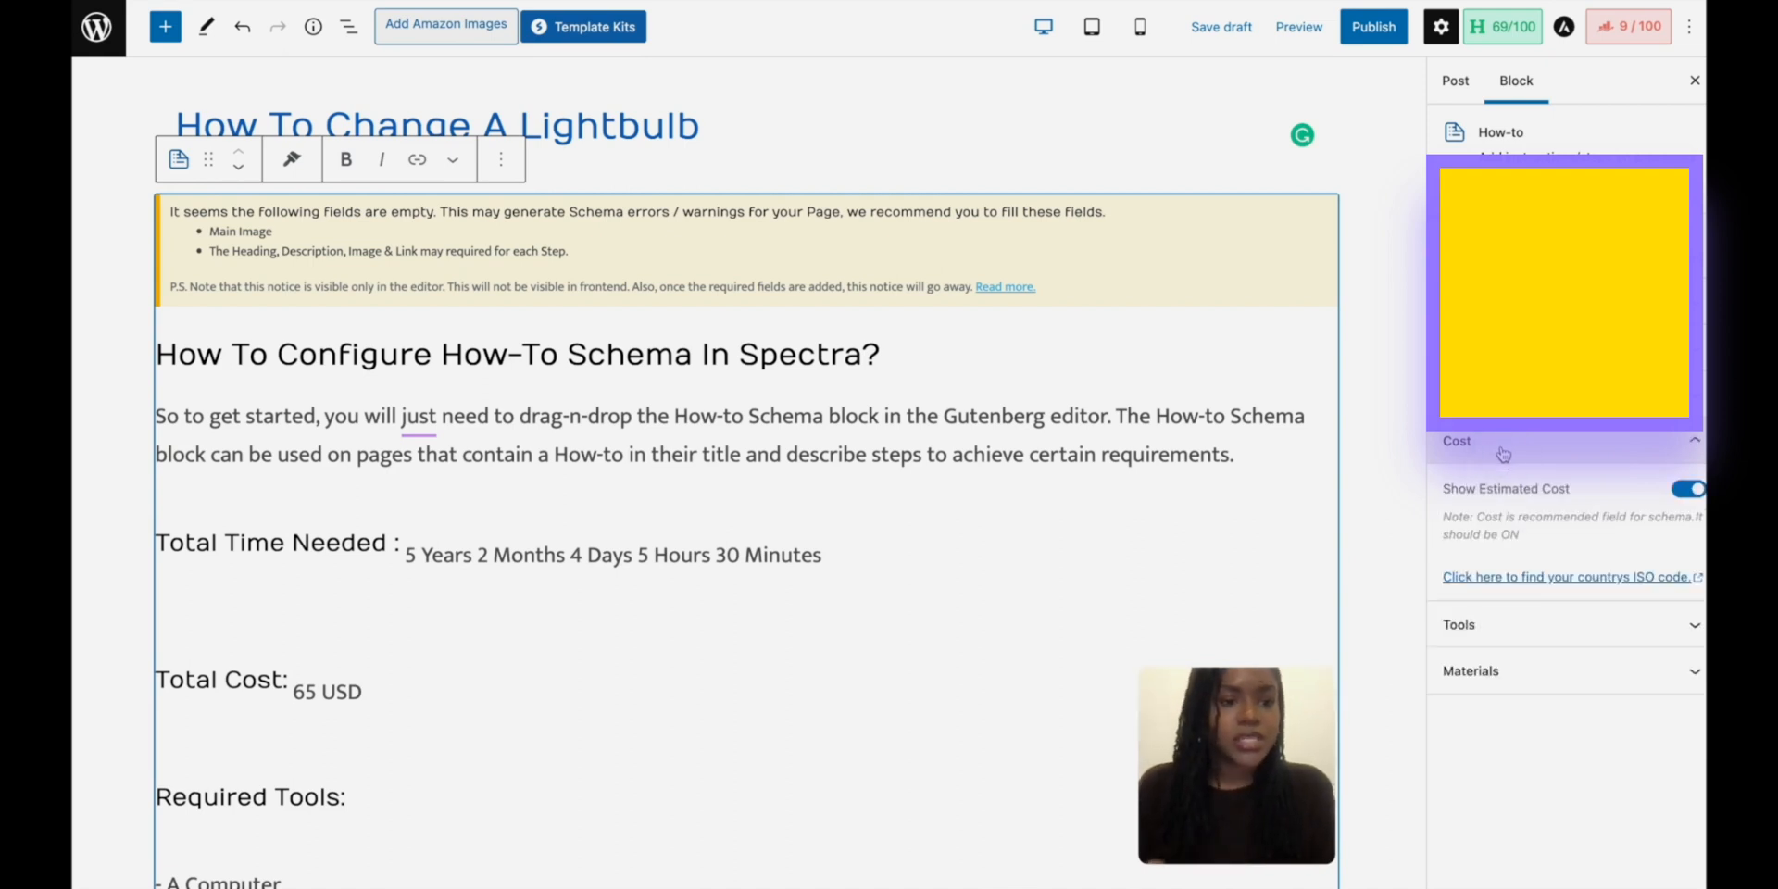
pyautogui.moveTo(1549, 626)
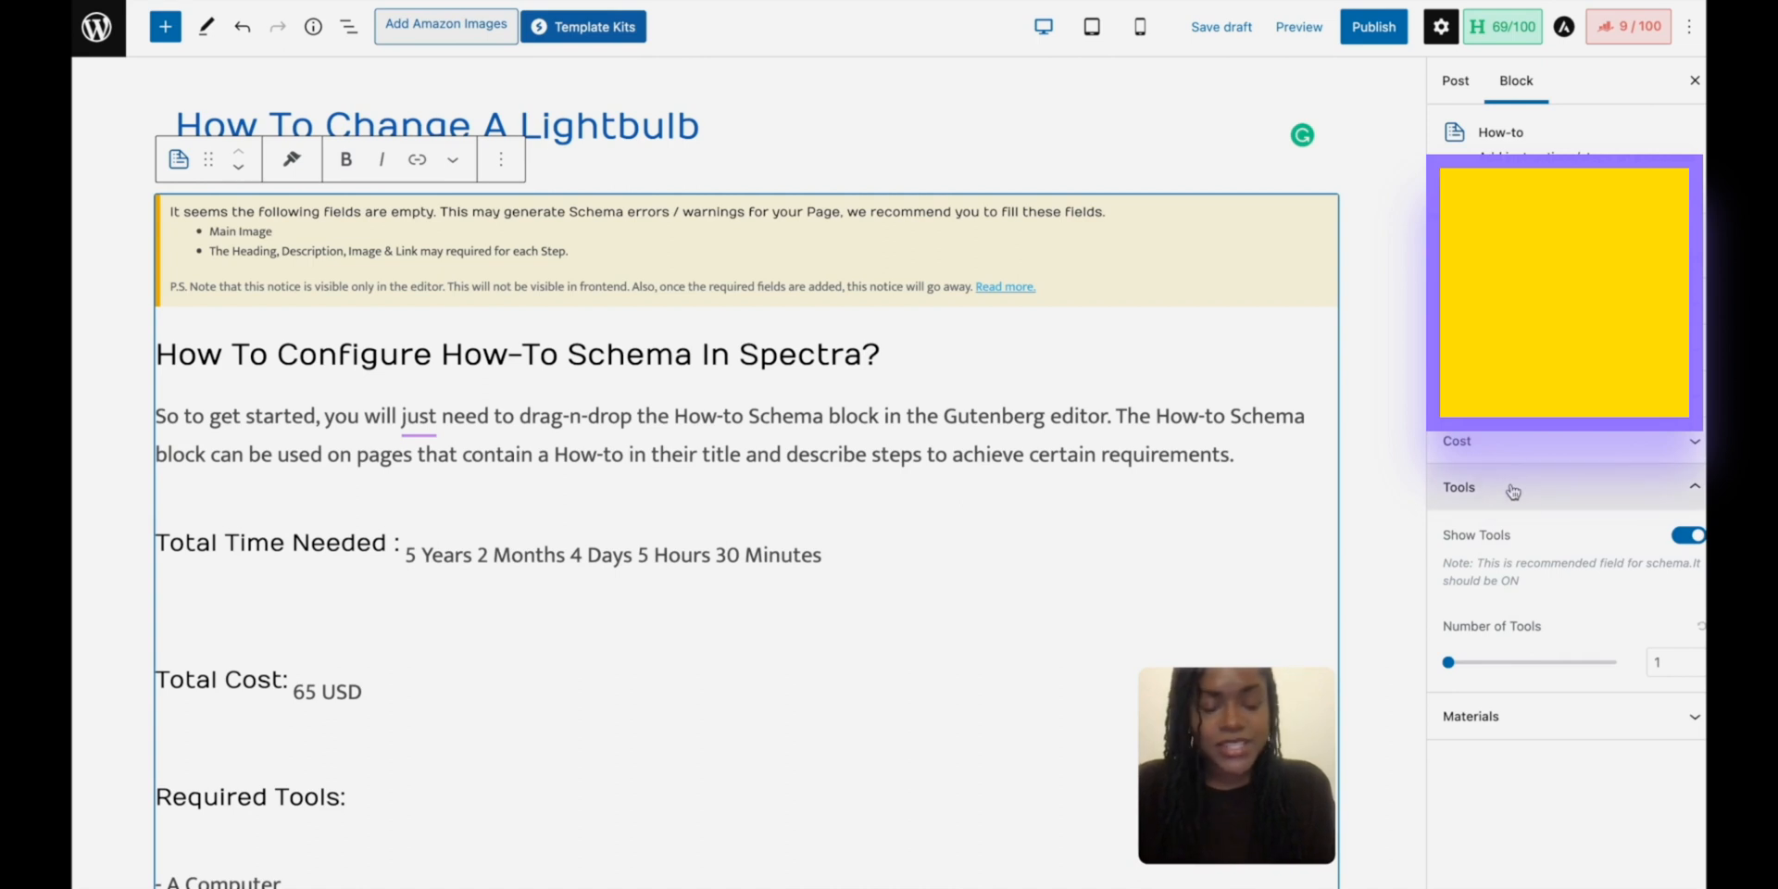
pyautogui.click(1513, 488)
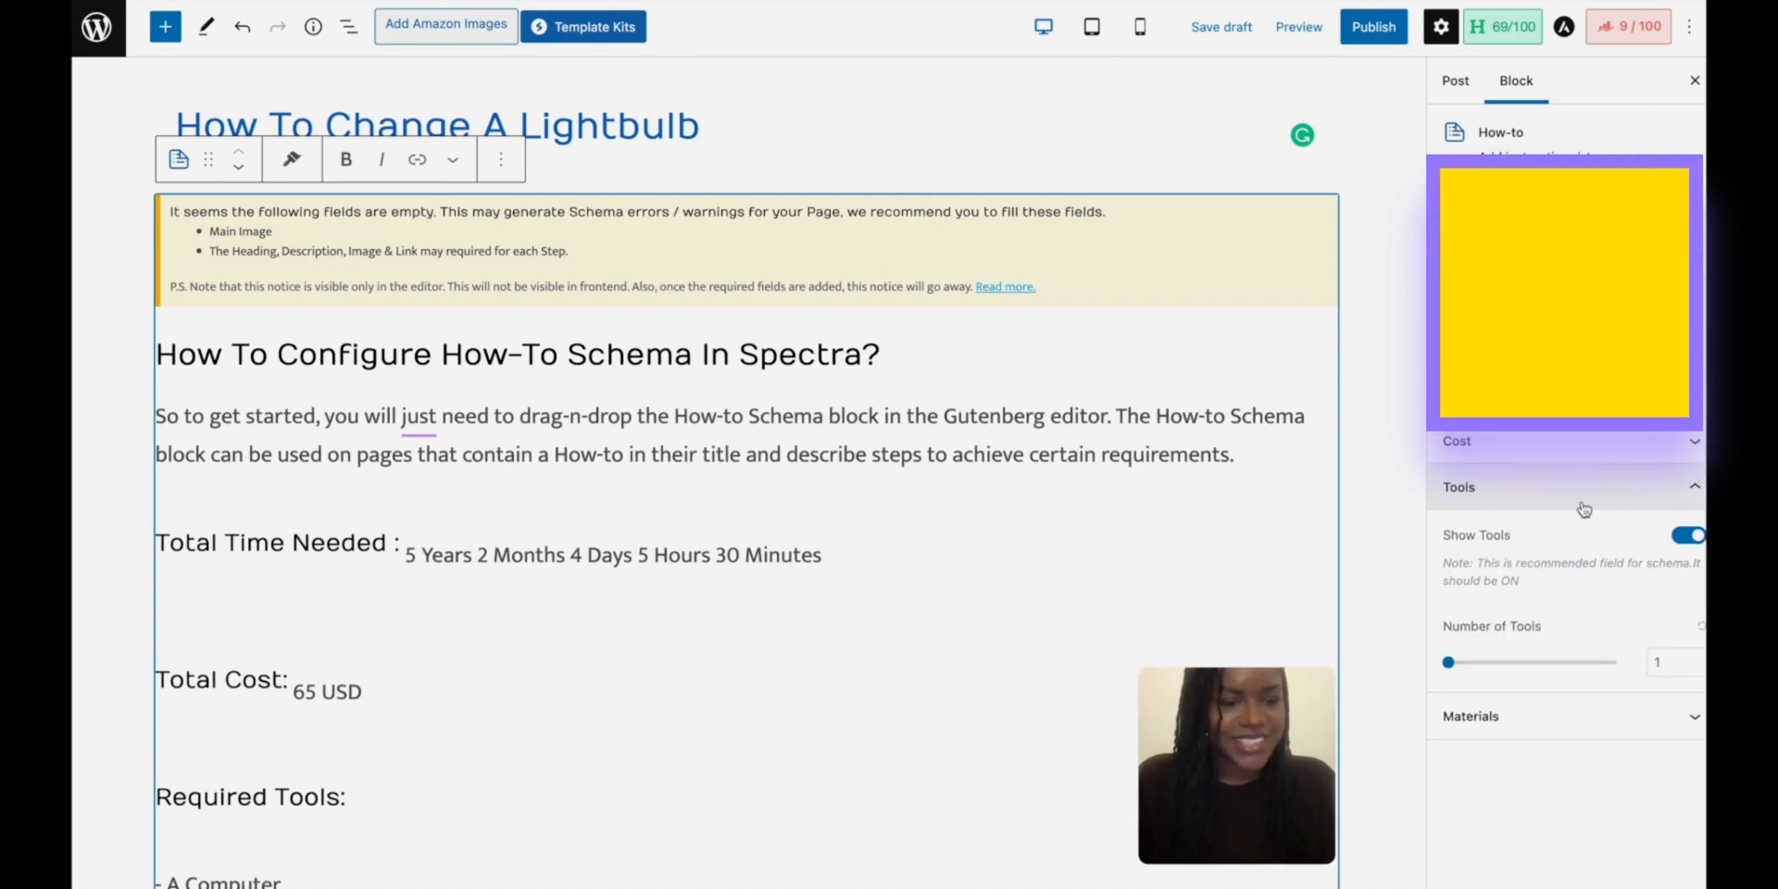
pyautogui.moveTo(1446, 662); pyautogui.dragTo(1464, 662)
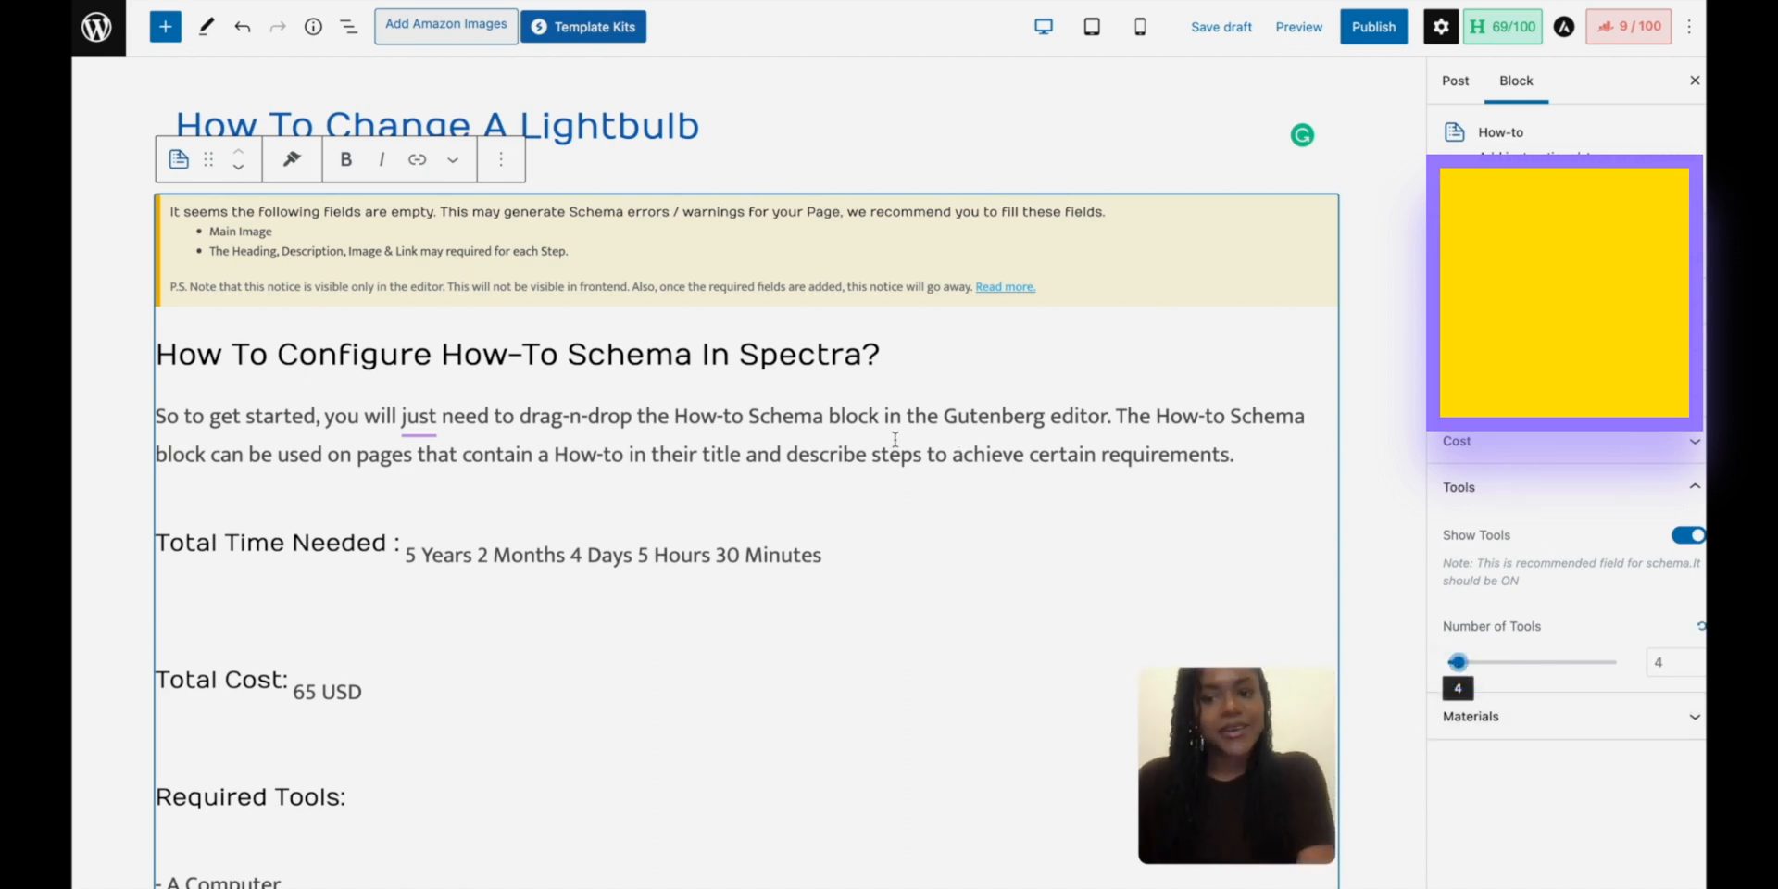
pyautogui.scroll(-3)
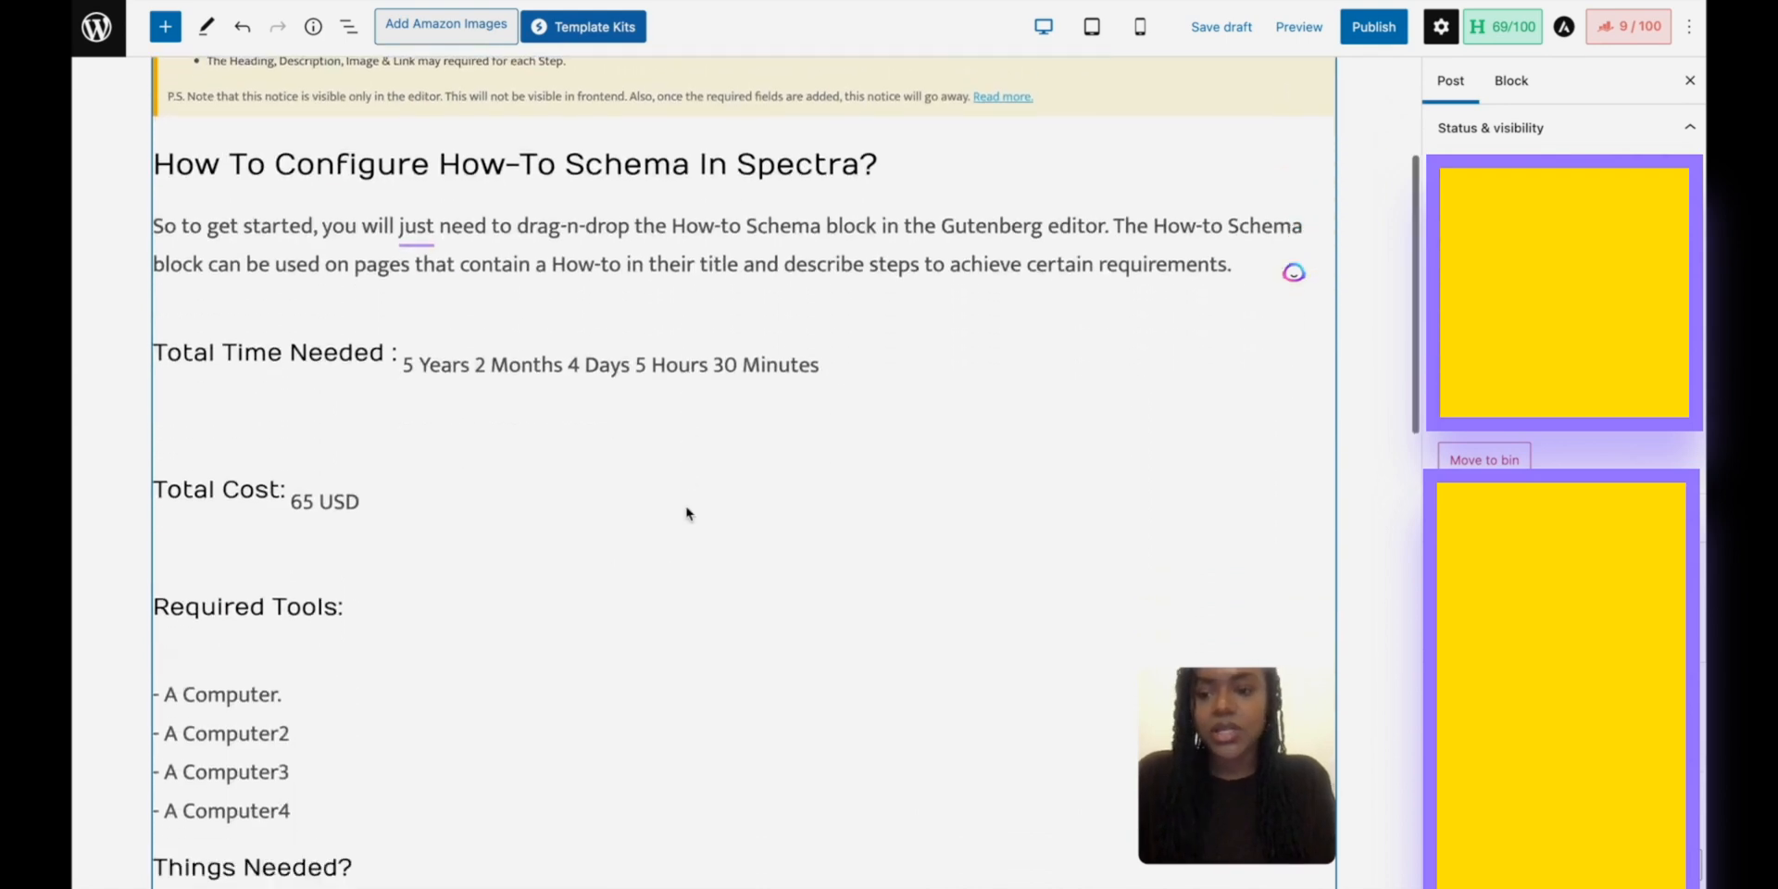
# Step: Insert a new placeholder step after Step 2, before Step 3
pyautogui.scroll(-3)
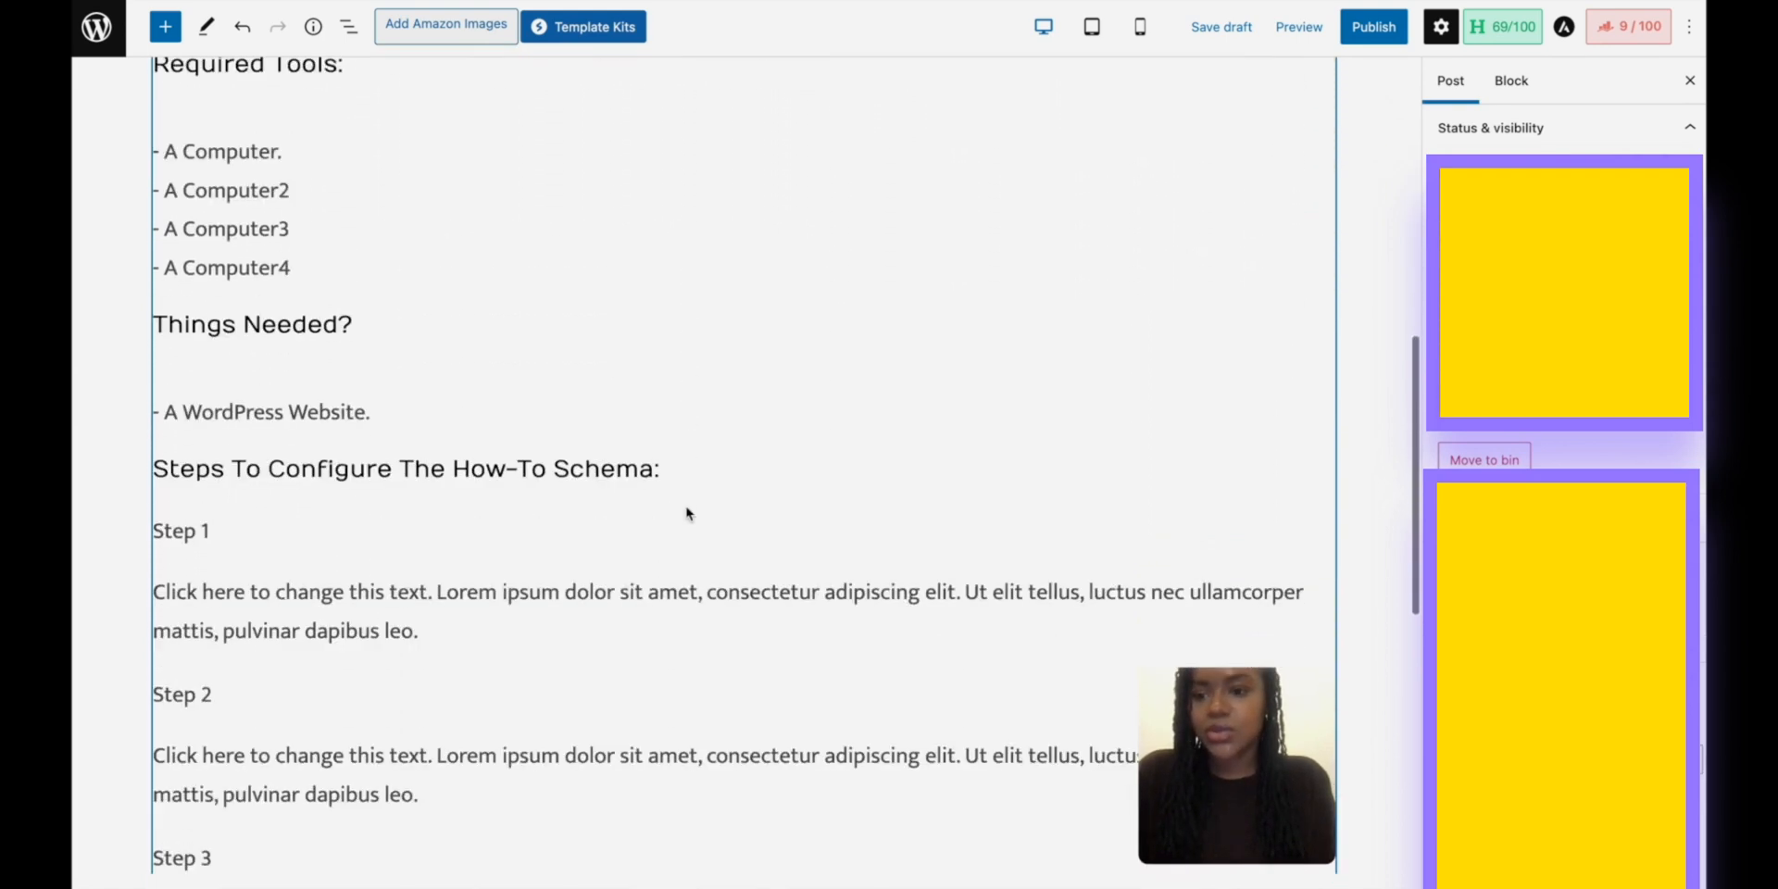
pyautogui.scroll(-3)
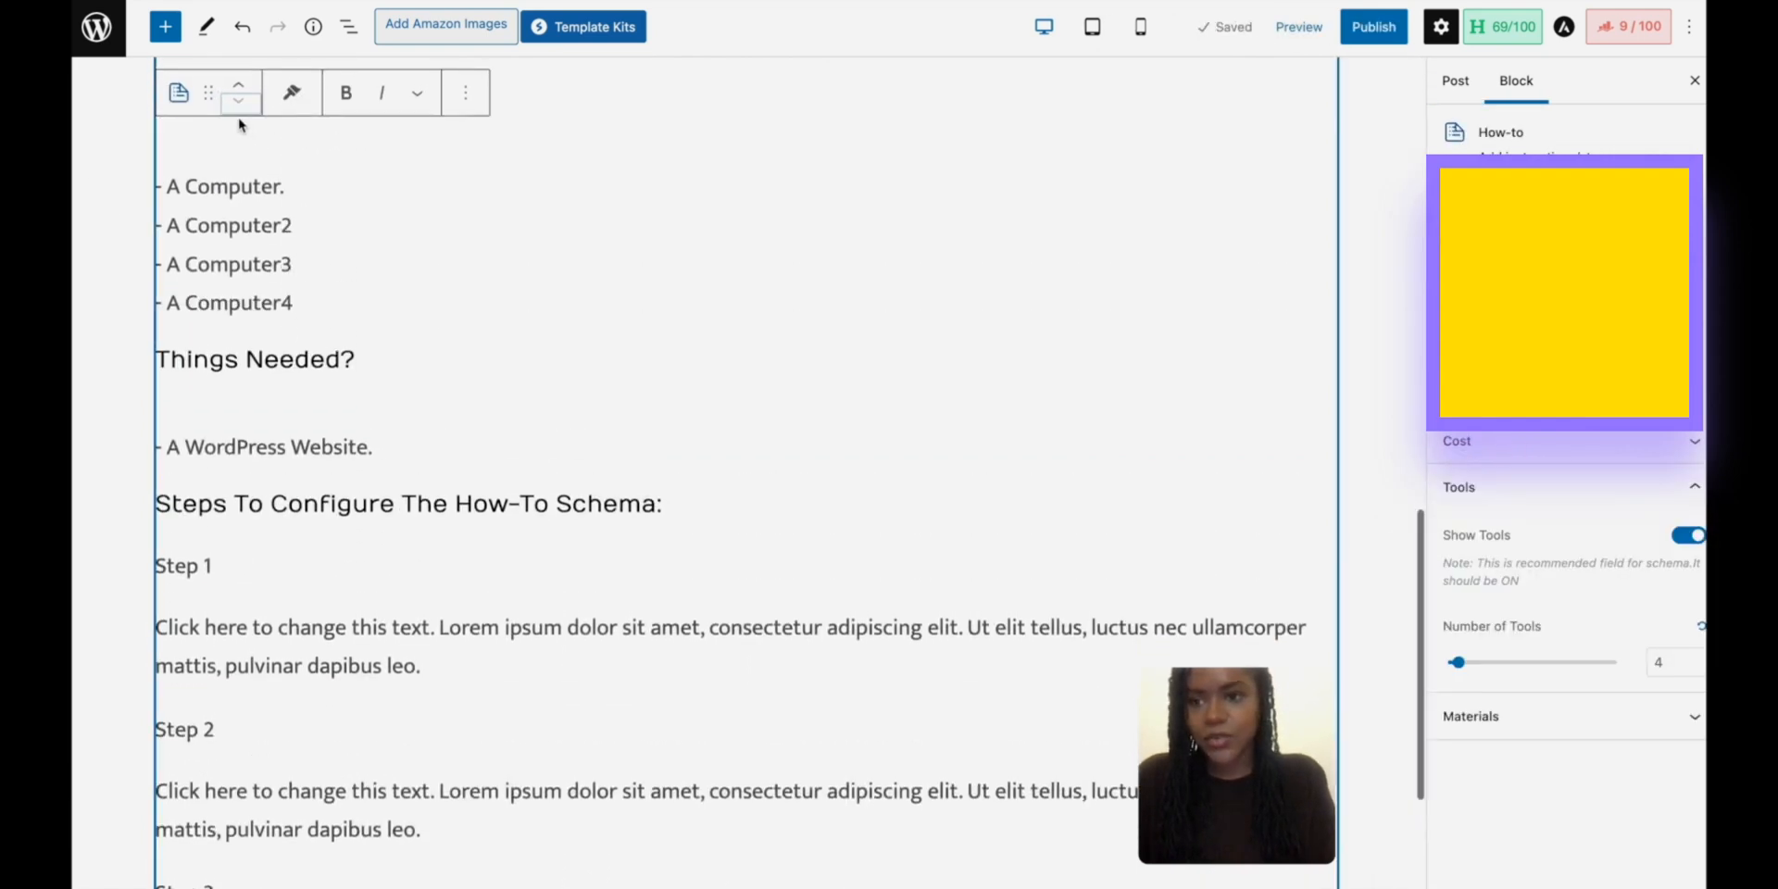
pyautogui.scroll(-3)
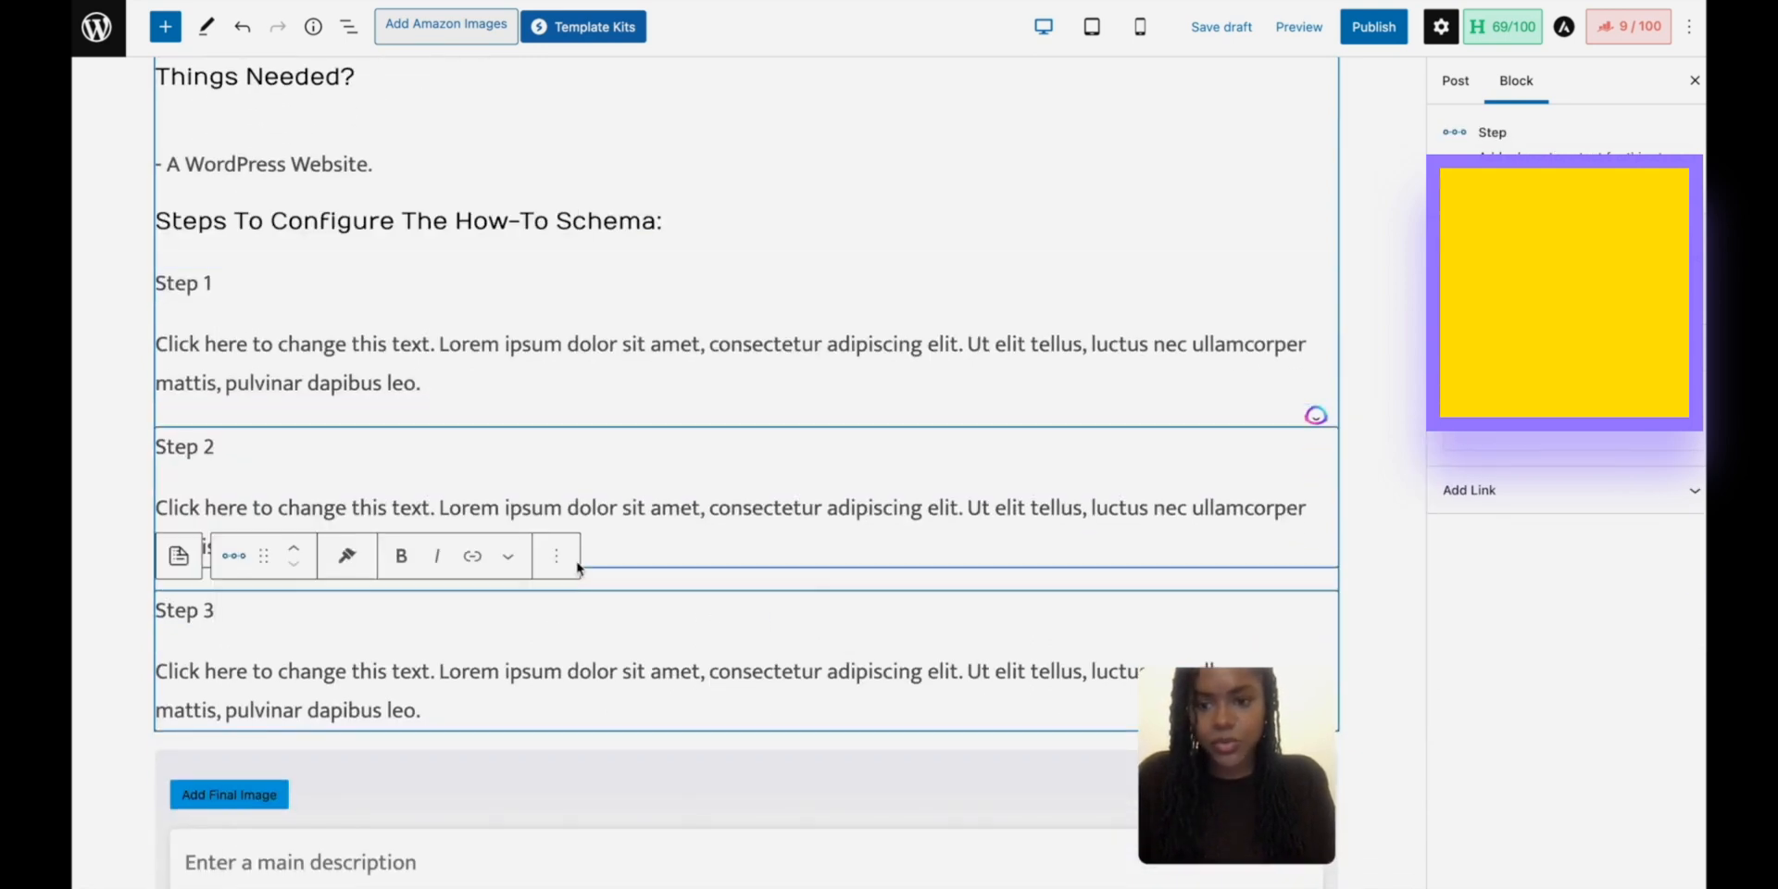
pyautogui.click(555, 556)
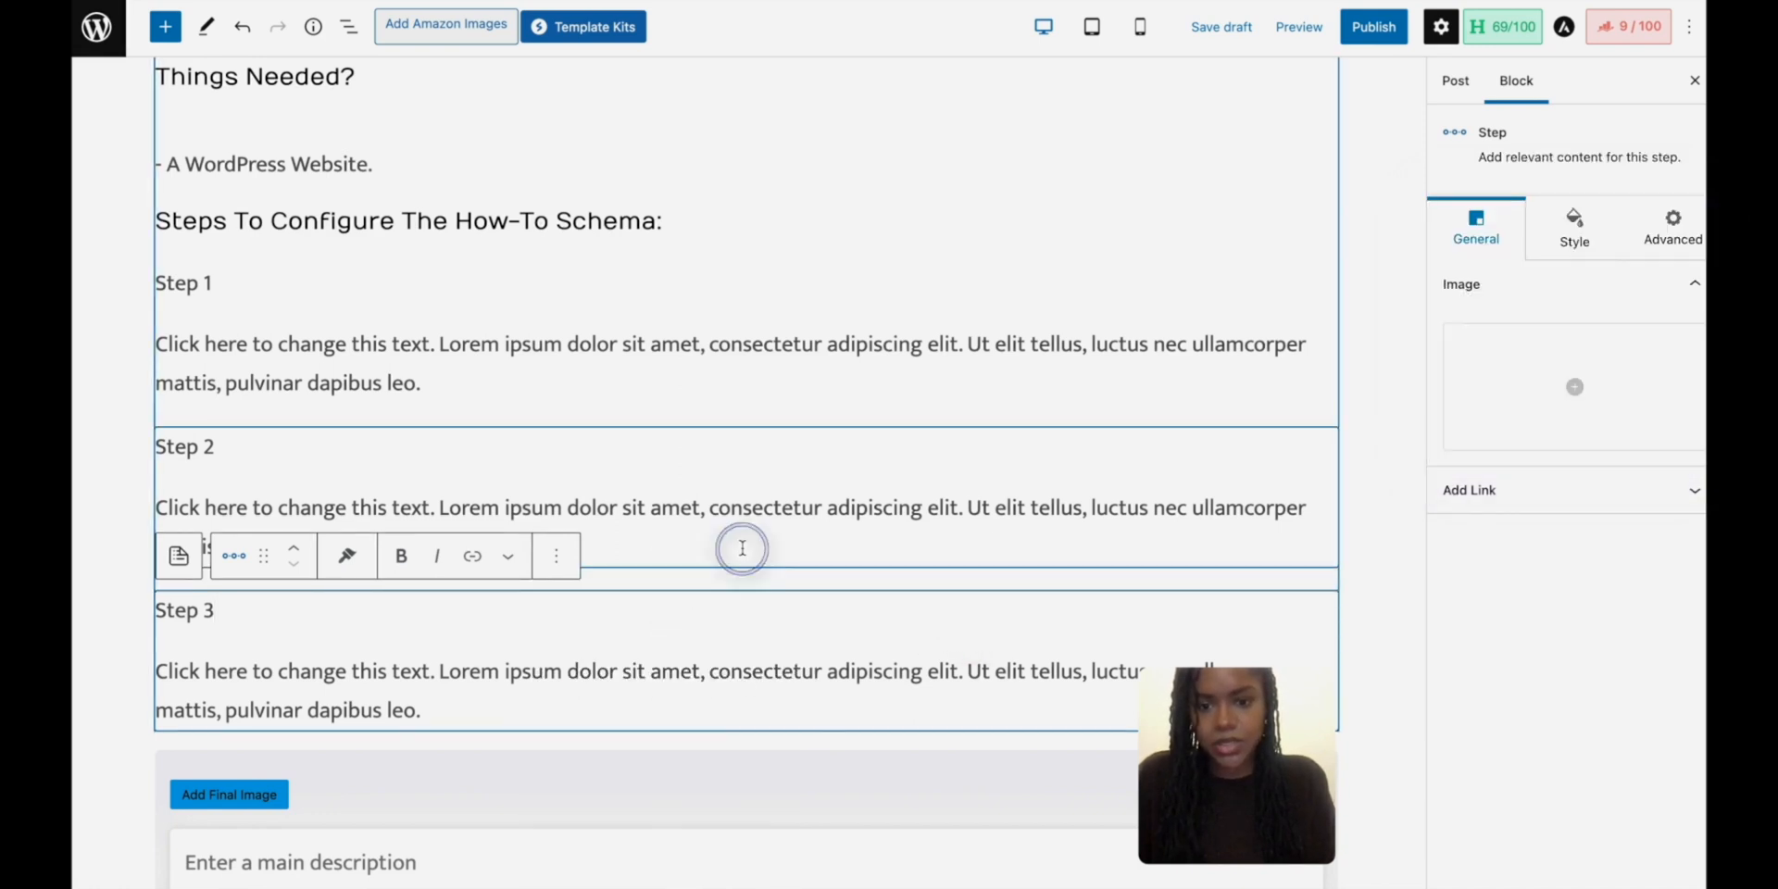
pyautogui.click(742, 548)
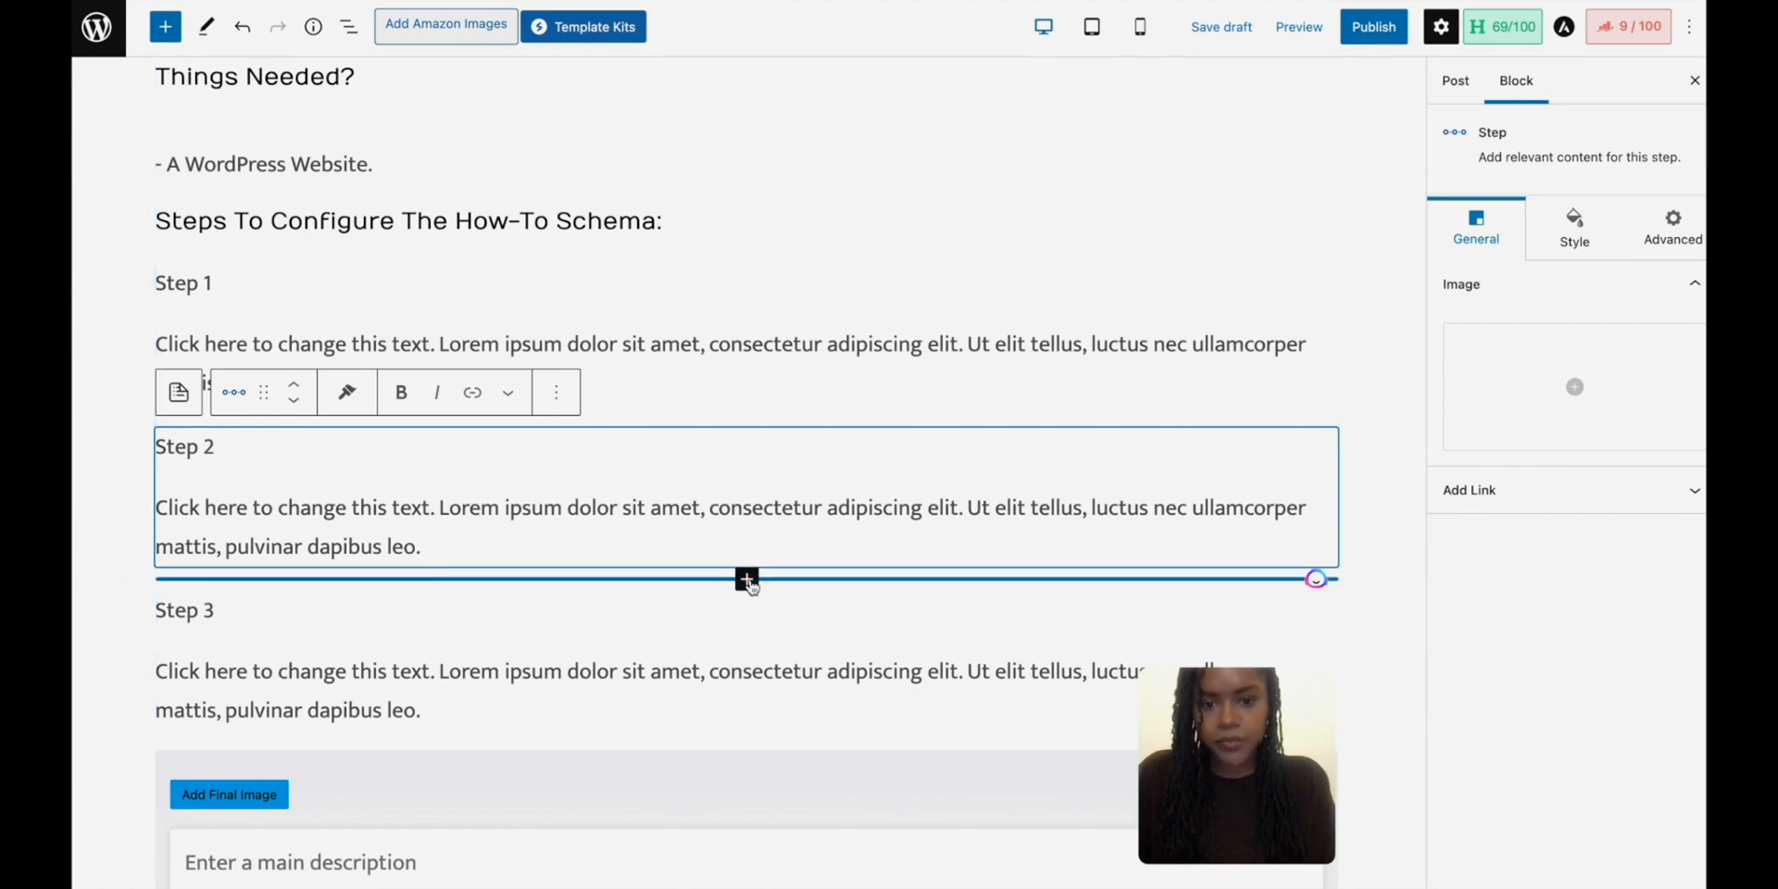
pyautogui.click(746, 579)
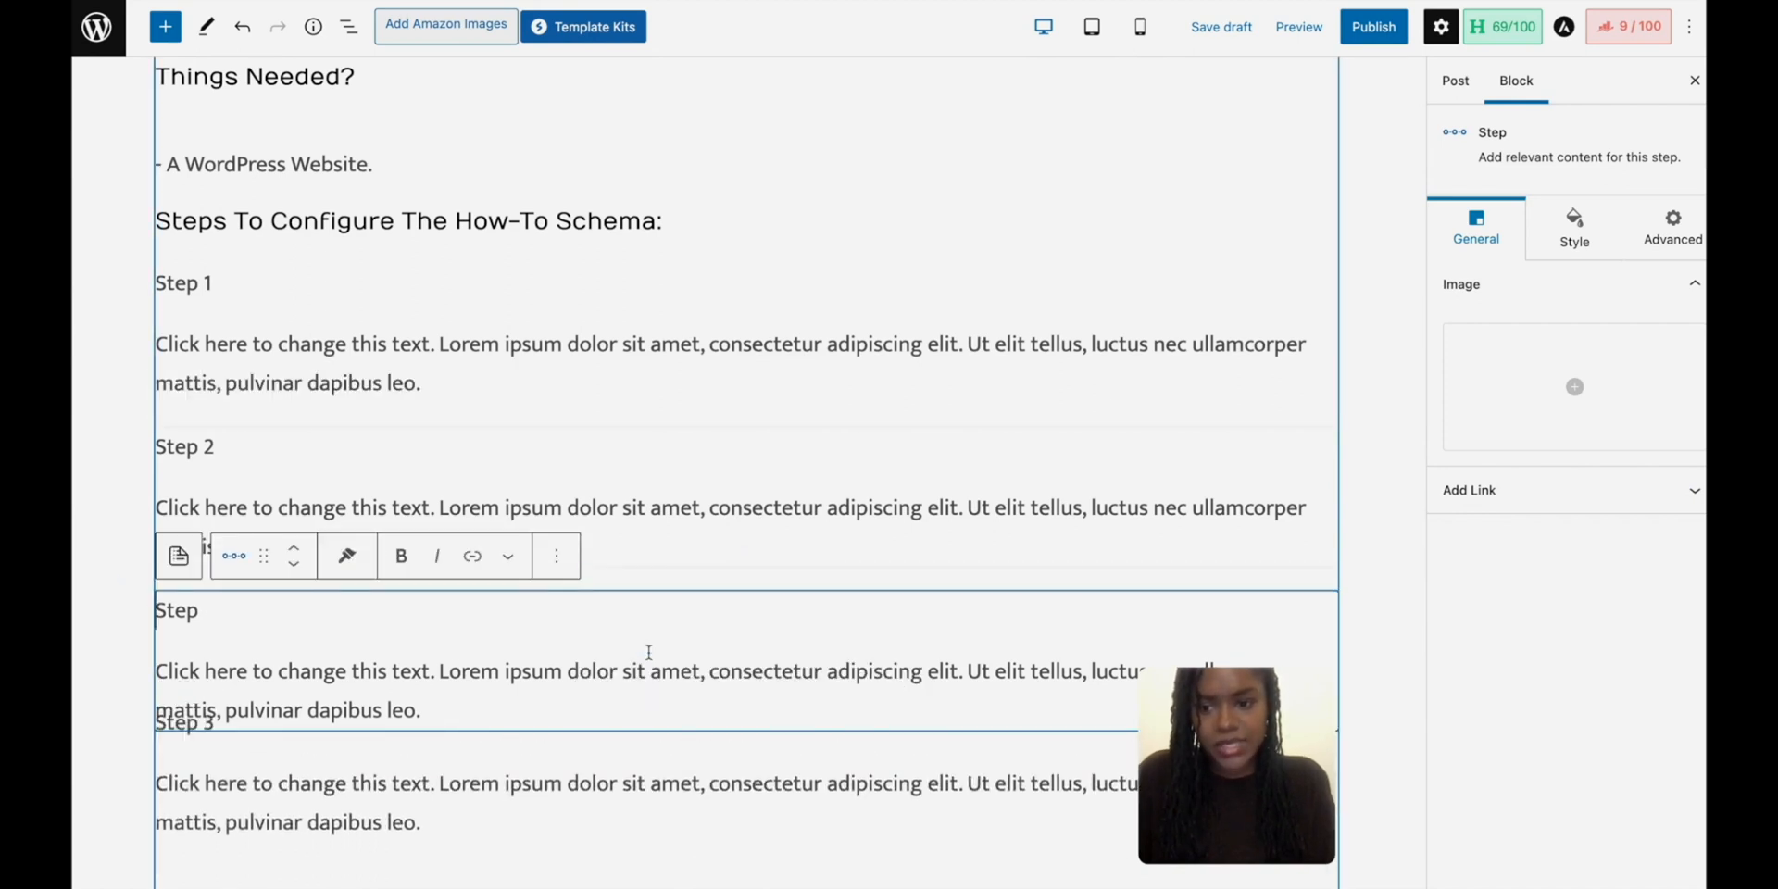
pyautogui.scroll(-3)
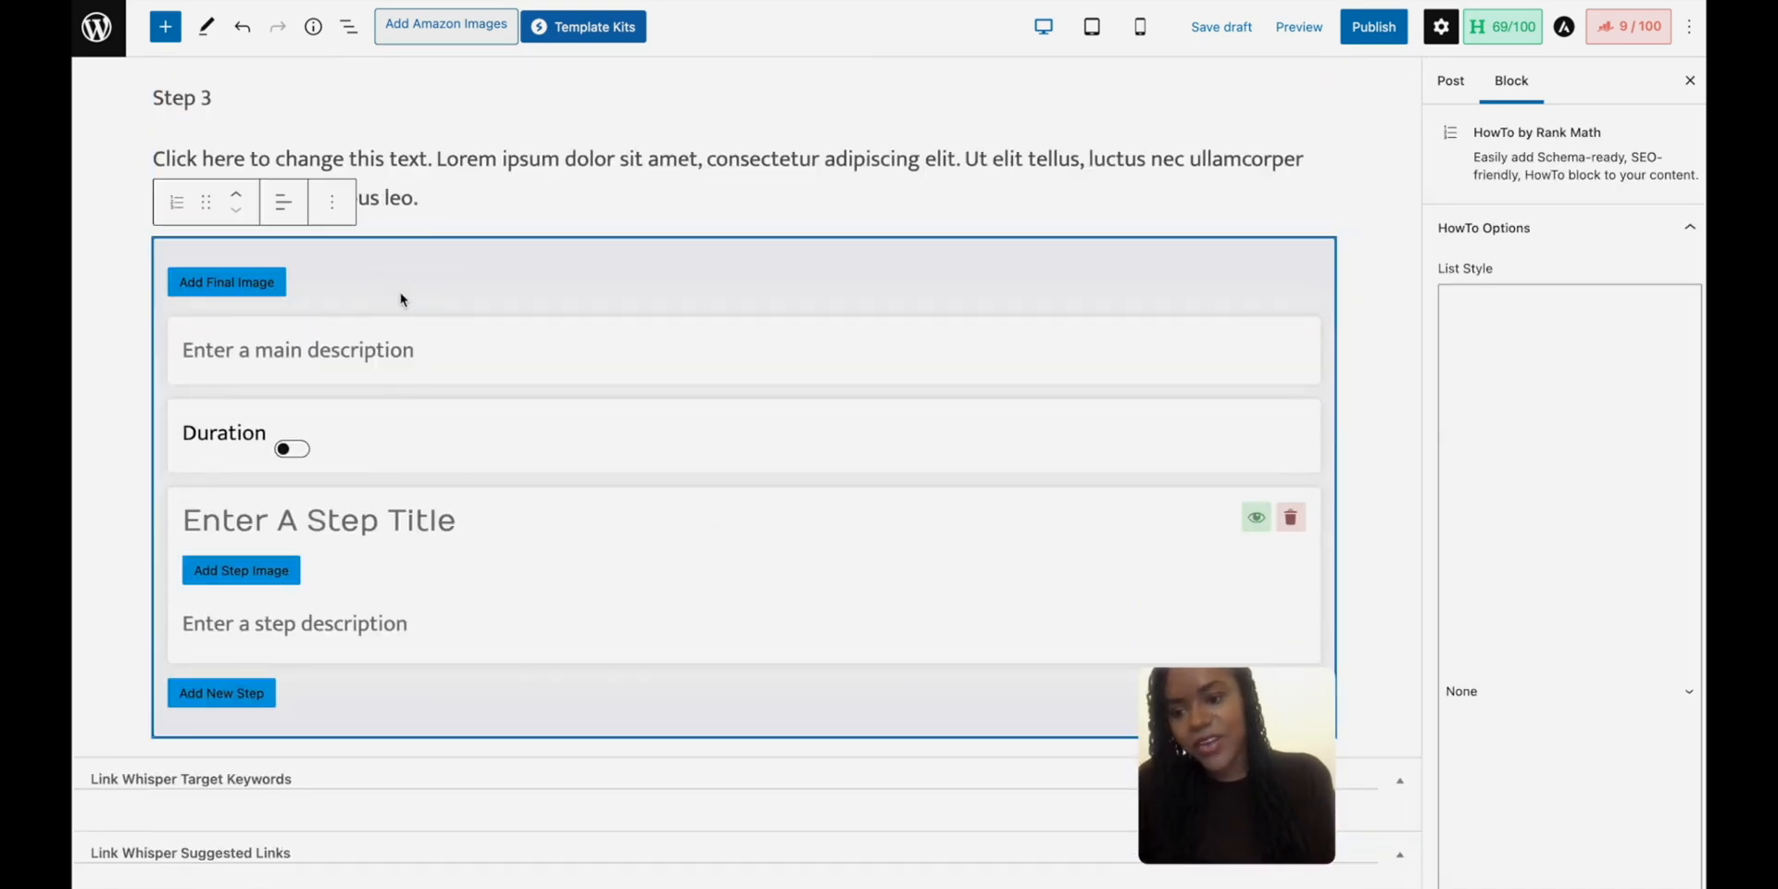
pyautogui.moveTo(1517, 457)
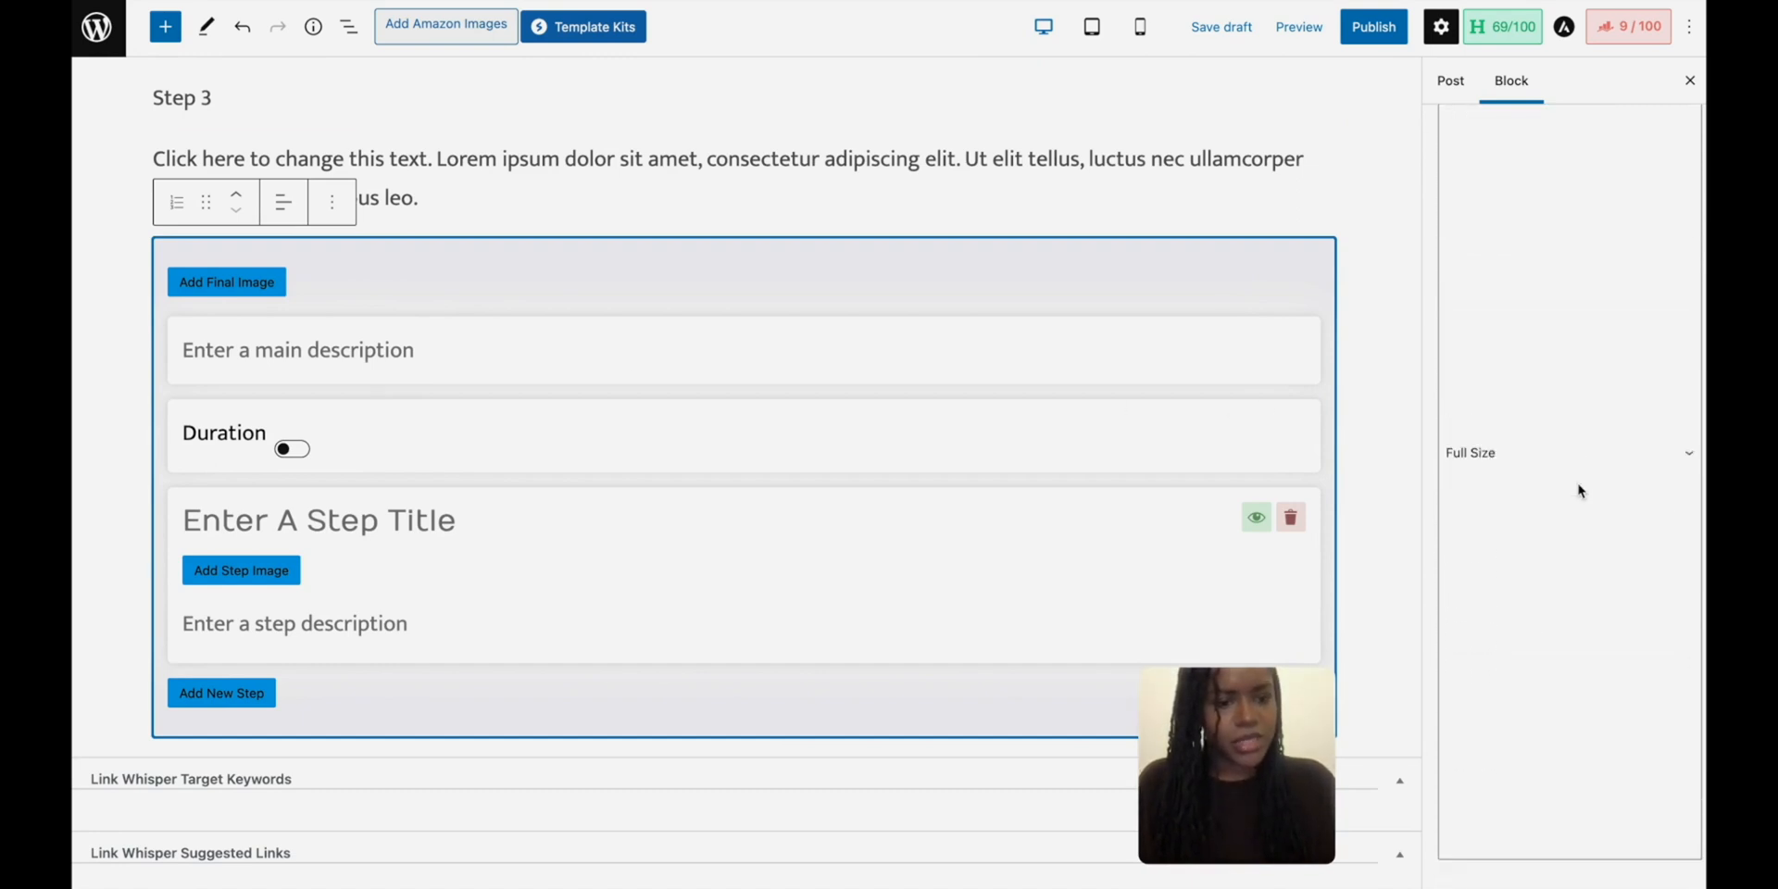
pyautogui.scroll(-3)
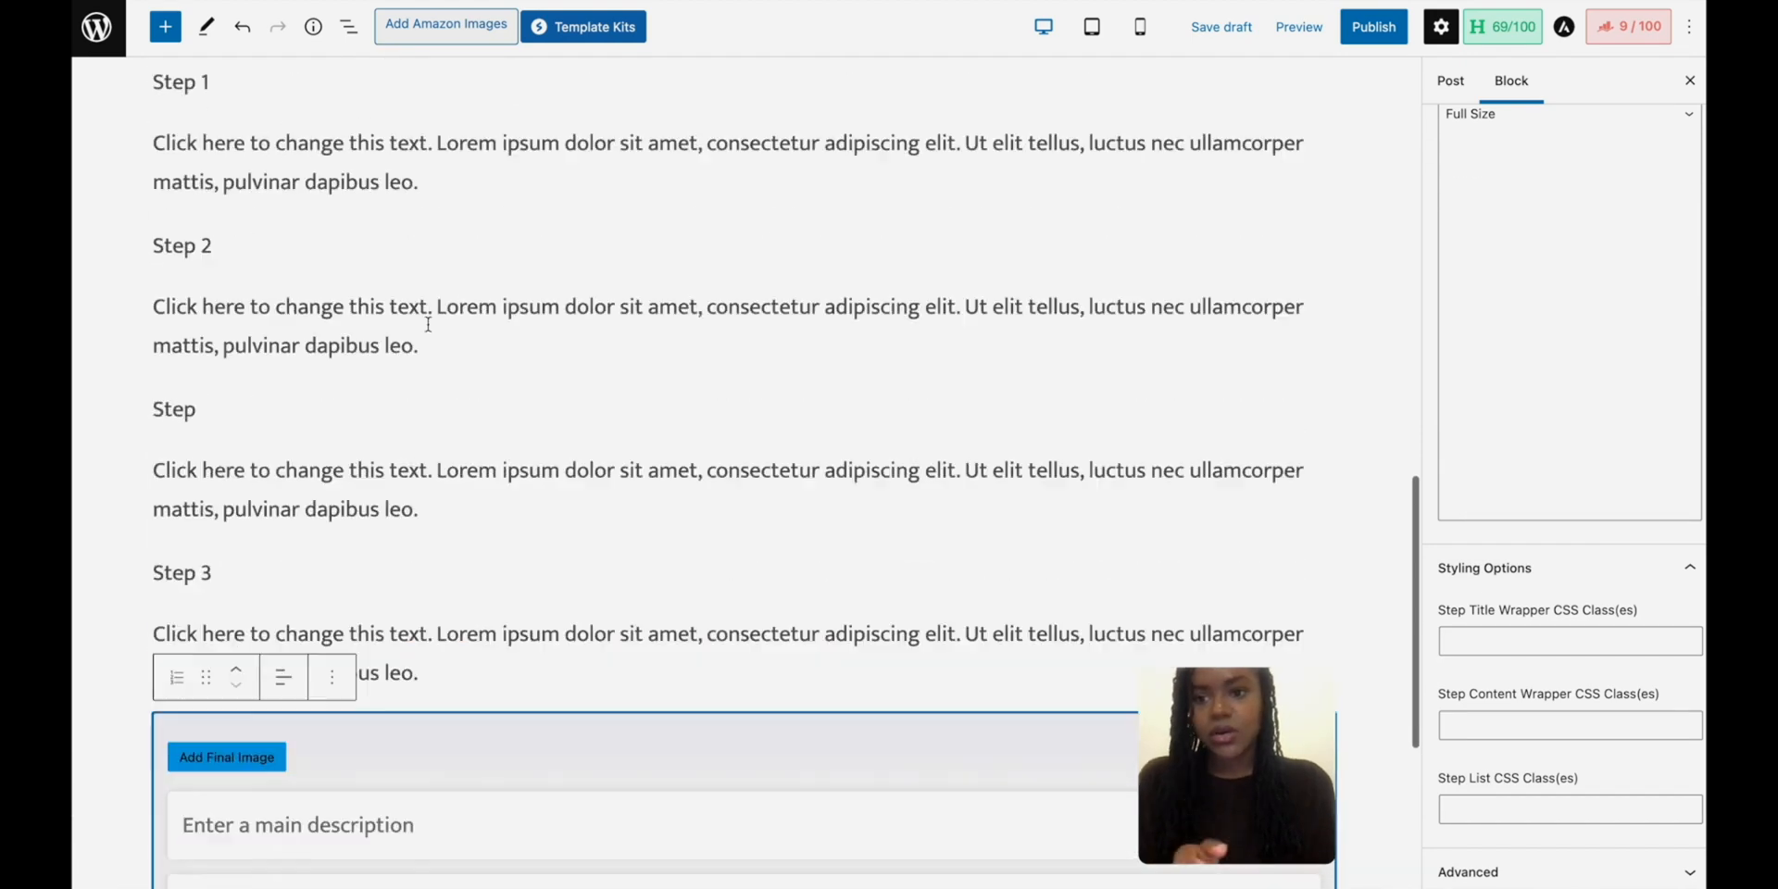
pyautogui.click(445, 306)
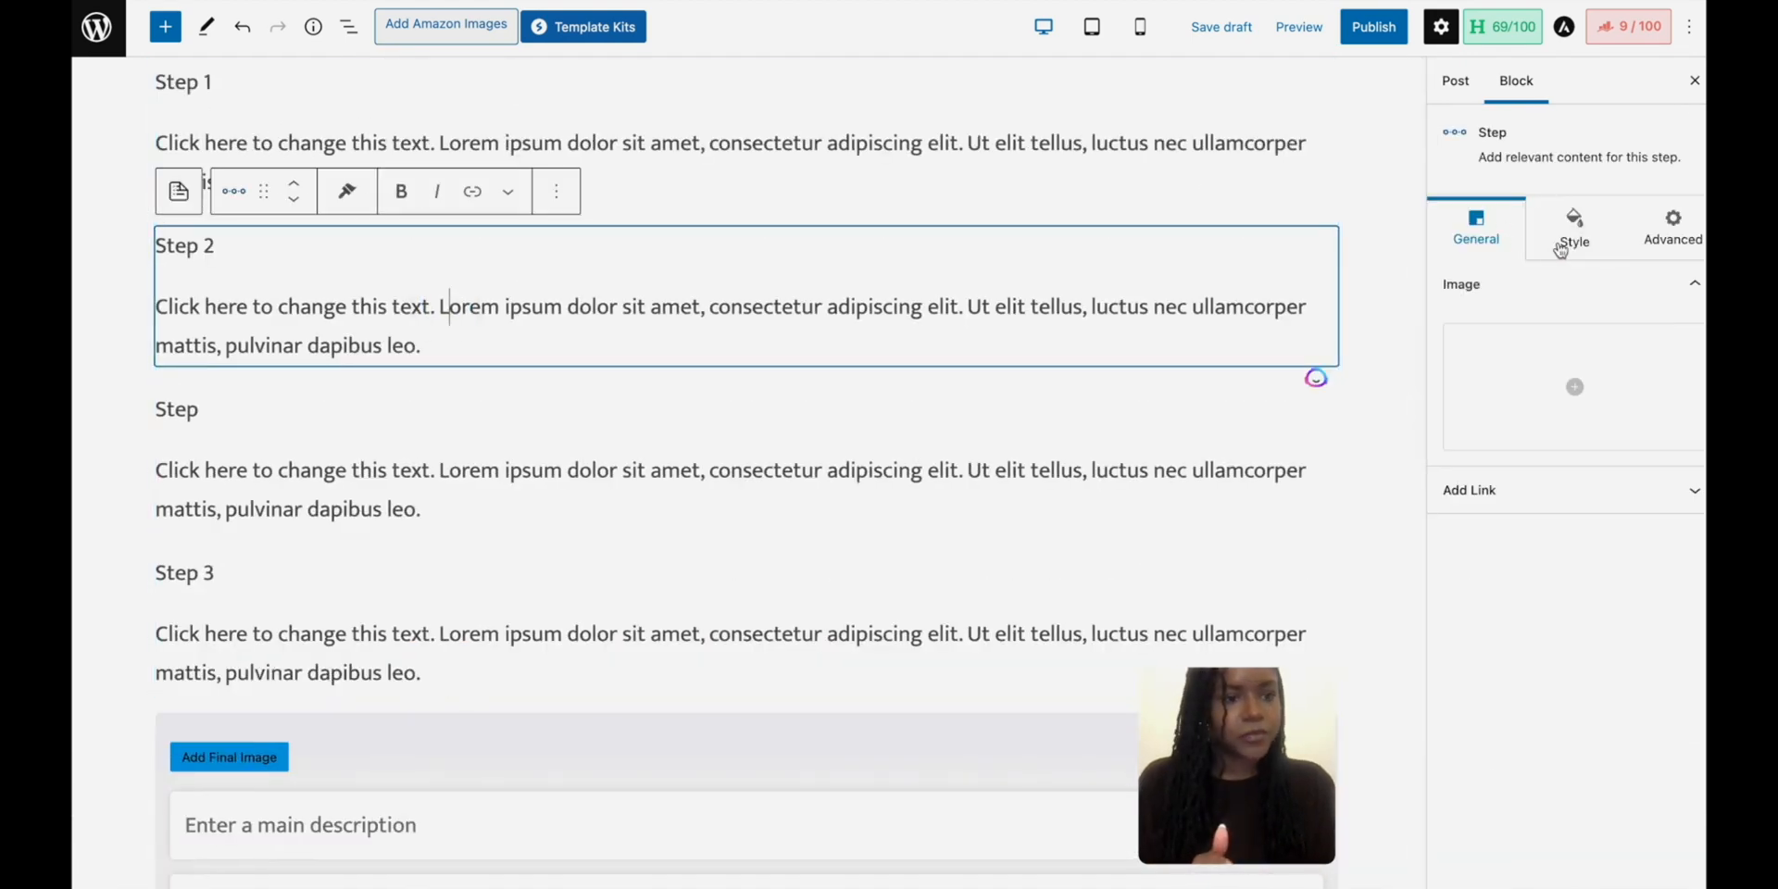
pyautogui.moveTo(1651, 338)
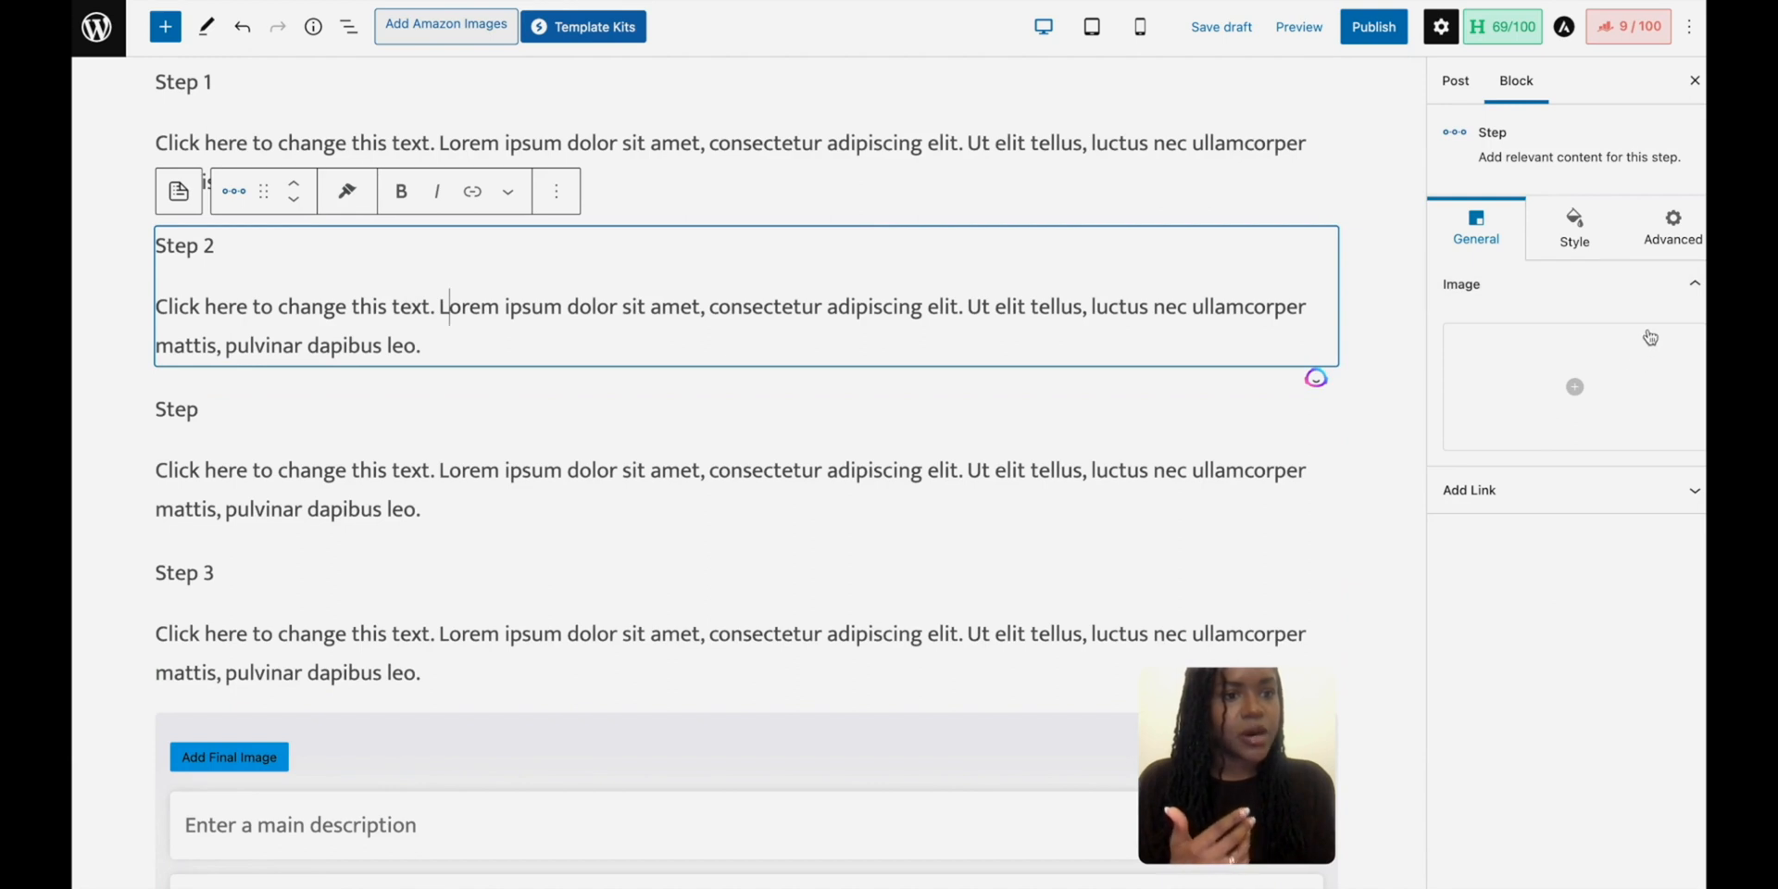
pyautogui.click(1462, 285)
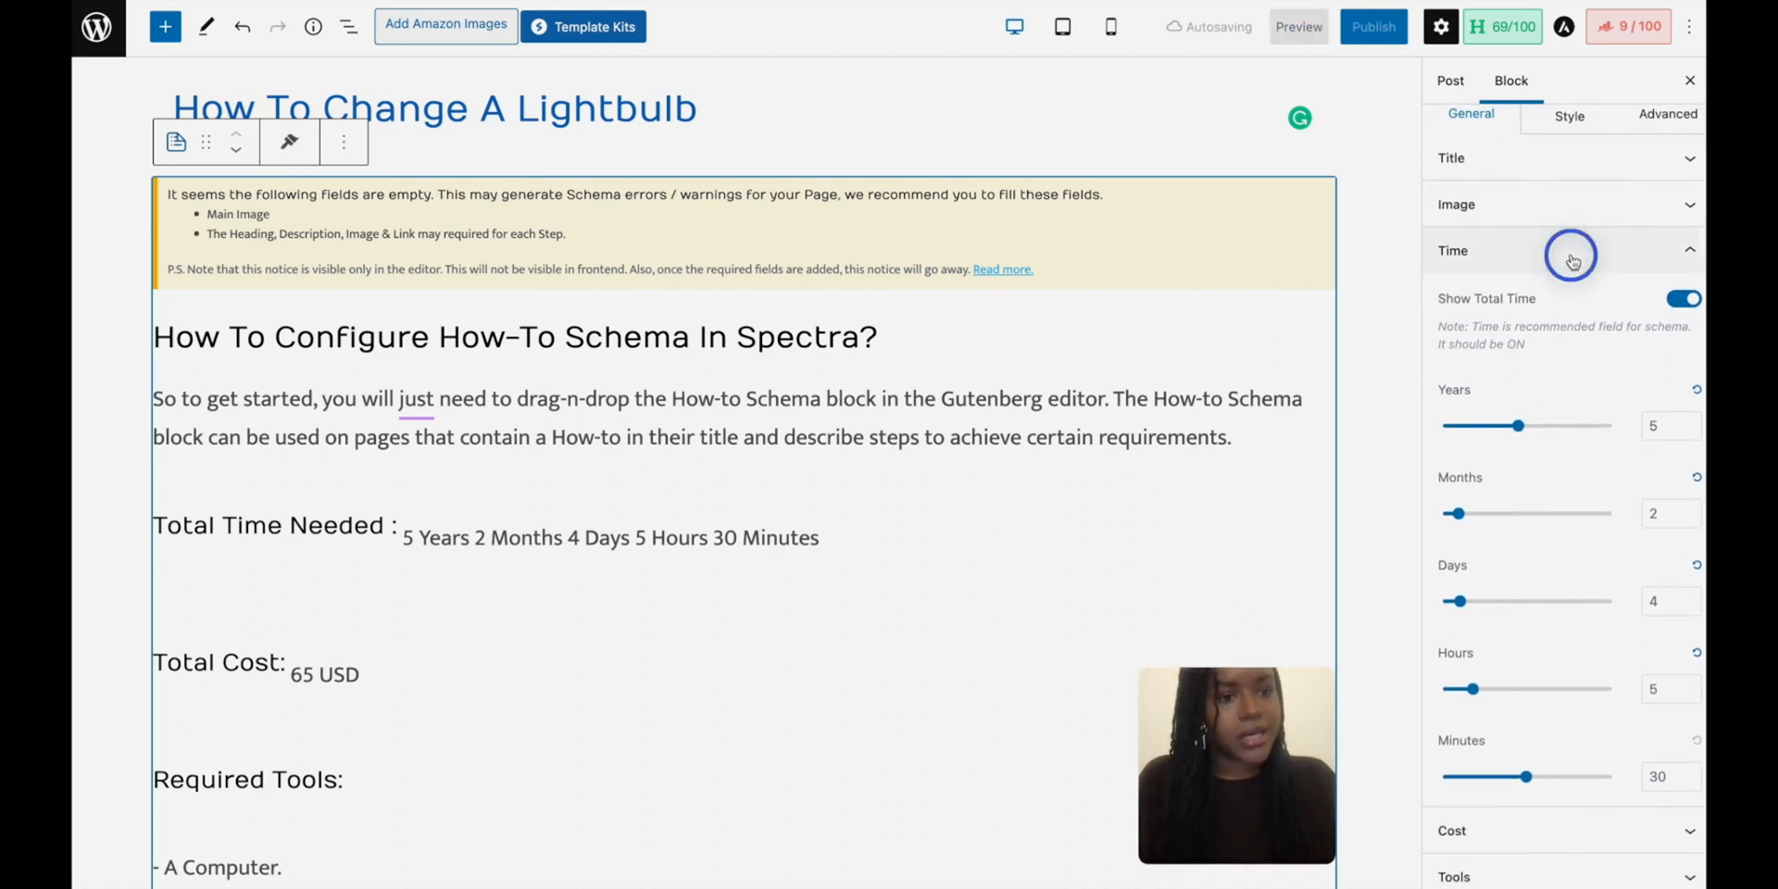
# Step: Set the total cost to 0 USD and leave Show Estimated Cost switched on
pyautogui.click(1571, 252)
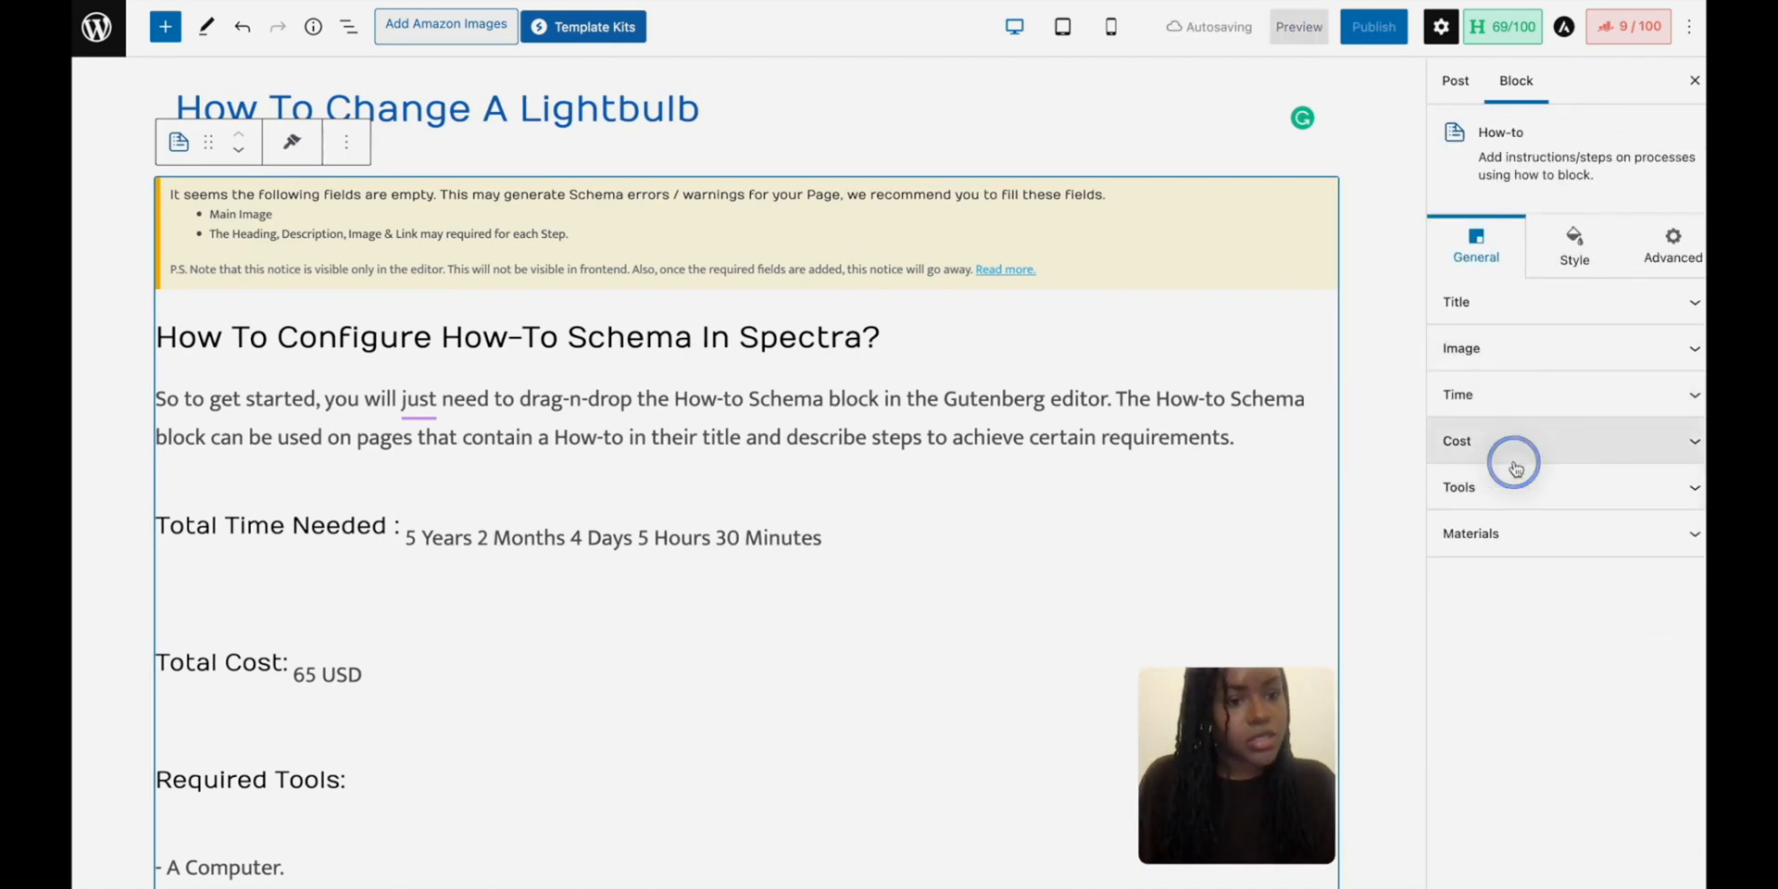
pyautogui.click(1516, 441)
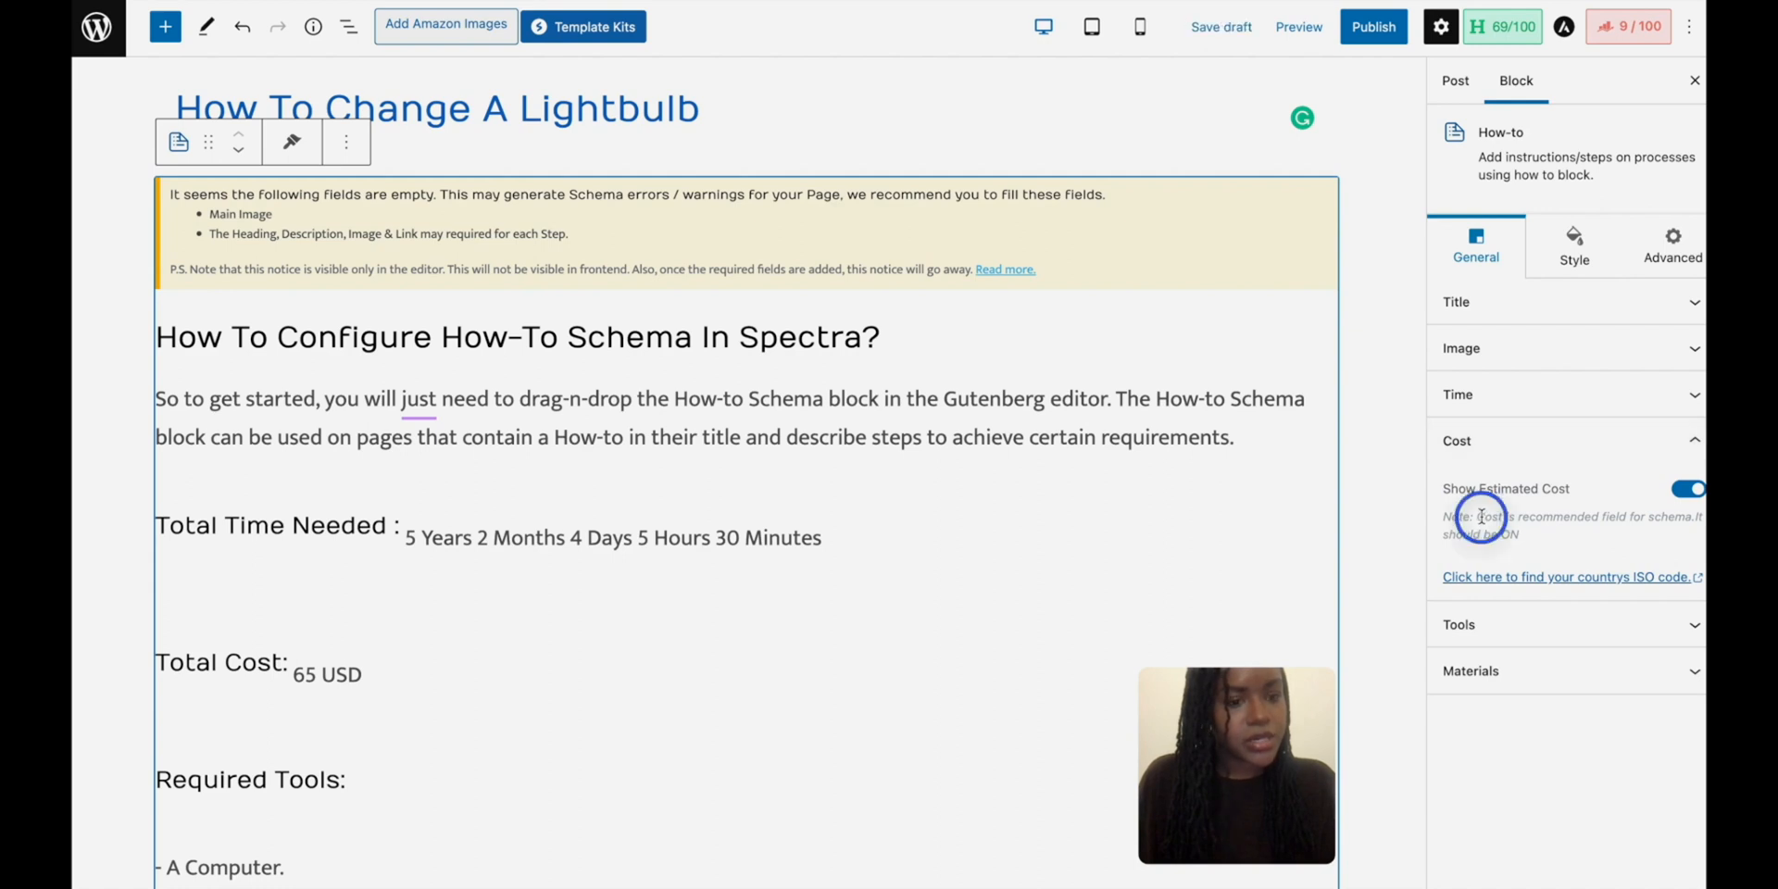
pyautogui.scroll(-3)
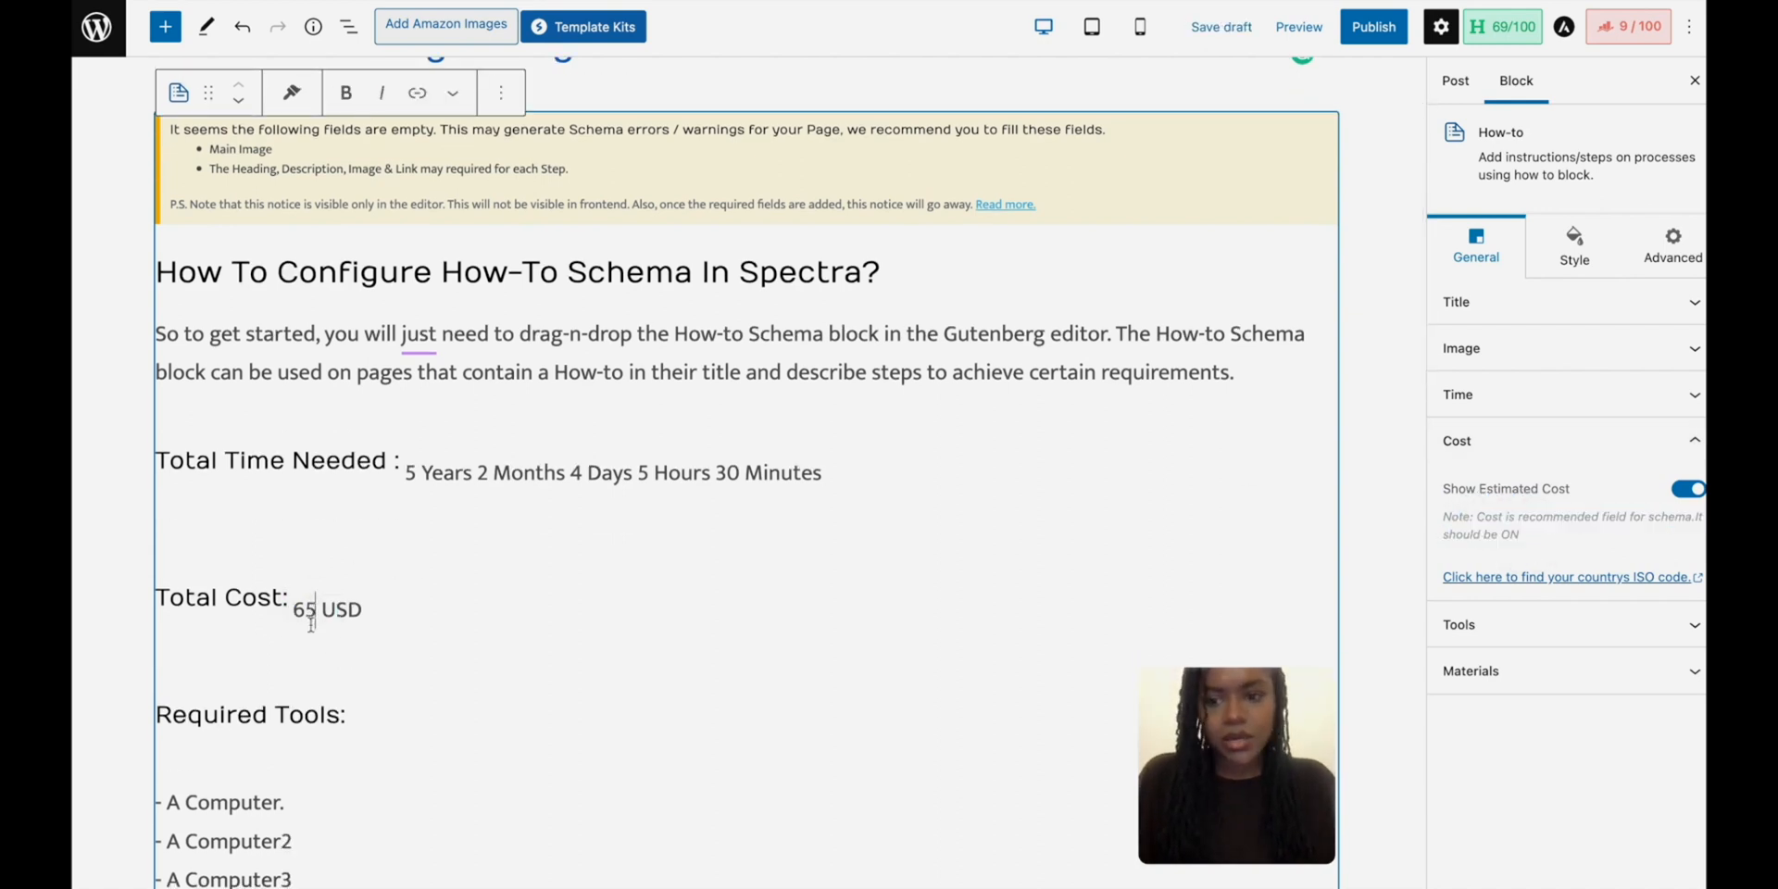
pyautogui.write('30')
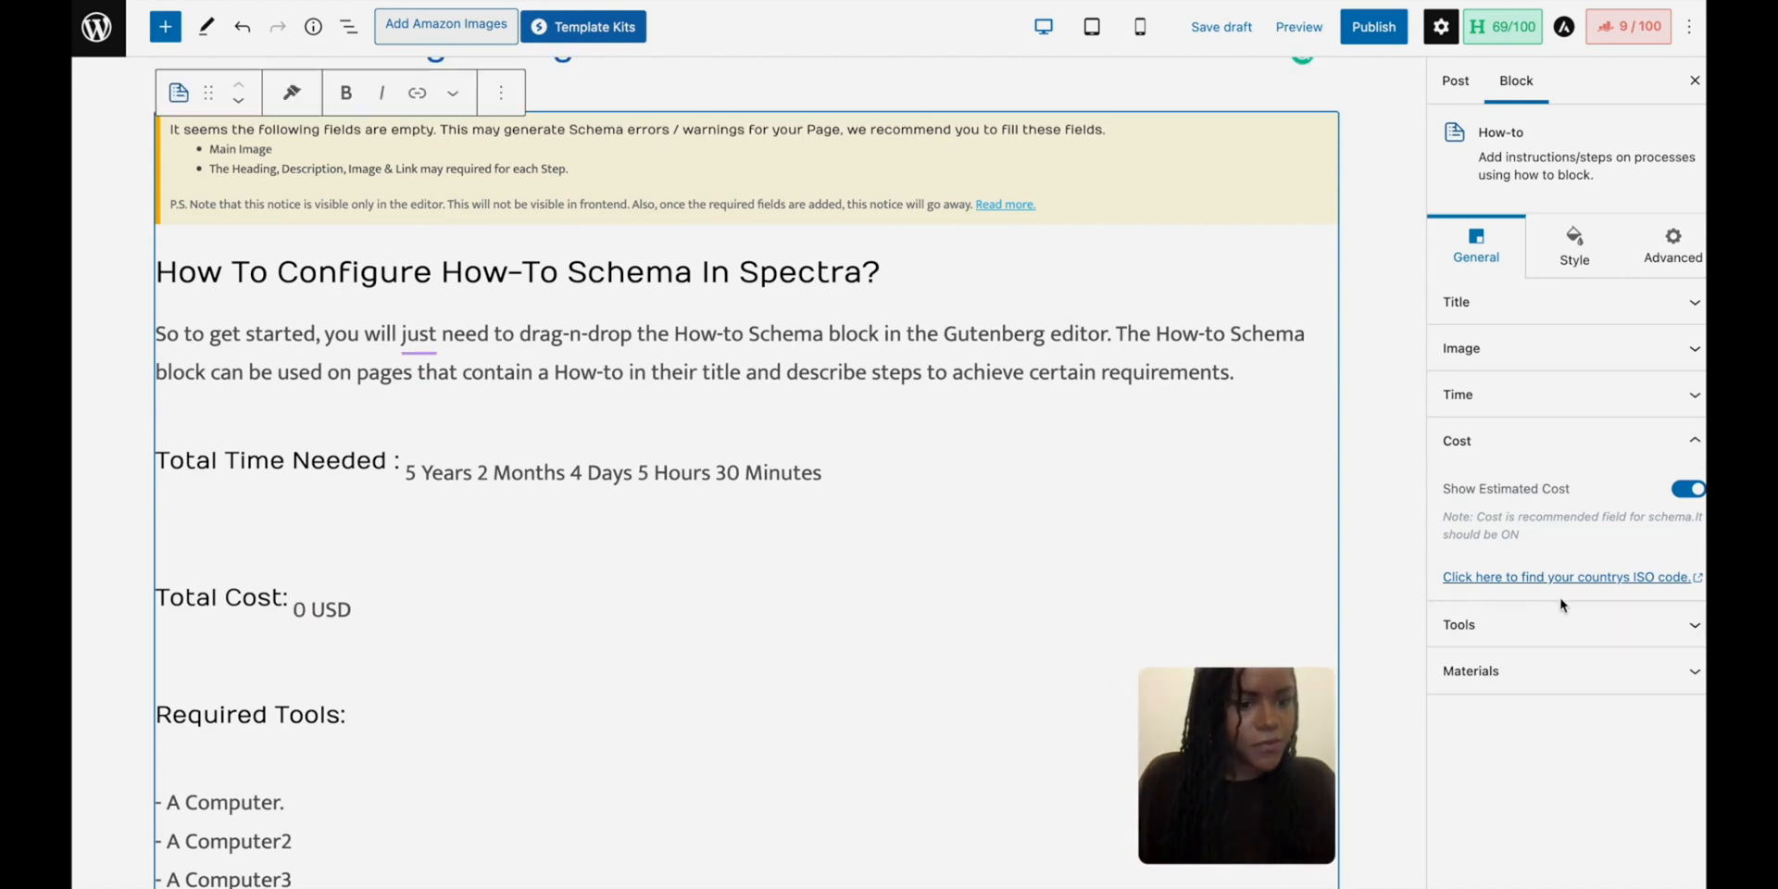
pyautogui.click(1688, 489)
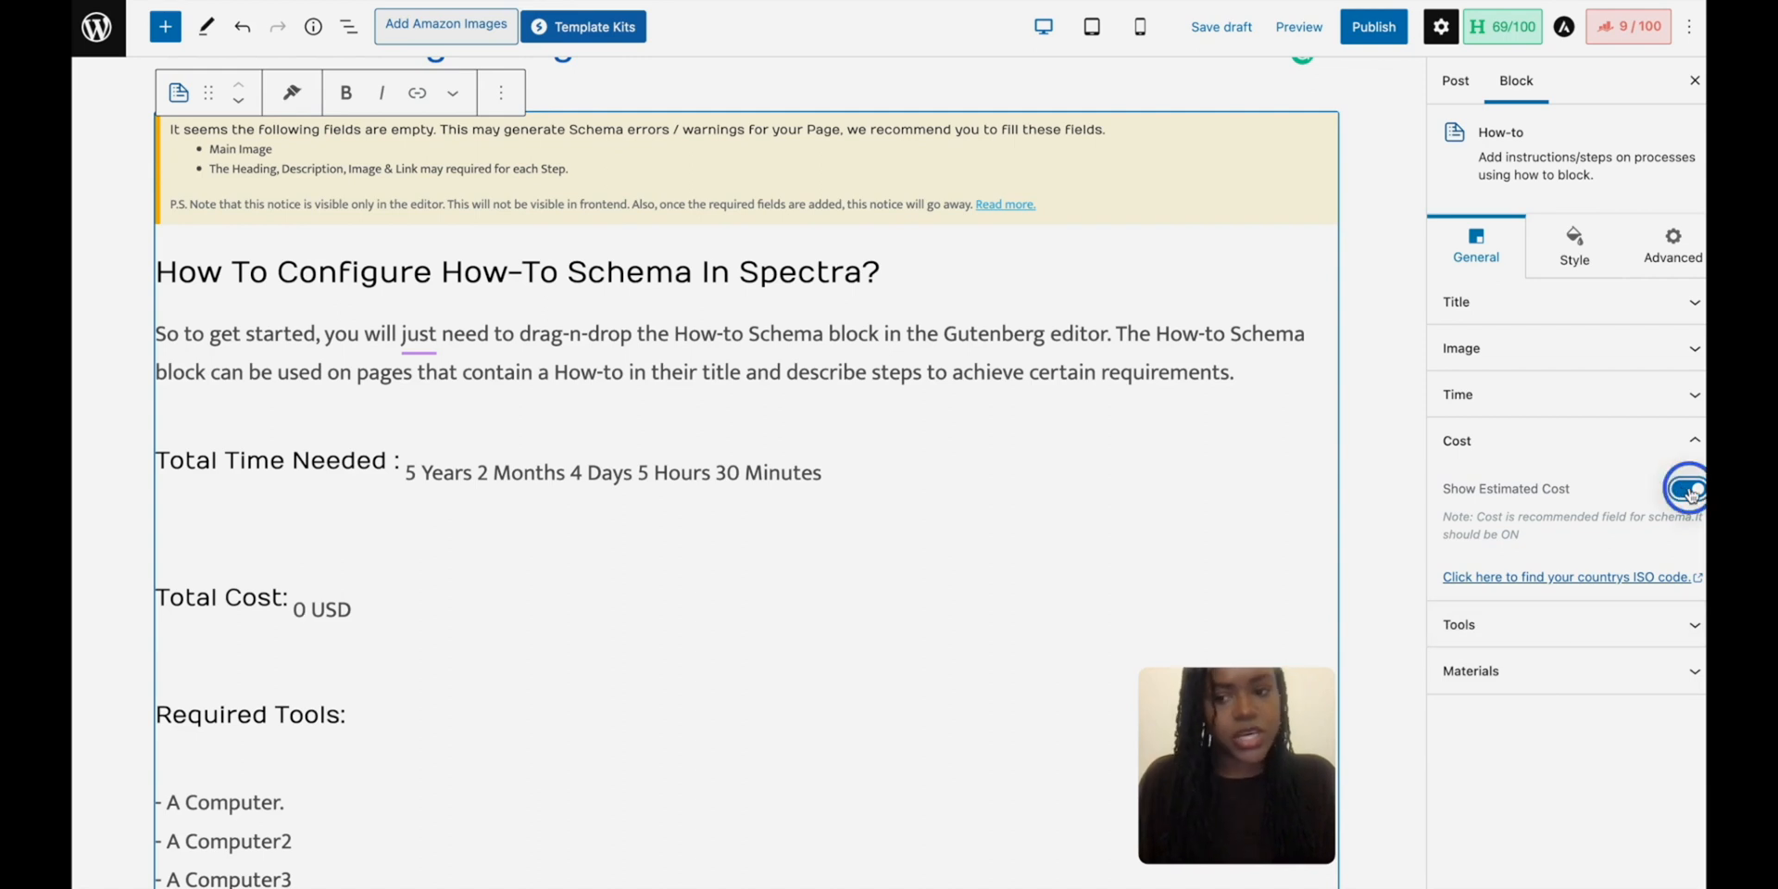
pyautogui.click(1686, 489)
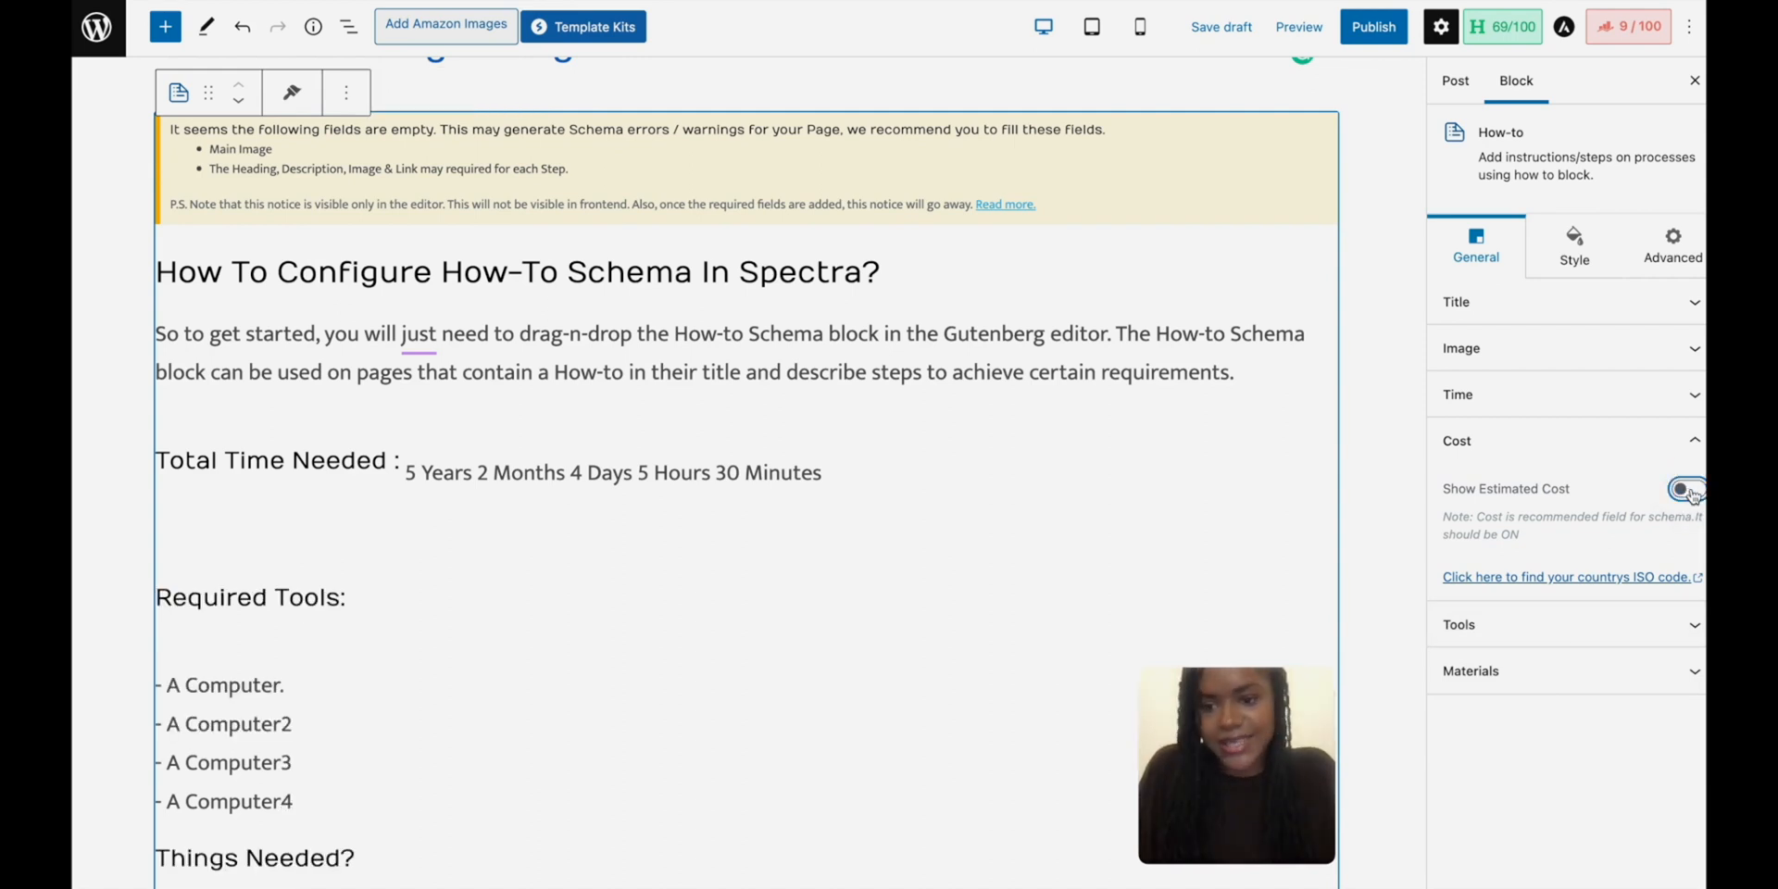
pyautogui.click(1689, 489)
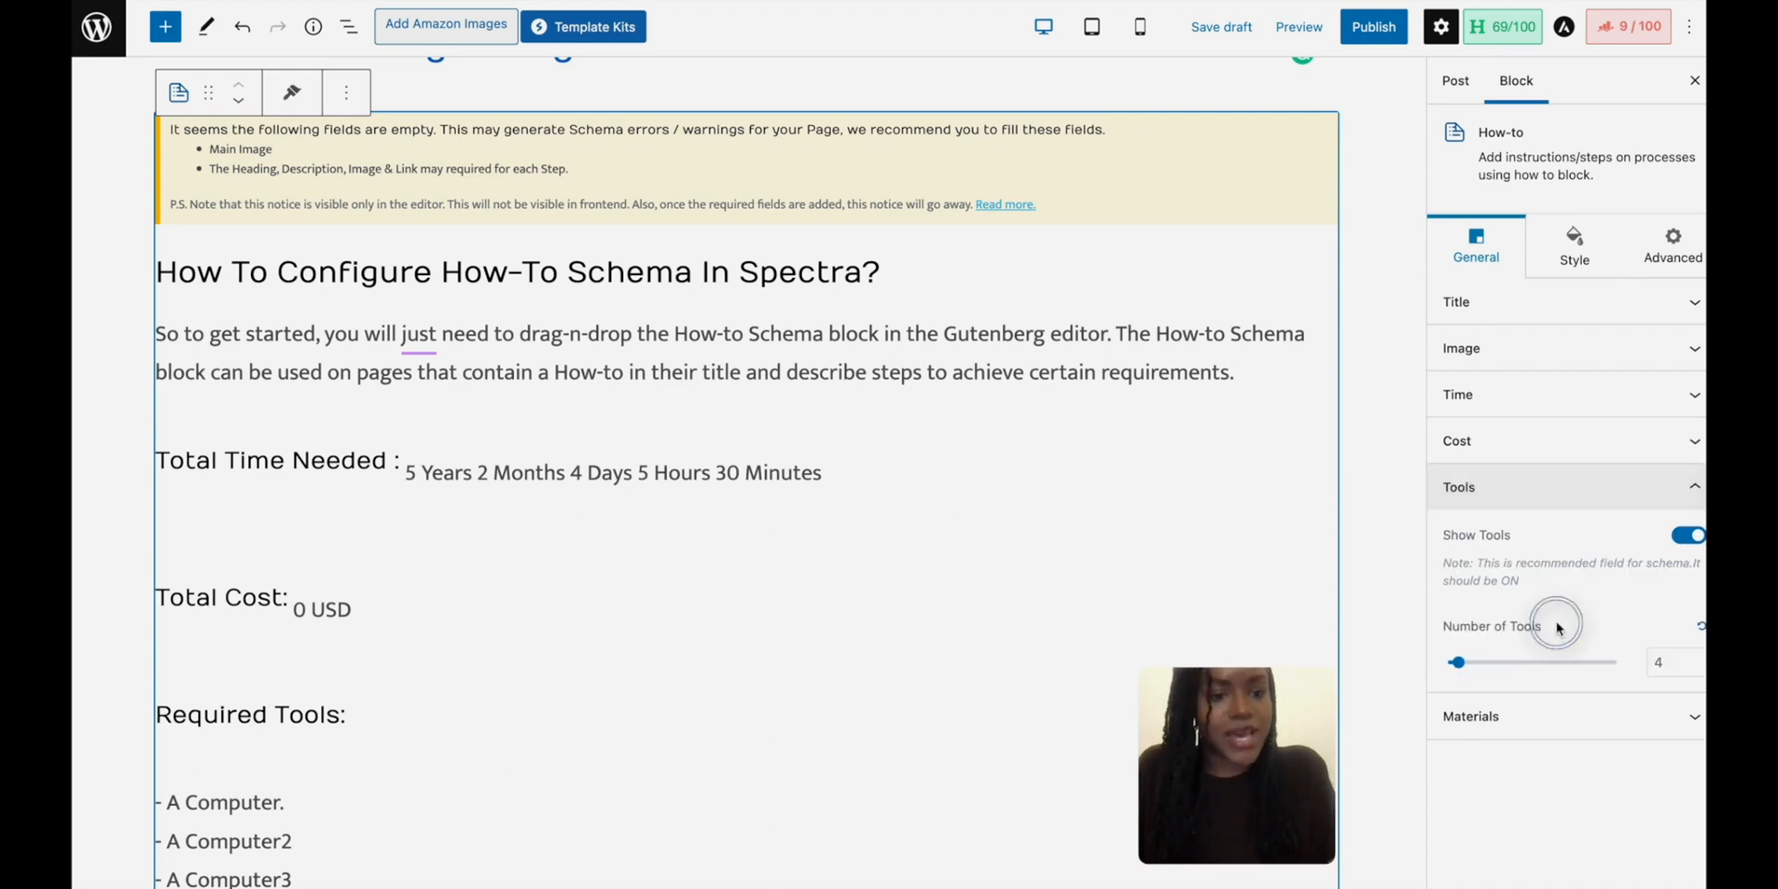
pyautogui.moveTo(1539, 665)
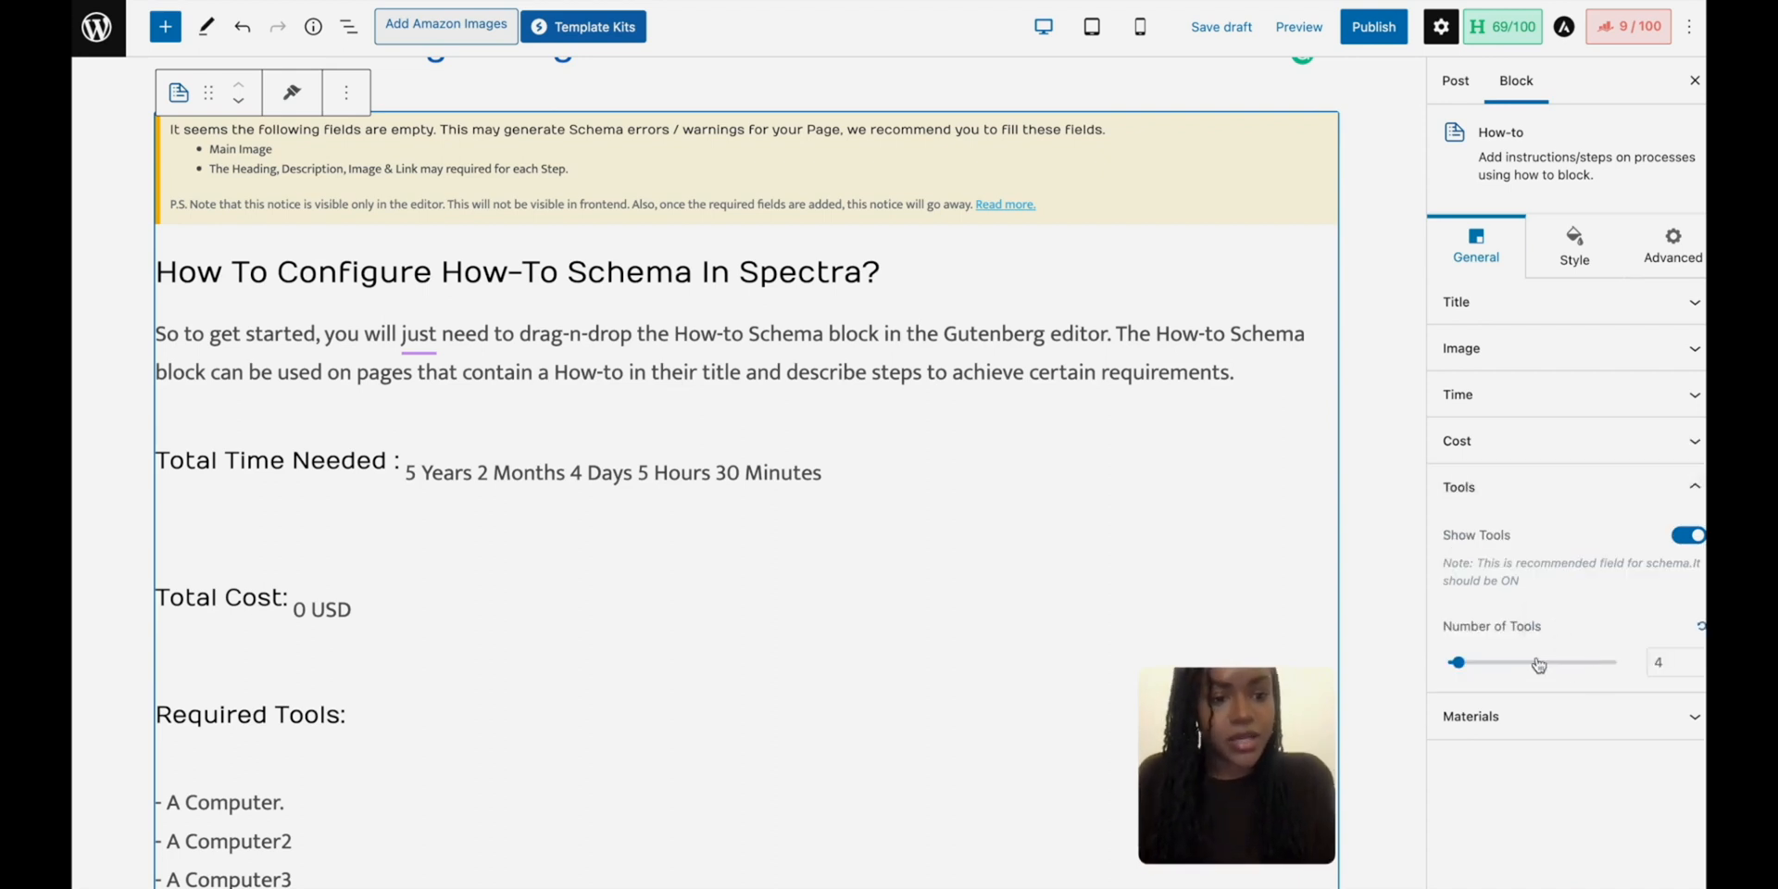
pyautogui.moveTo(1599, 607)
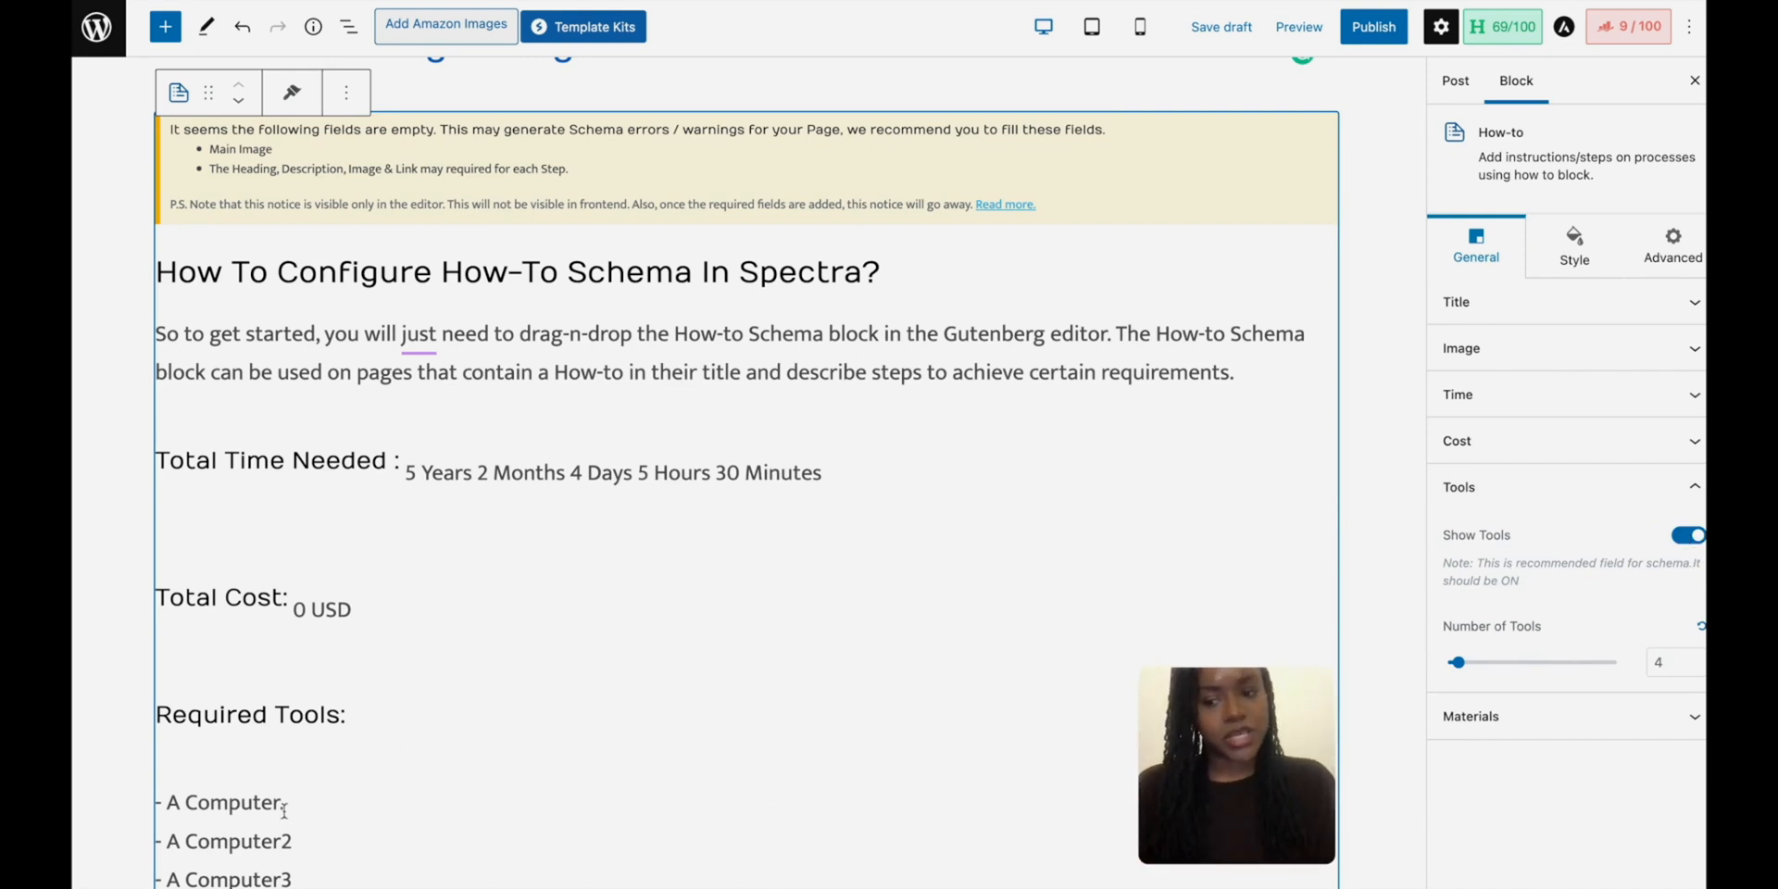
pyautogui.doubleClick(219, 802)
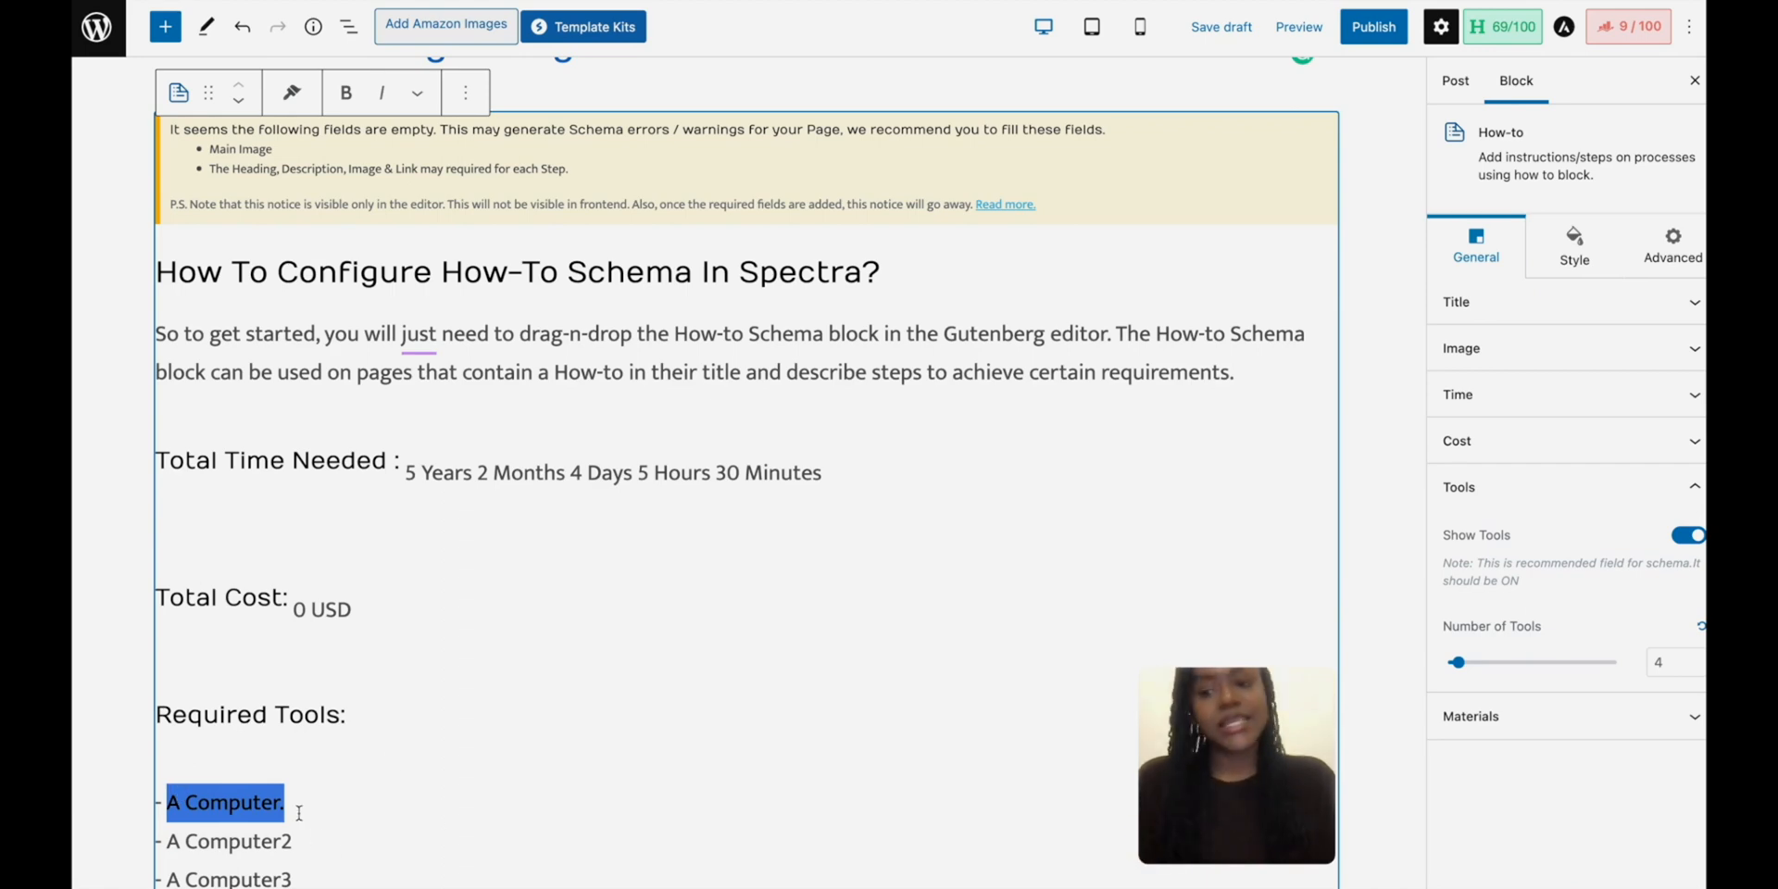
pyautogui.scroll(-3)
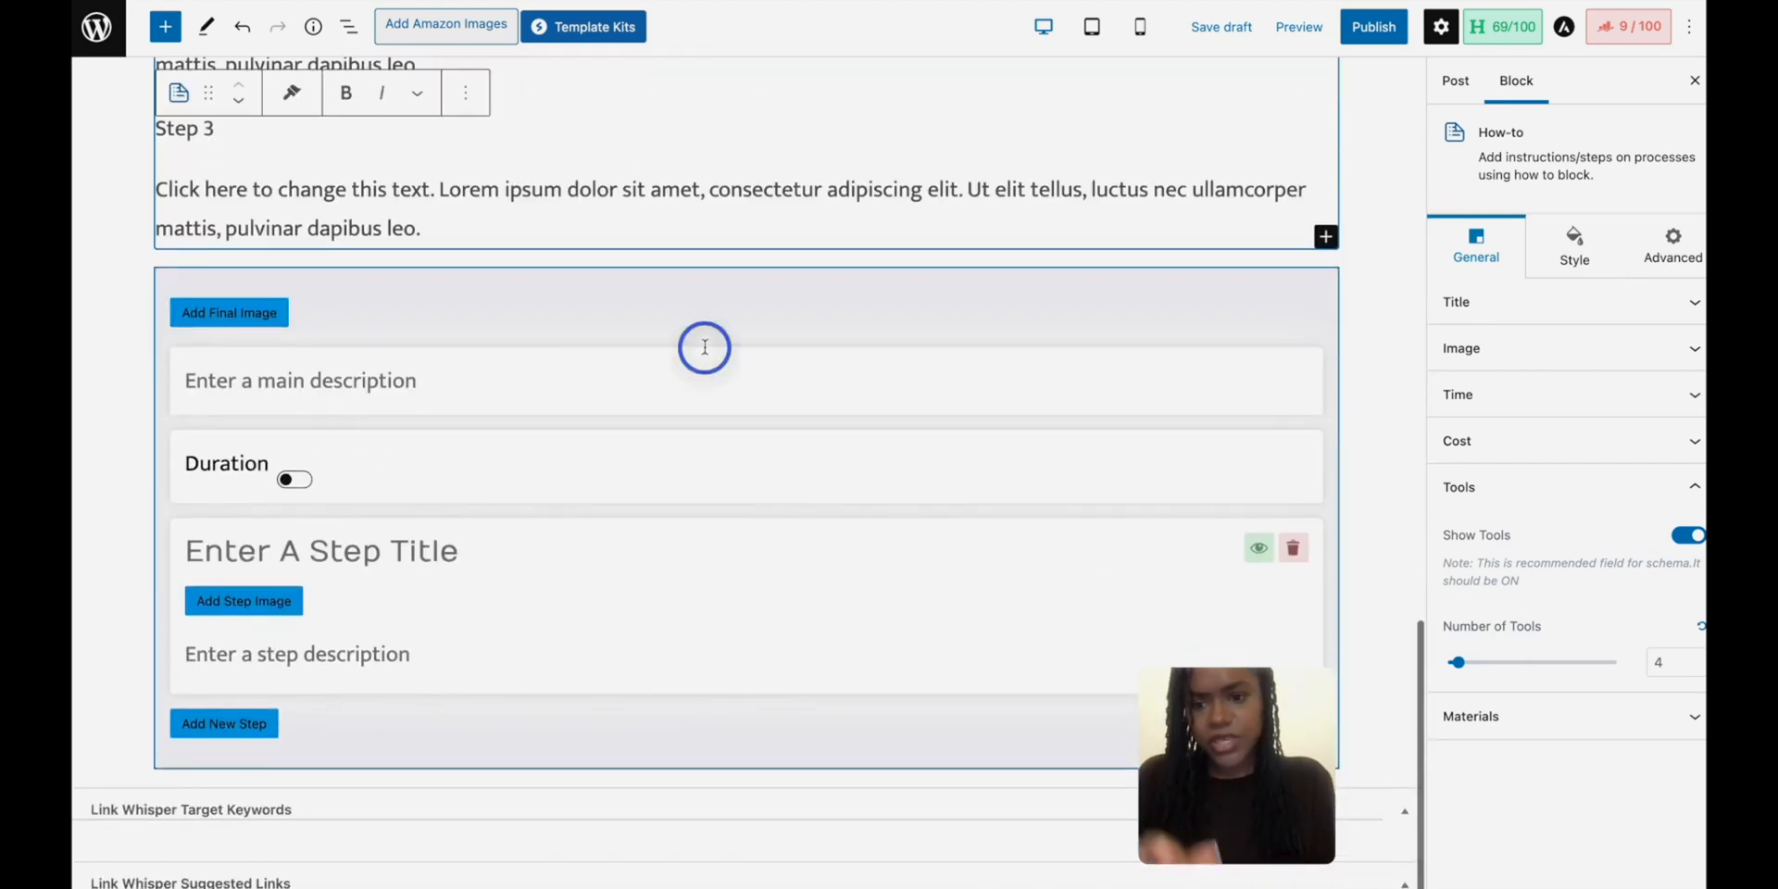
# Step: Select the Rank Math HowTo block and turn on its Duration fields
pyautogui.click(295, 480)
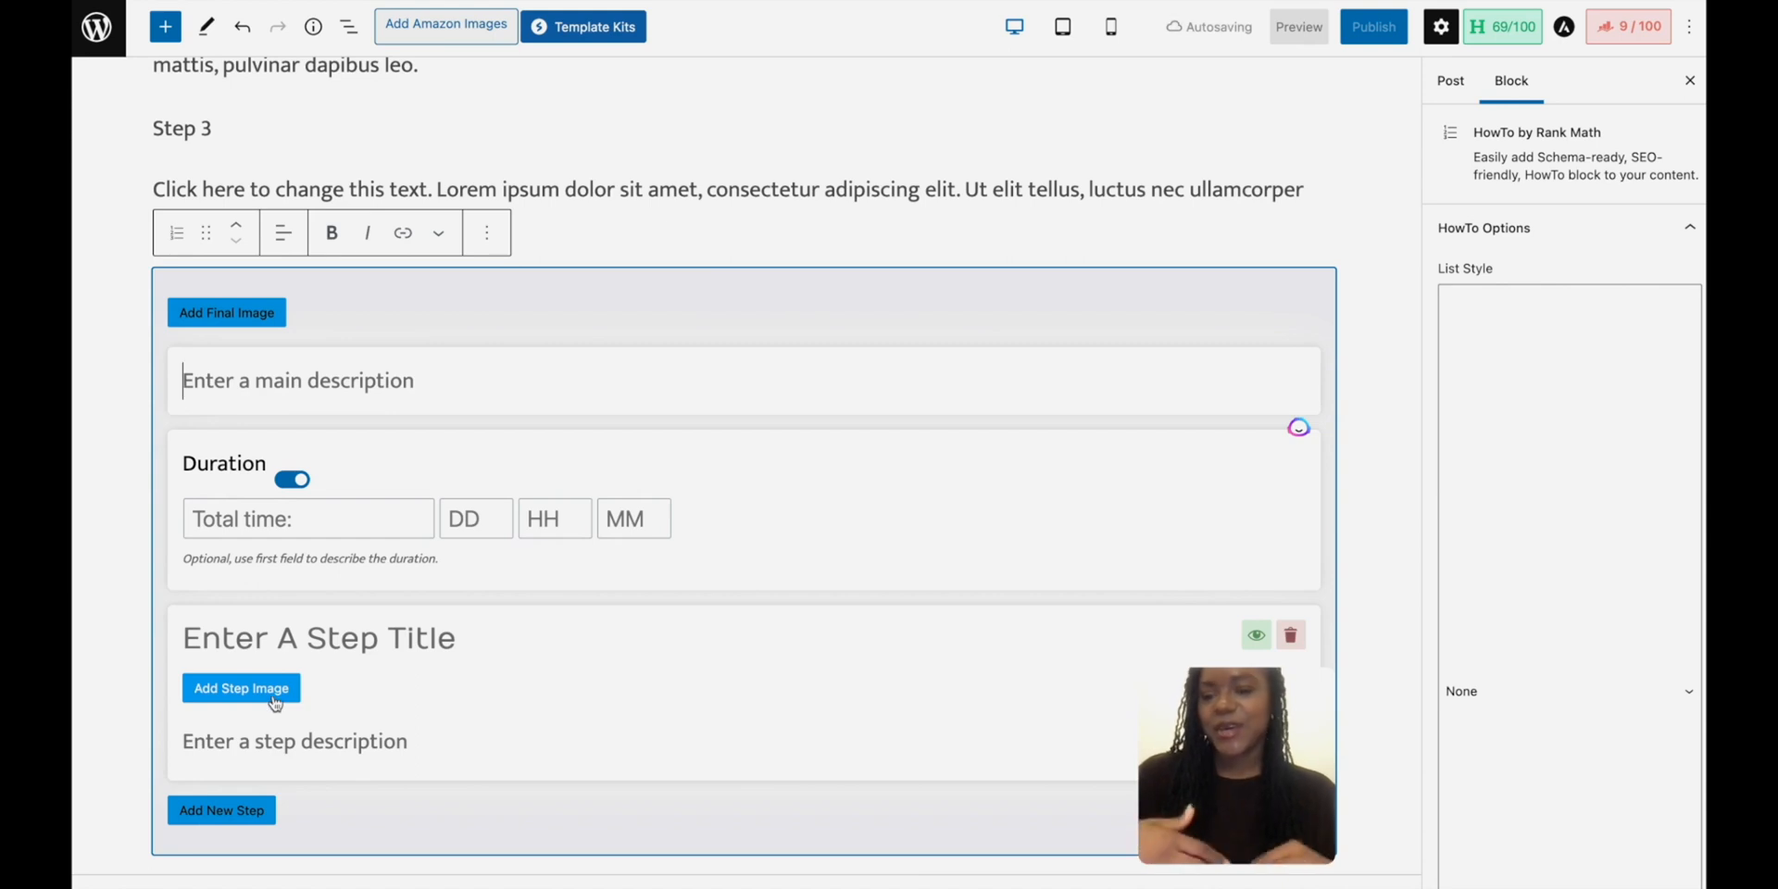
pyautogui.scroll(-3)
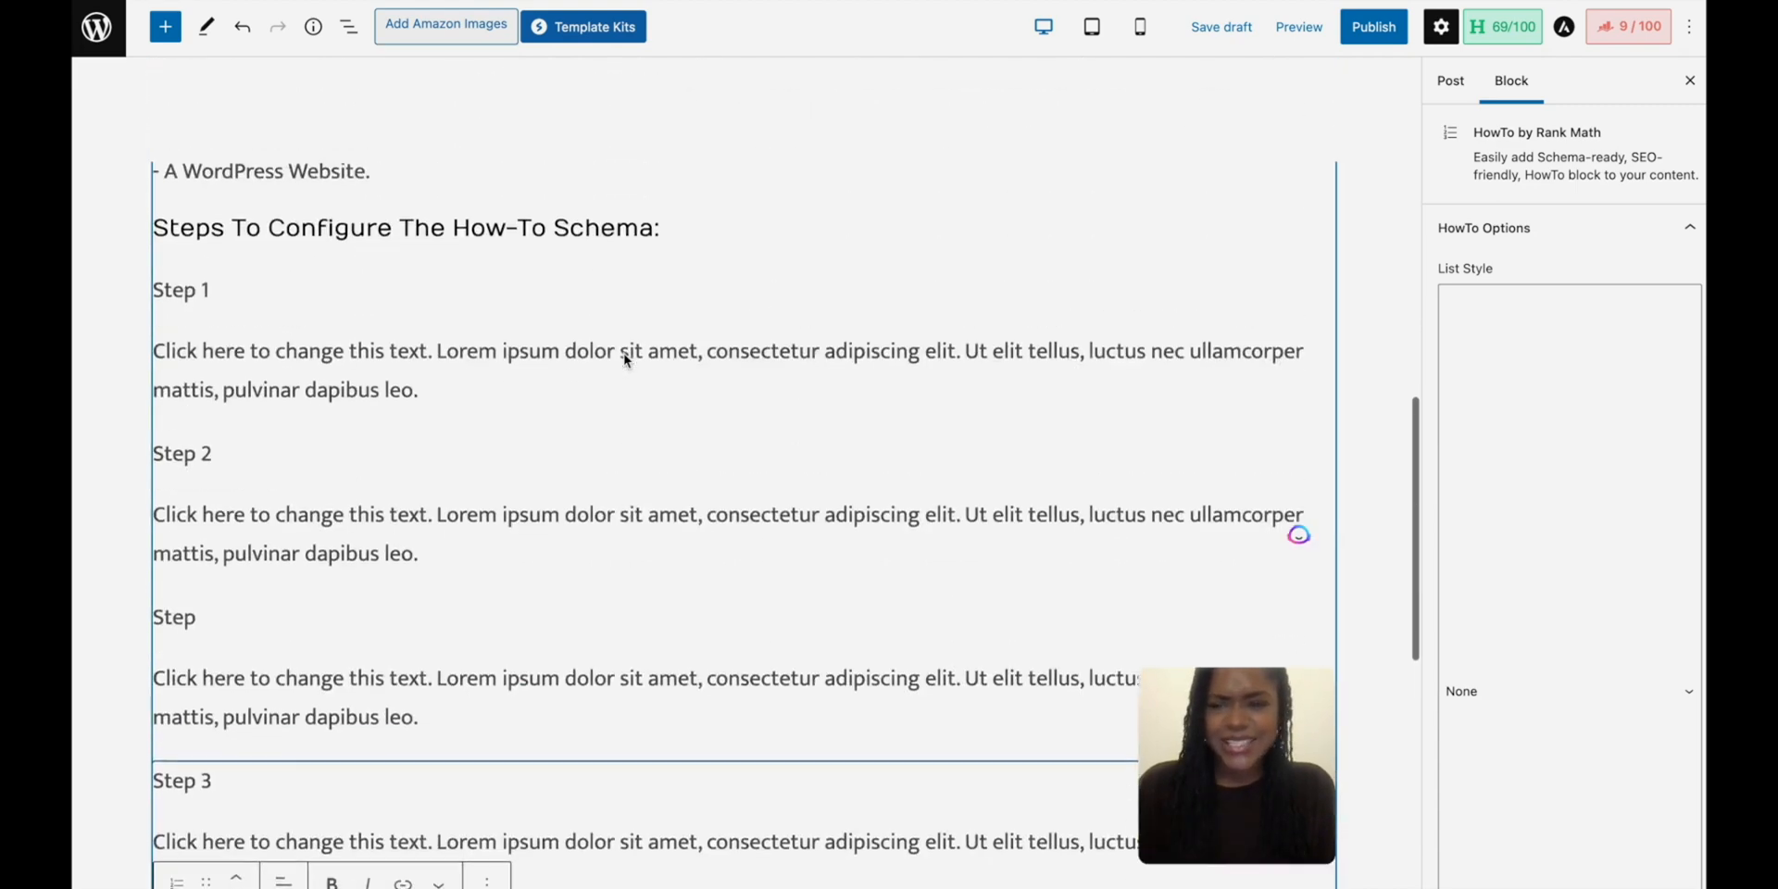
pyautogui.scroll(-3)
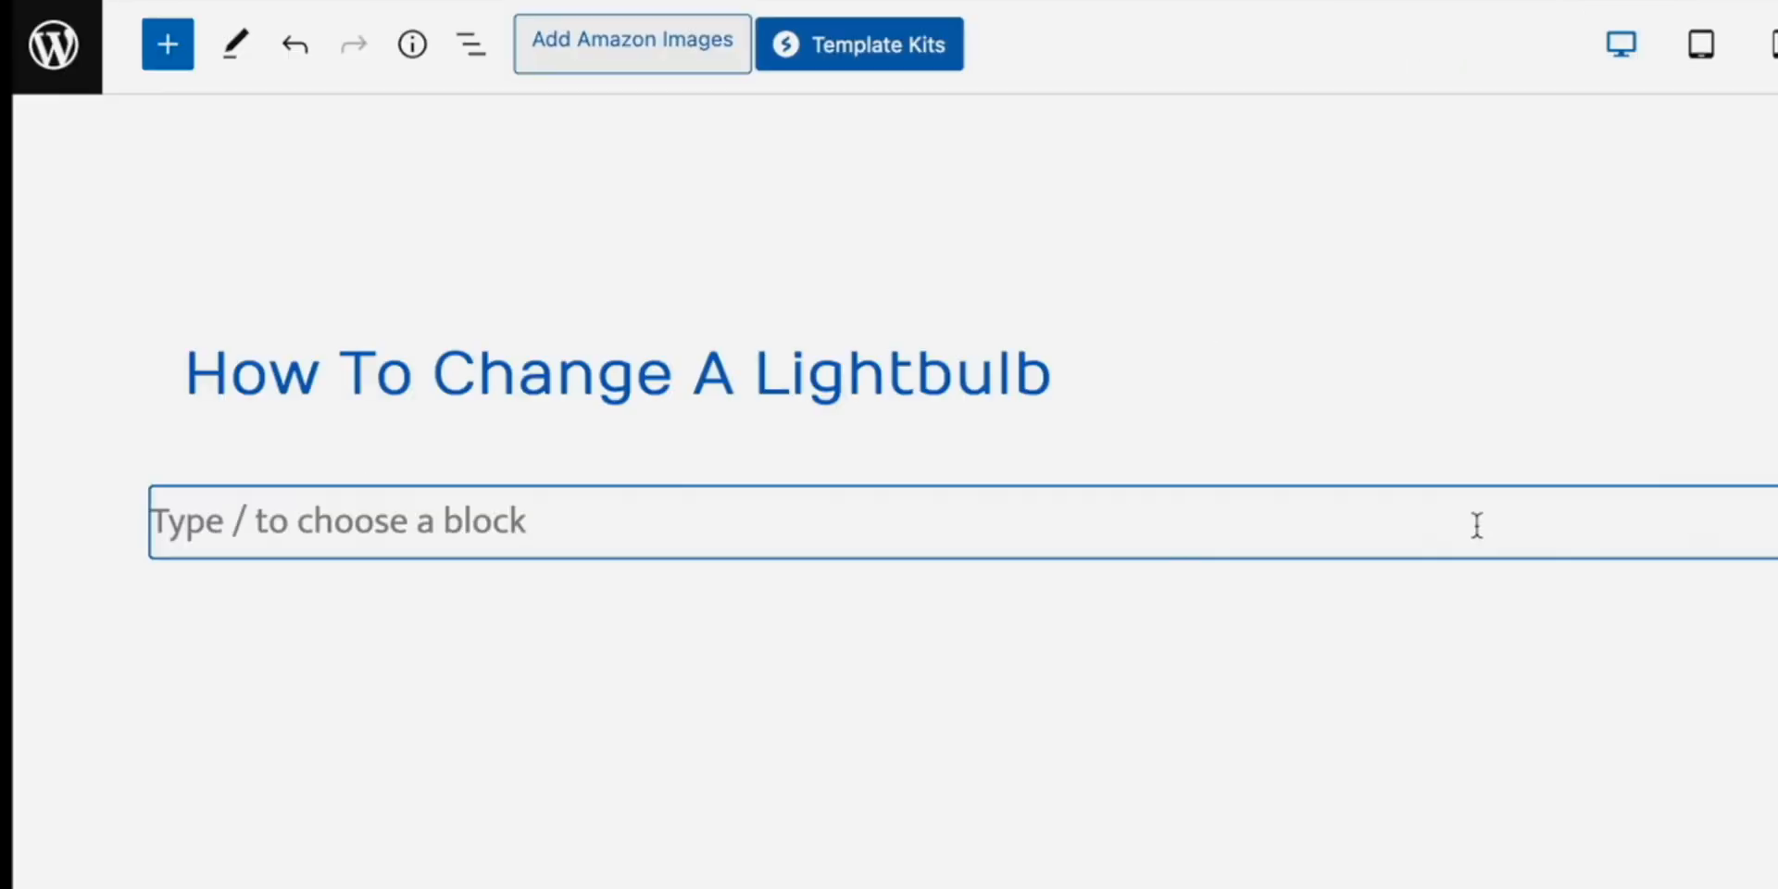
# Step: Type /faq in the empty block and pick the plain FAQ block from the suggestions
pyautogui.write('/')
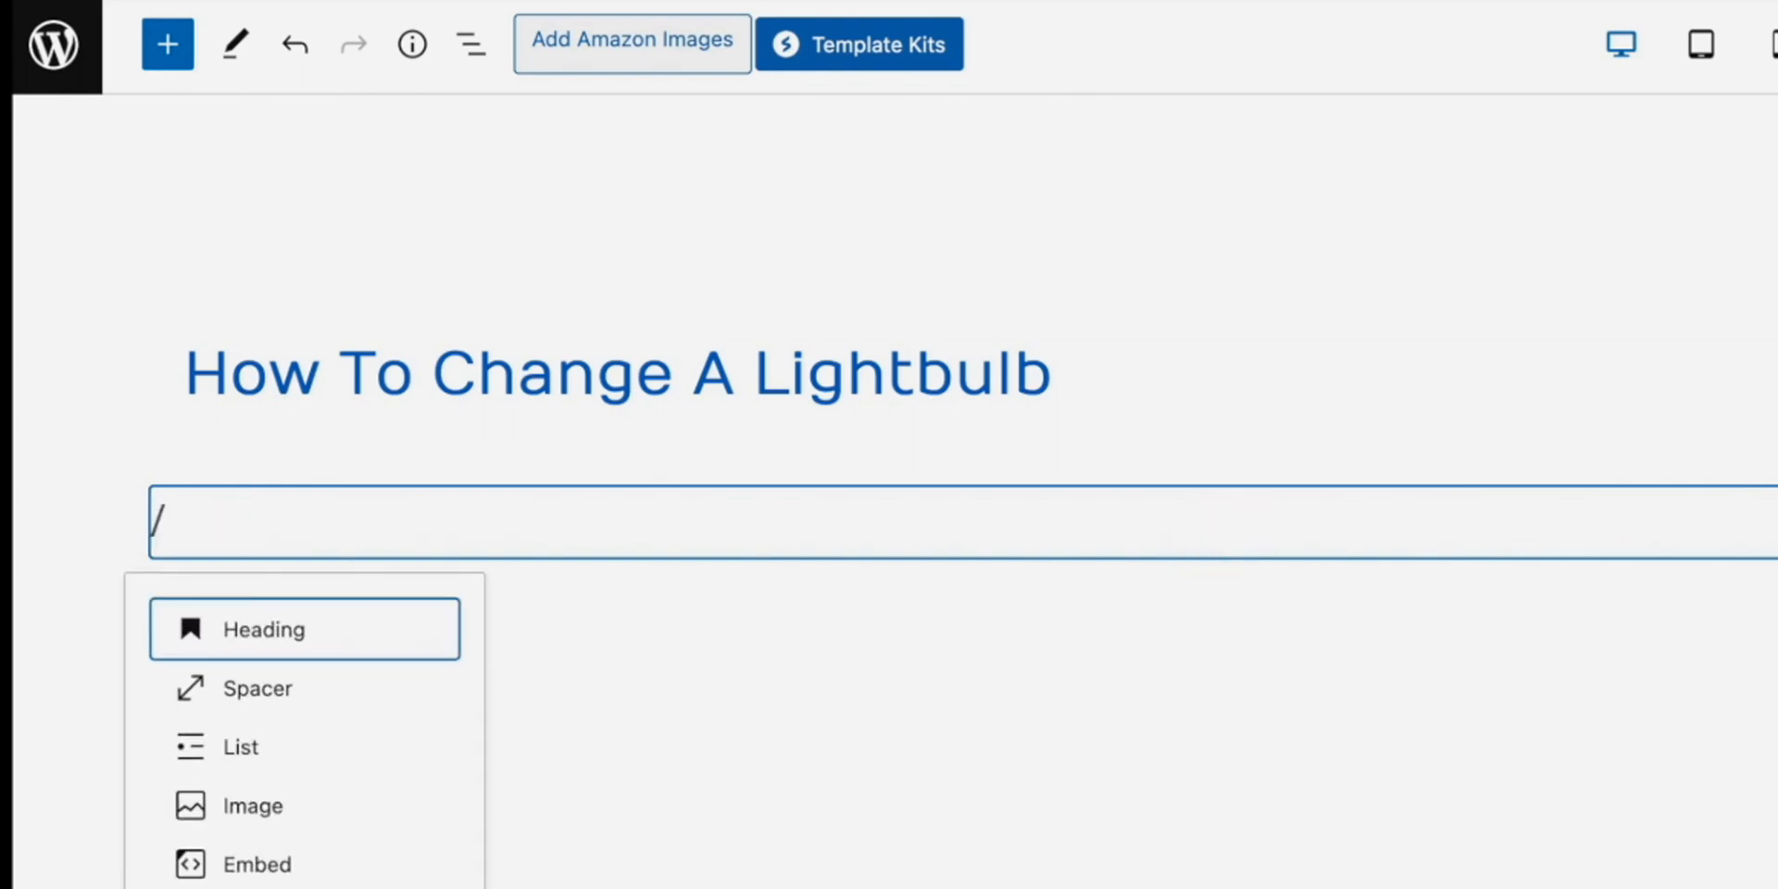
pyautogui.write('faq')
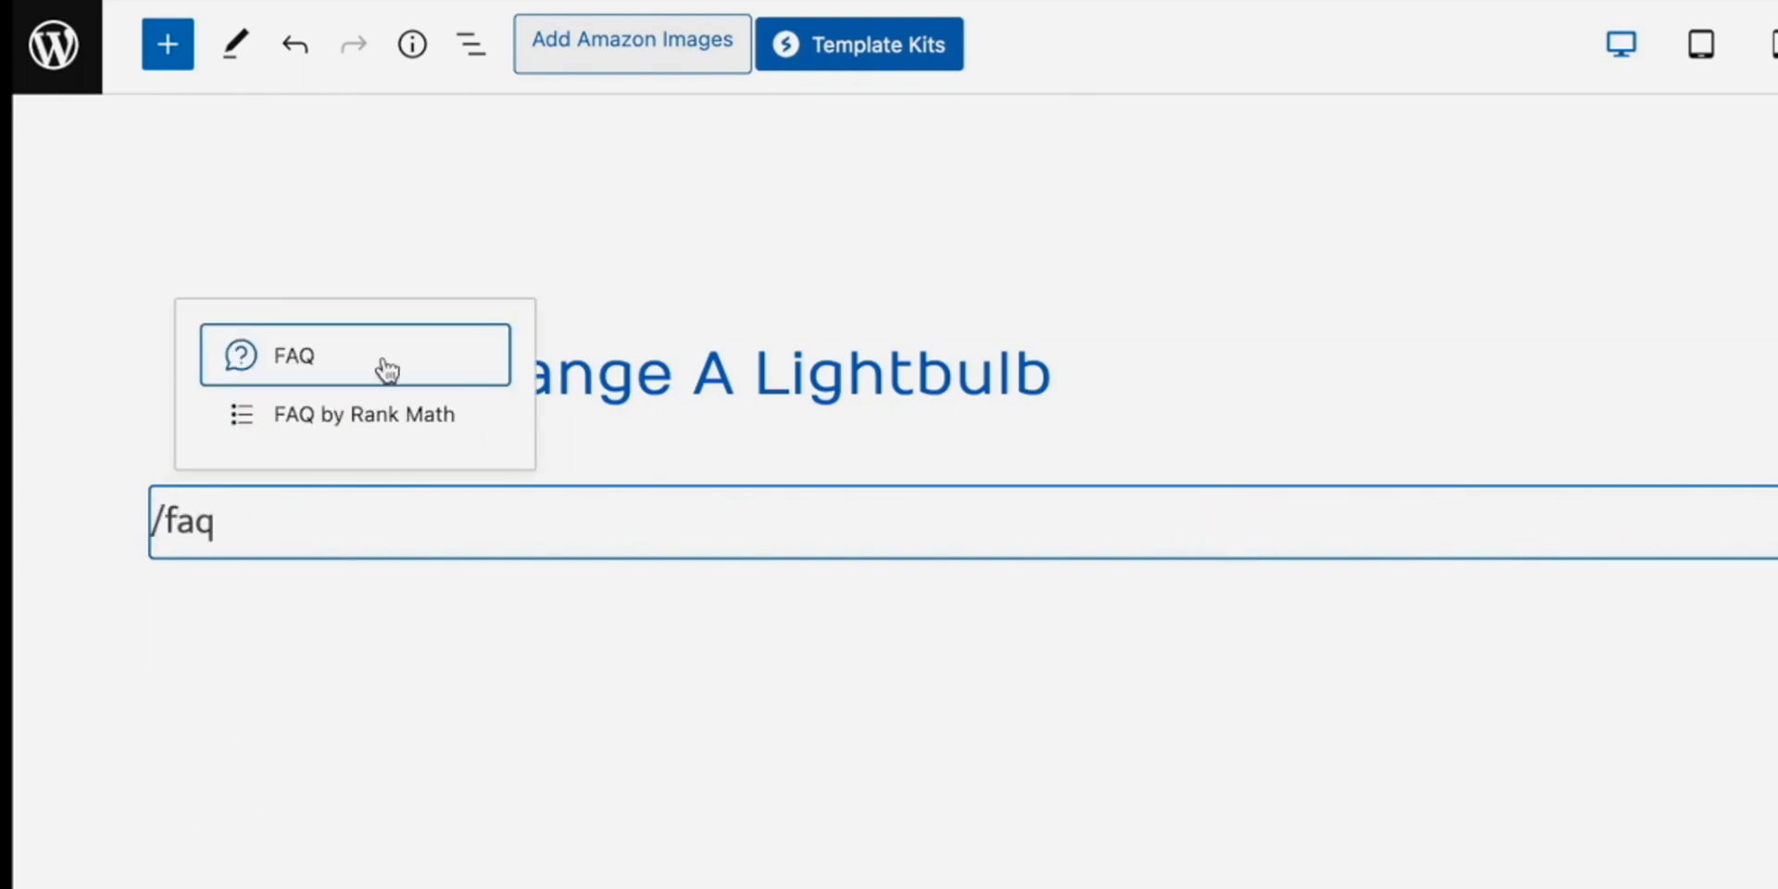
pyautogui.click(289, 356)
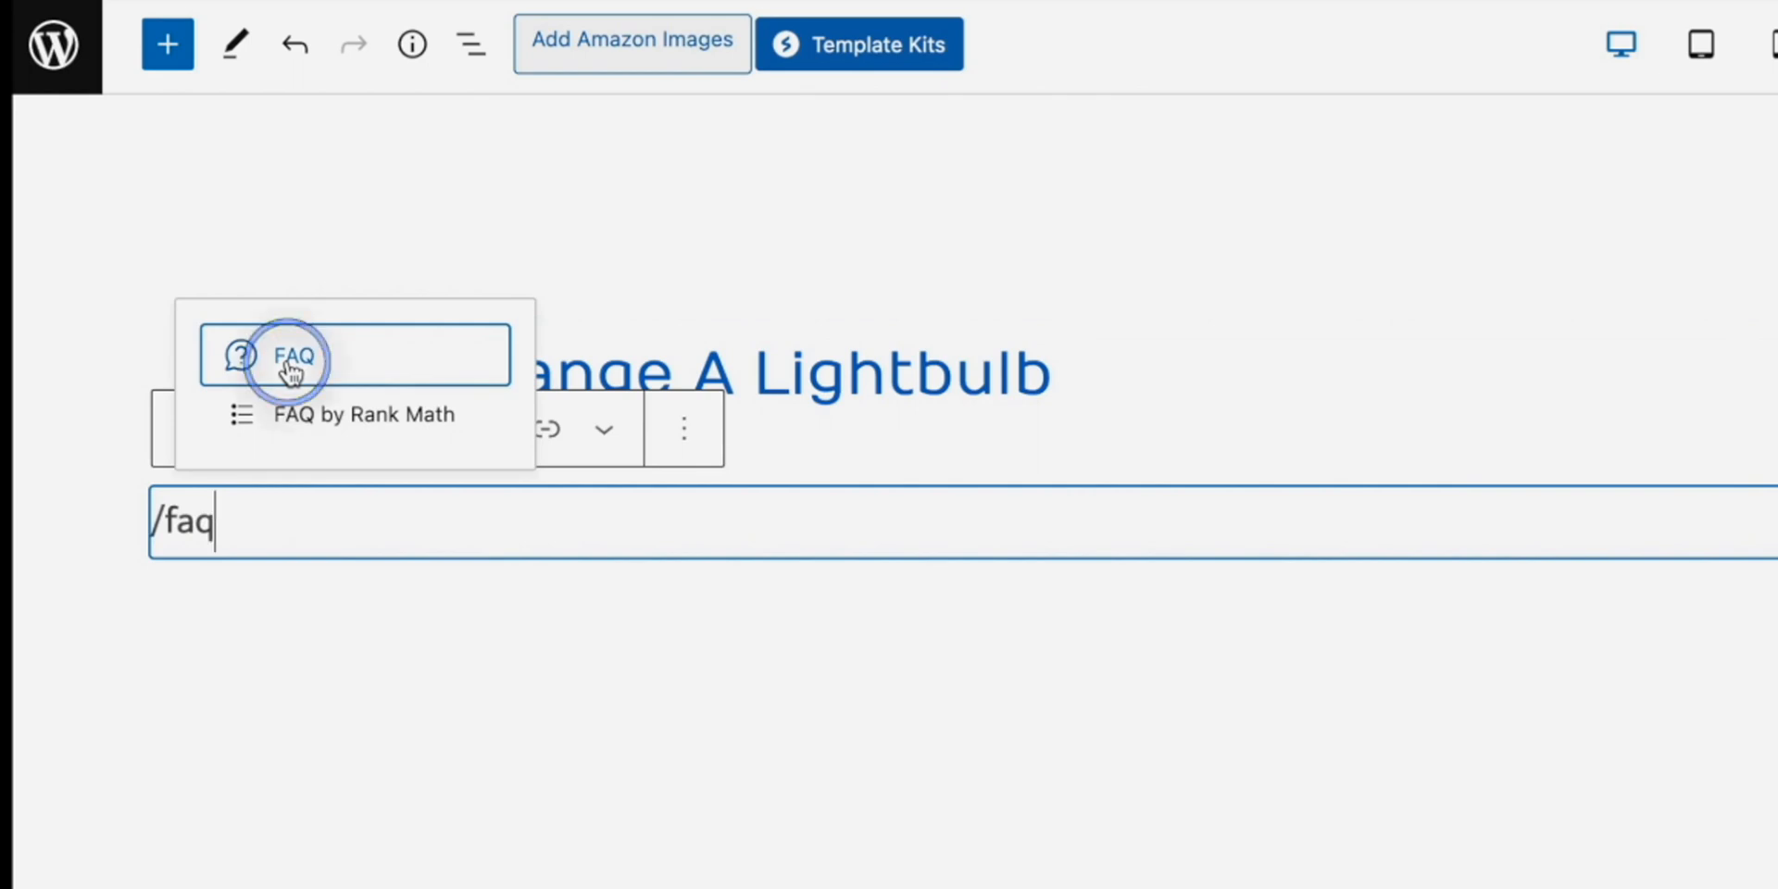
# Step: Inspect the generic FAQ block's sample 'What is FAQ?' item, then delete the block
pyautogui.click(292, 357)
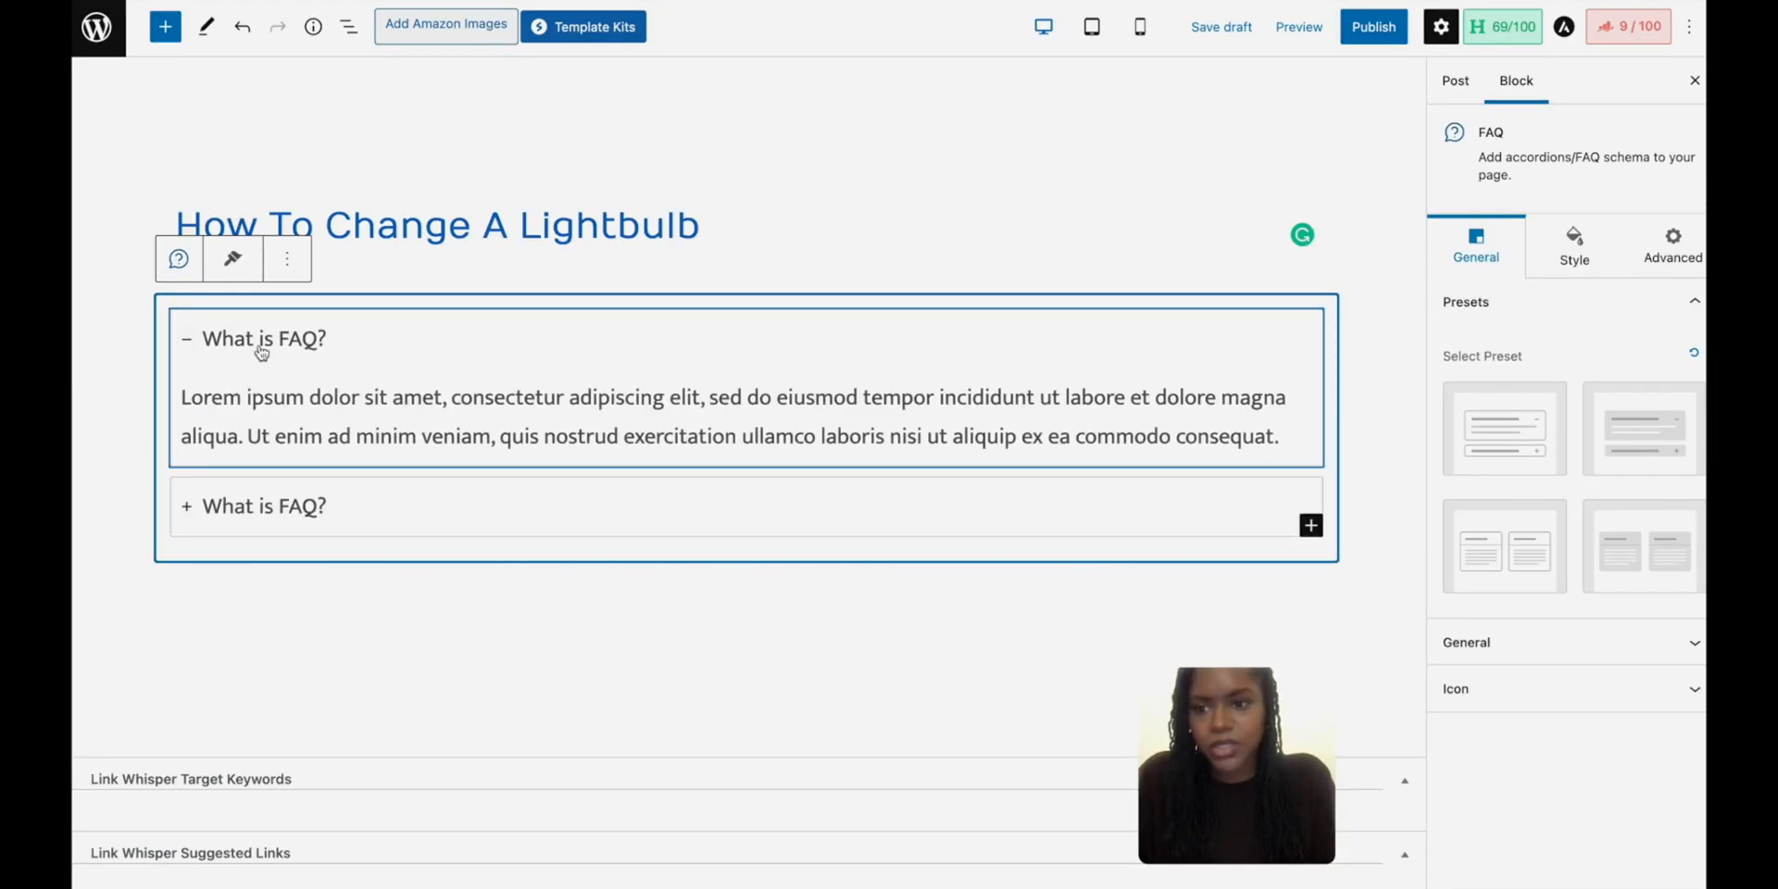
pyautogui.doubleClick(262, 339)
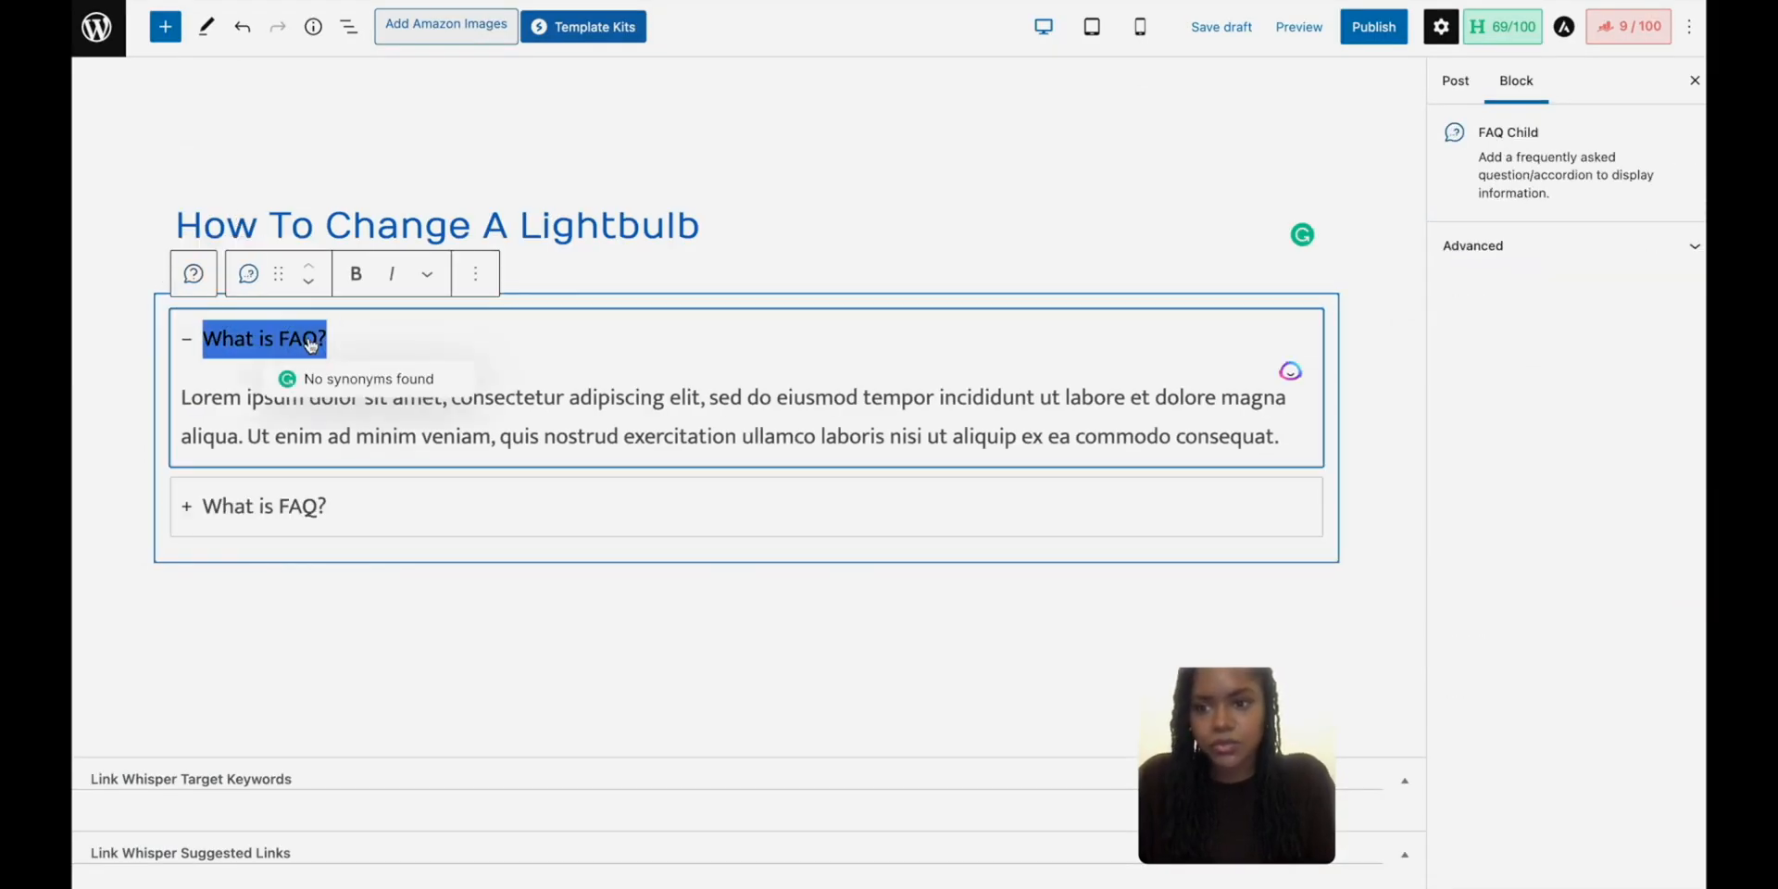
pyautogui.moveTo(181, 397); pyautogui.dragTo(1278, 435)
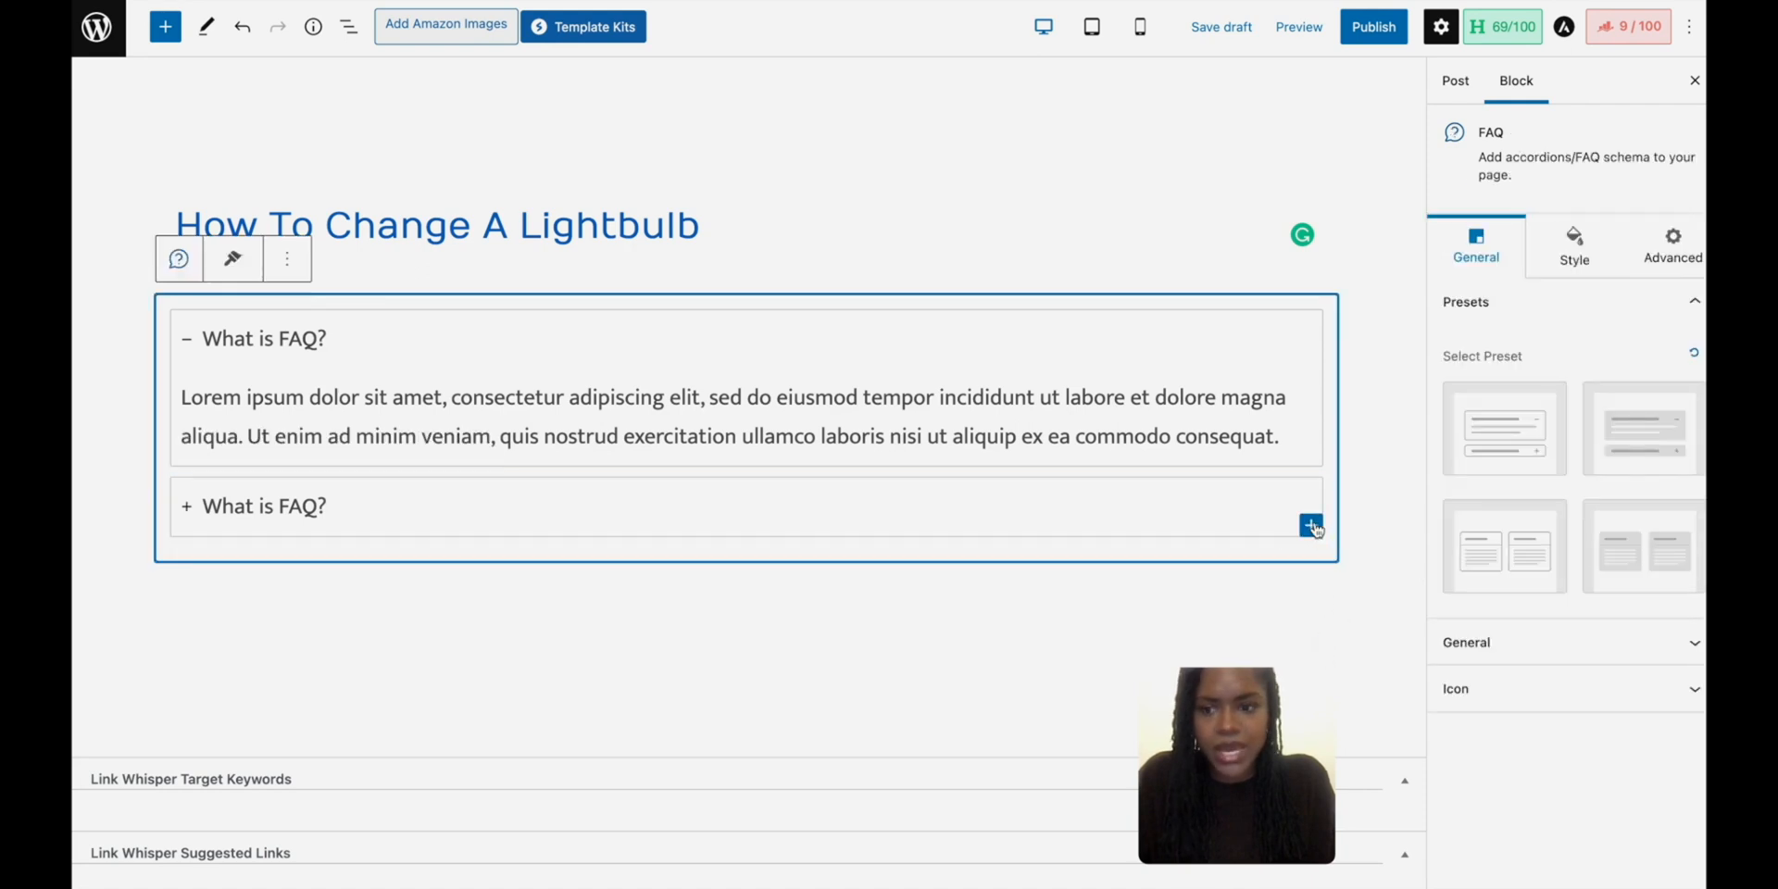
pyautogui.click(1310, 527)
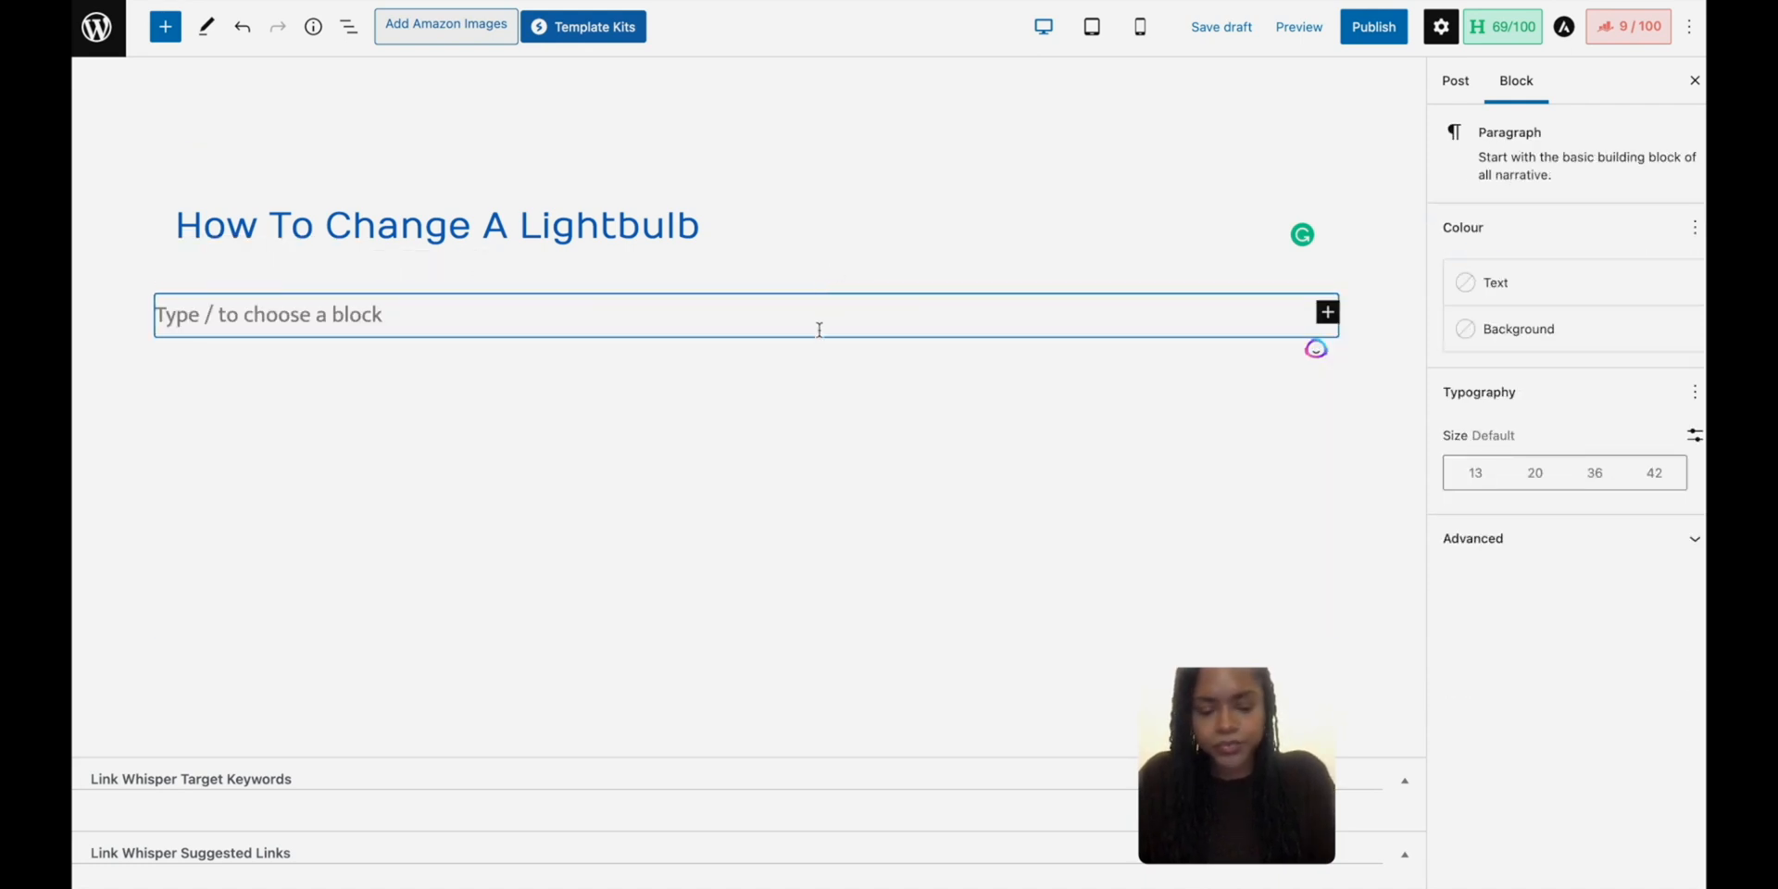
# Step: Insert the FAQ by Rank Math block via /faq with an empty paragraph block above it
pyautogui.write('/faq')
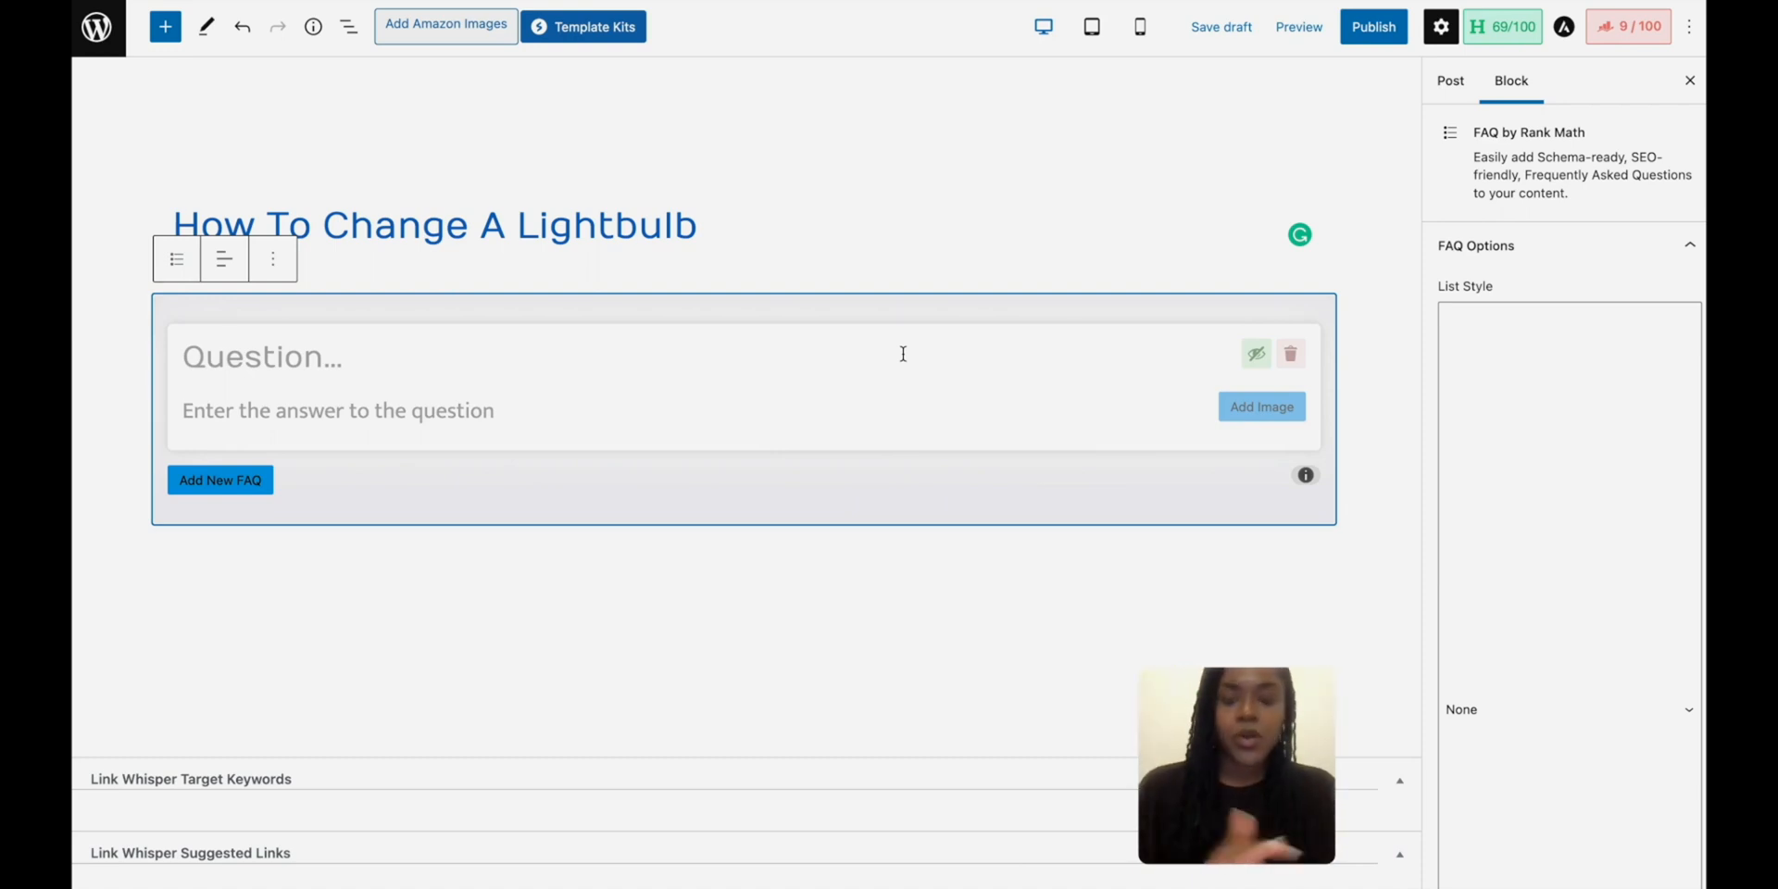
pyautogui.click(434, 226)
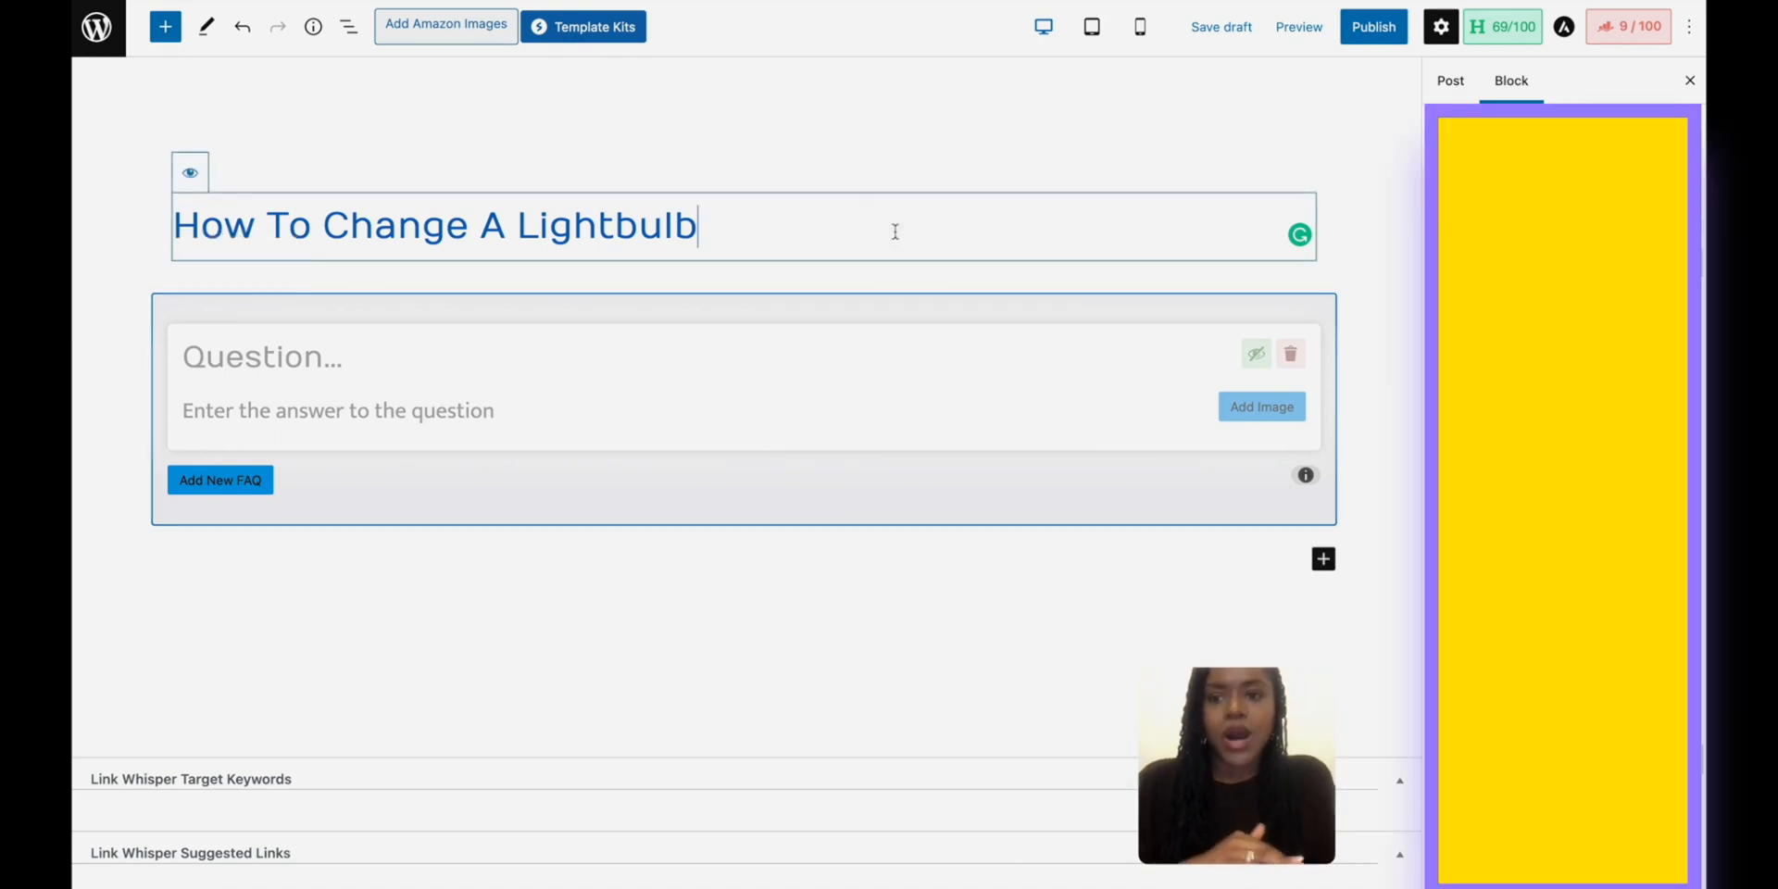
pyautogui.click(284, 357)
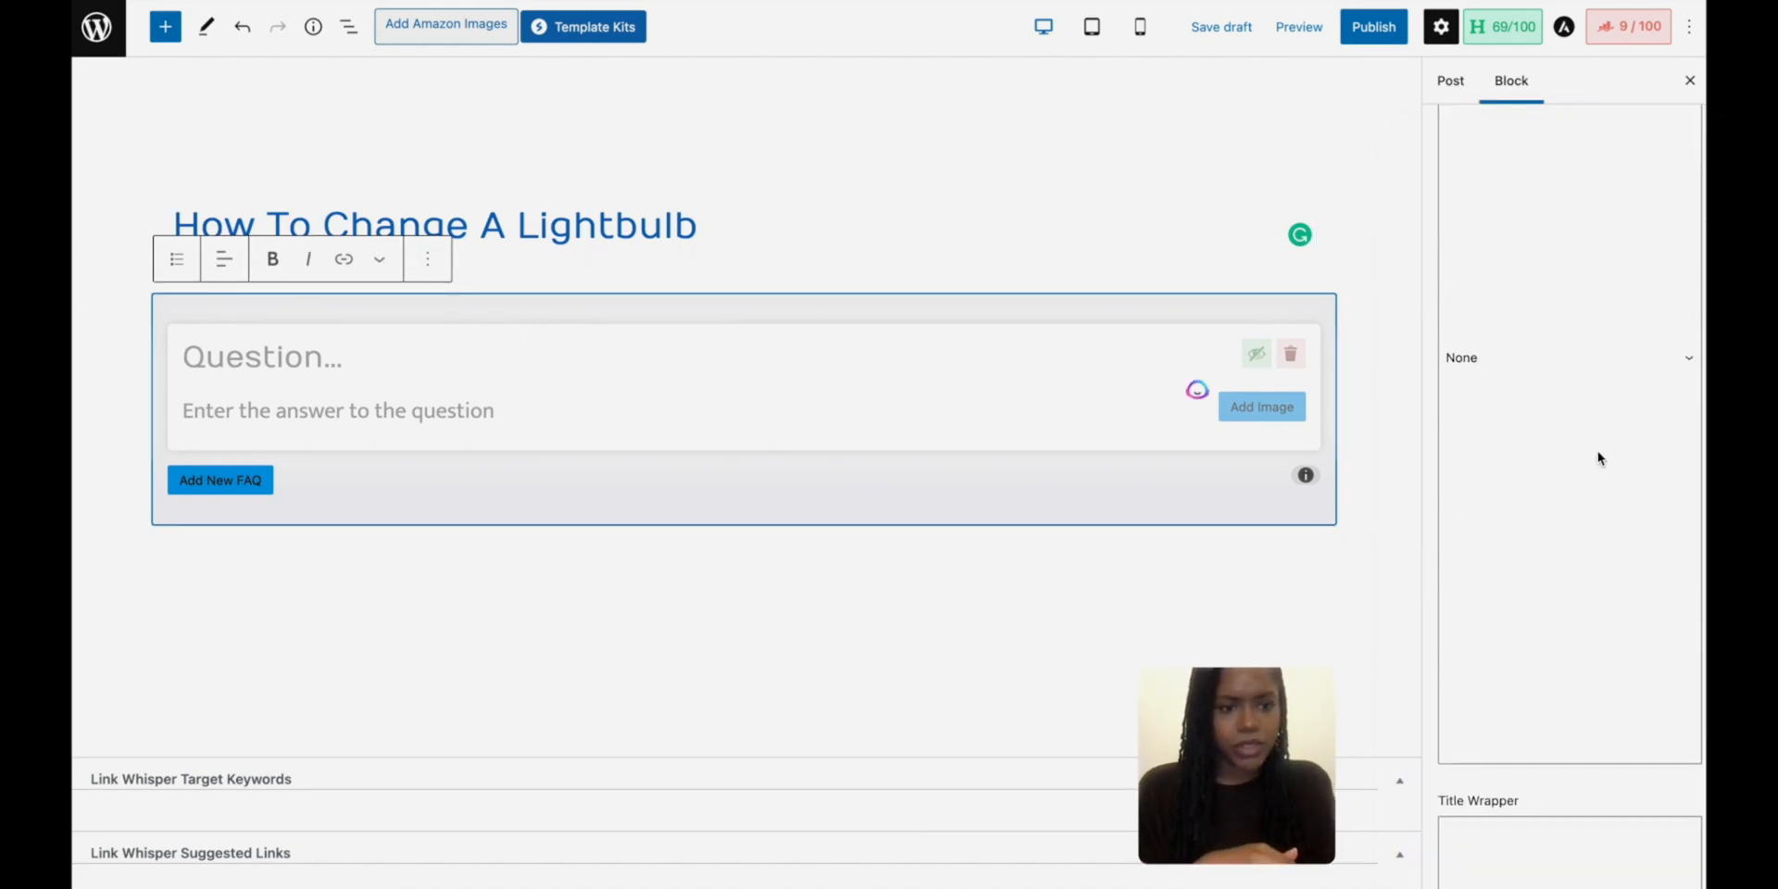
pyautogui.click(1568, 357)
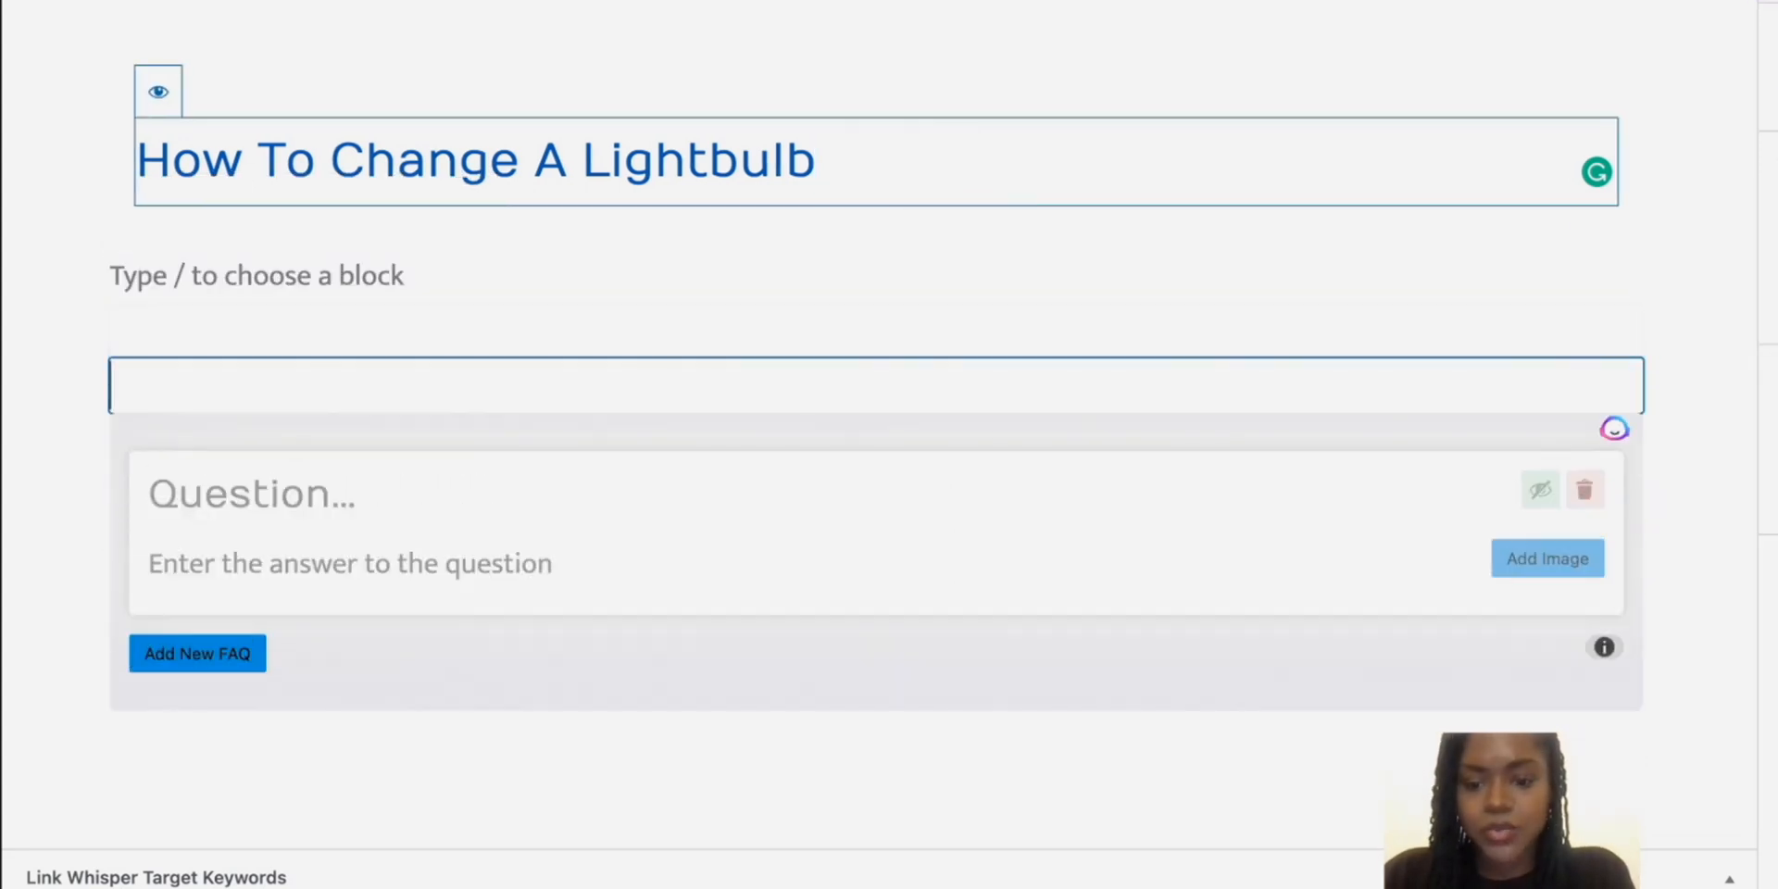
# Step: Write 'FAQs For Changing A Lightbulb' above the FAQ block and convert it to a Heading
pyautogui.write('FAQs')
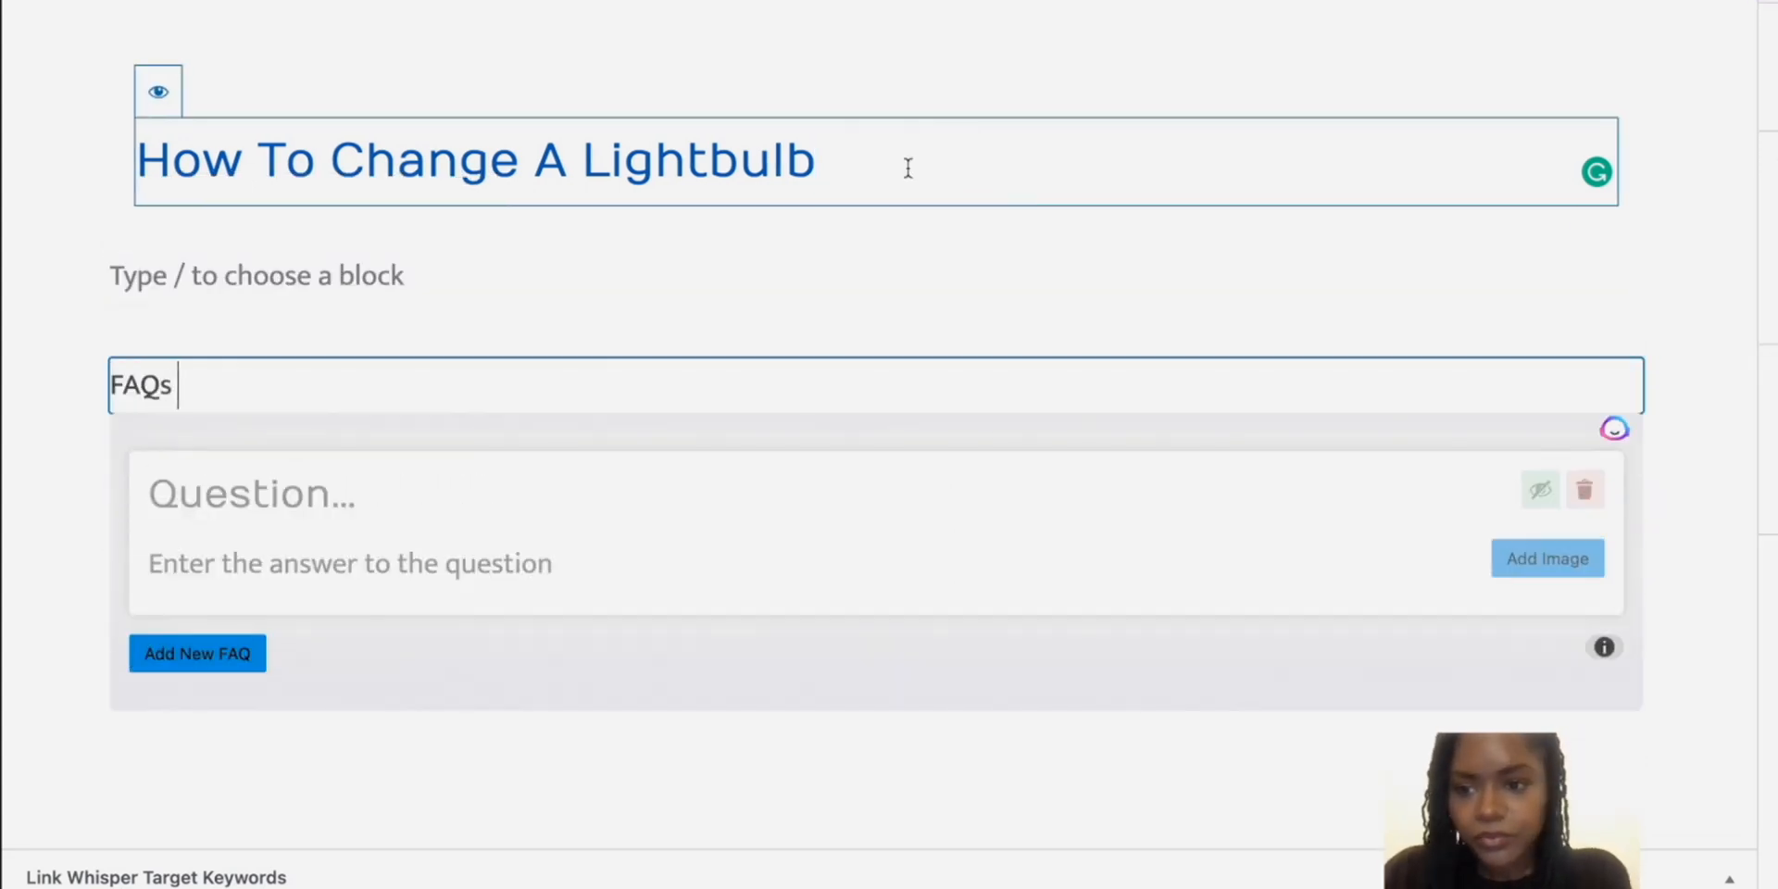
pyautogui.click(121, 404)
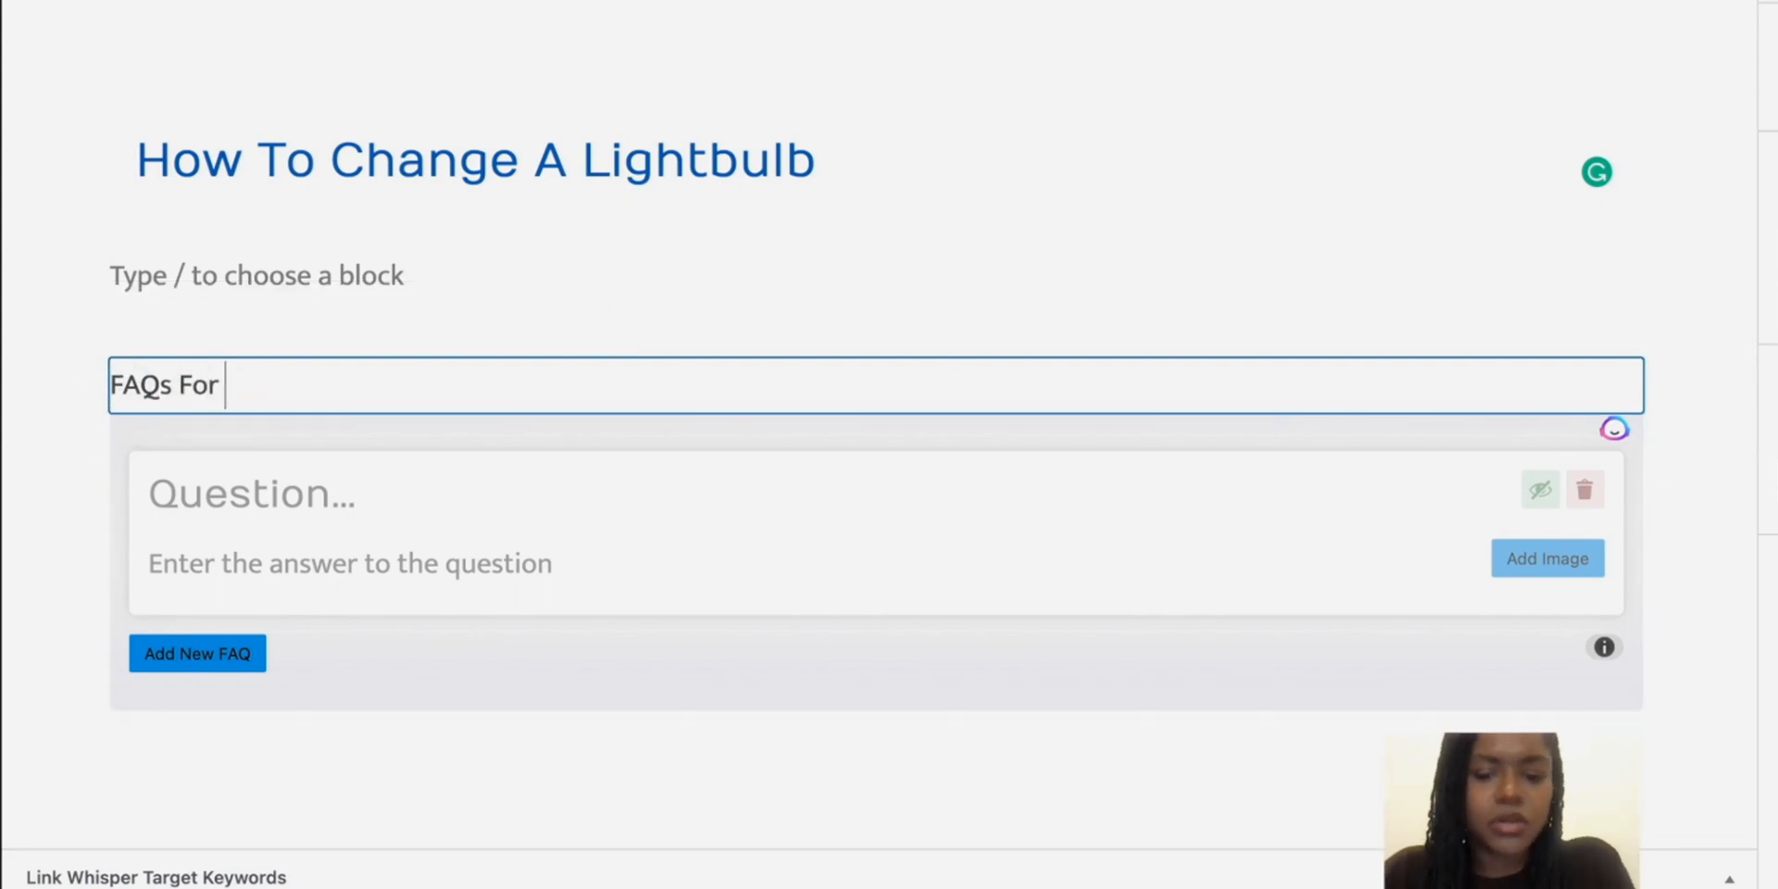
pyautogui.write('Changing A')
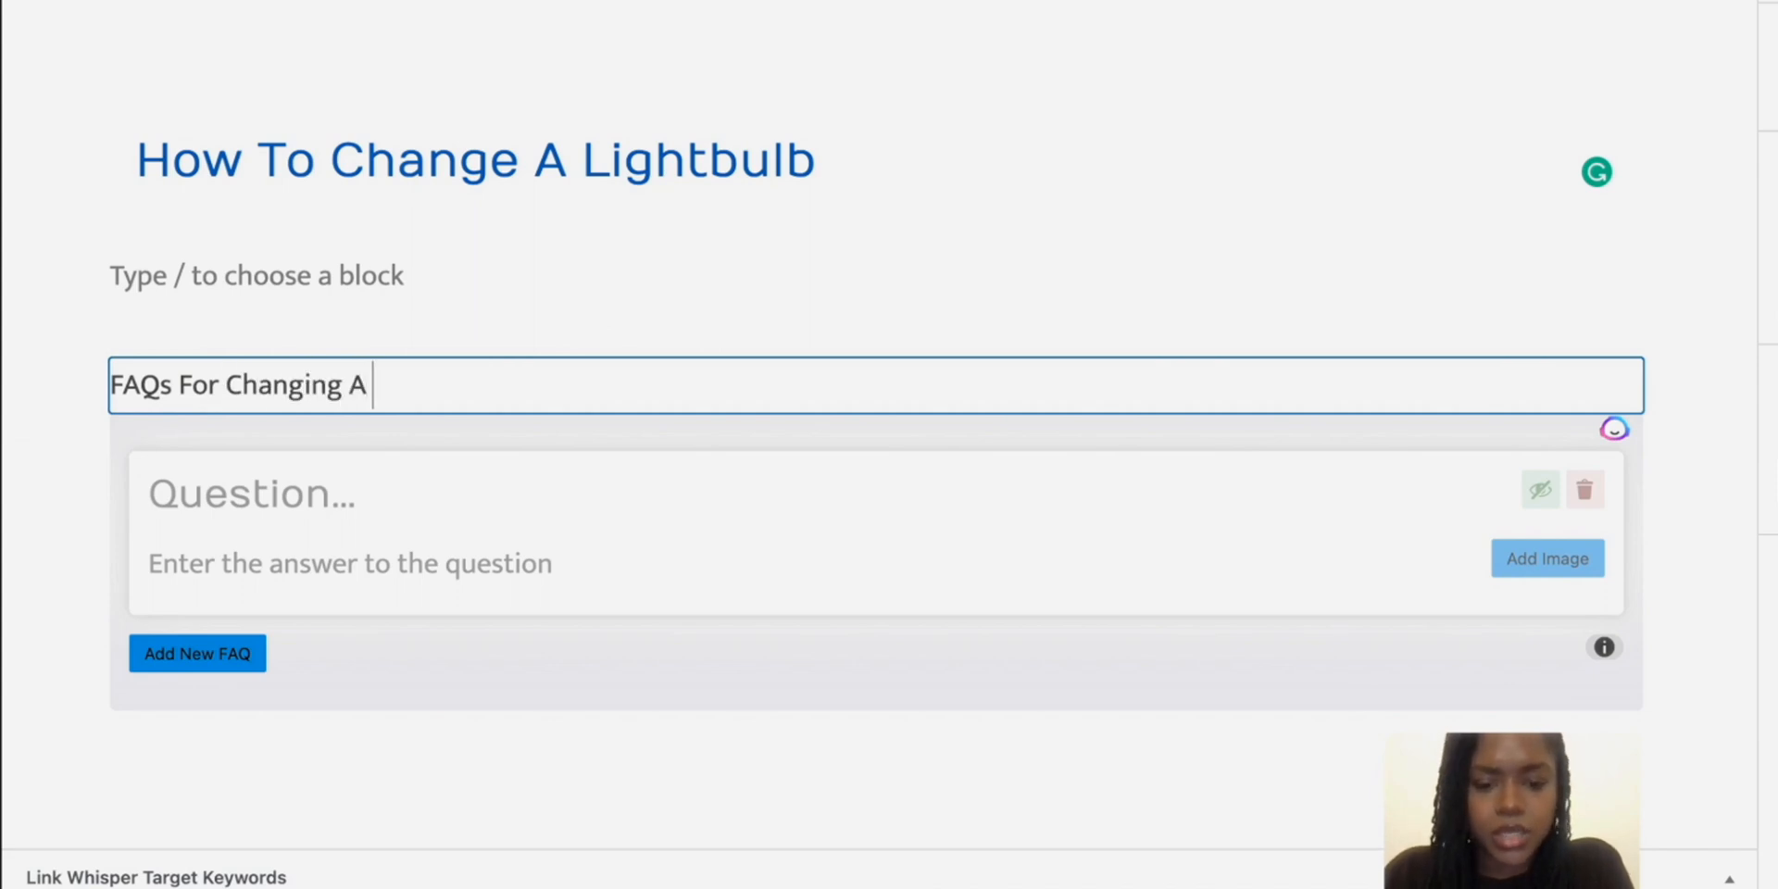
pyautogui.write('Lightbulb')
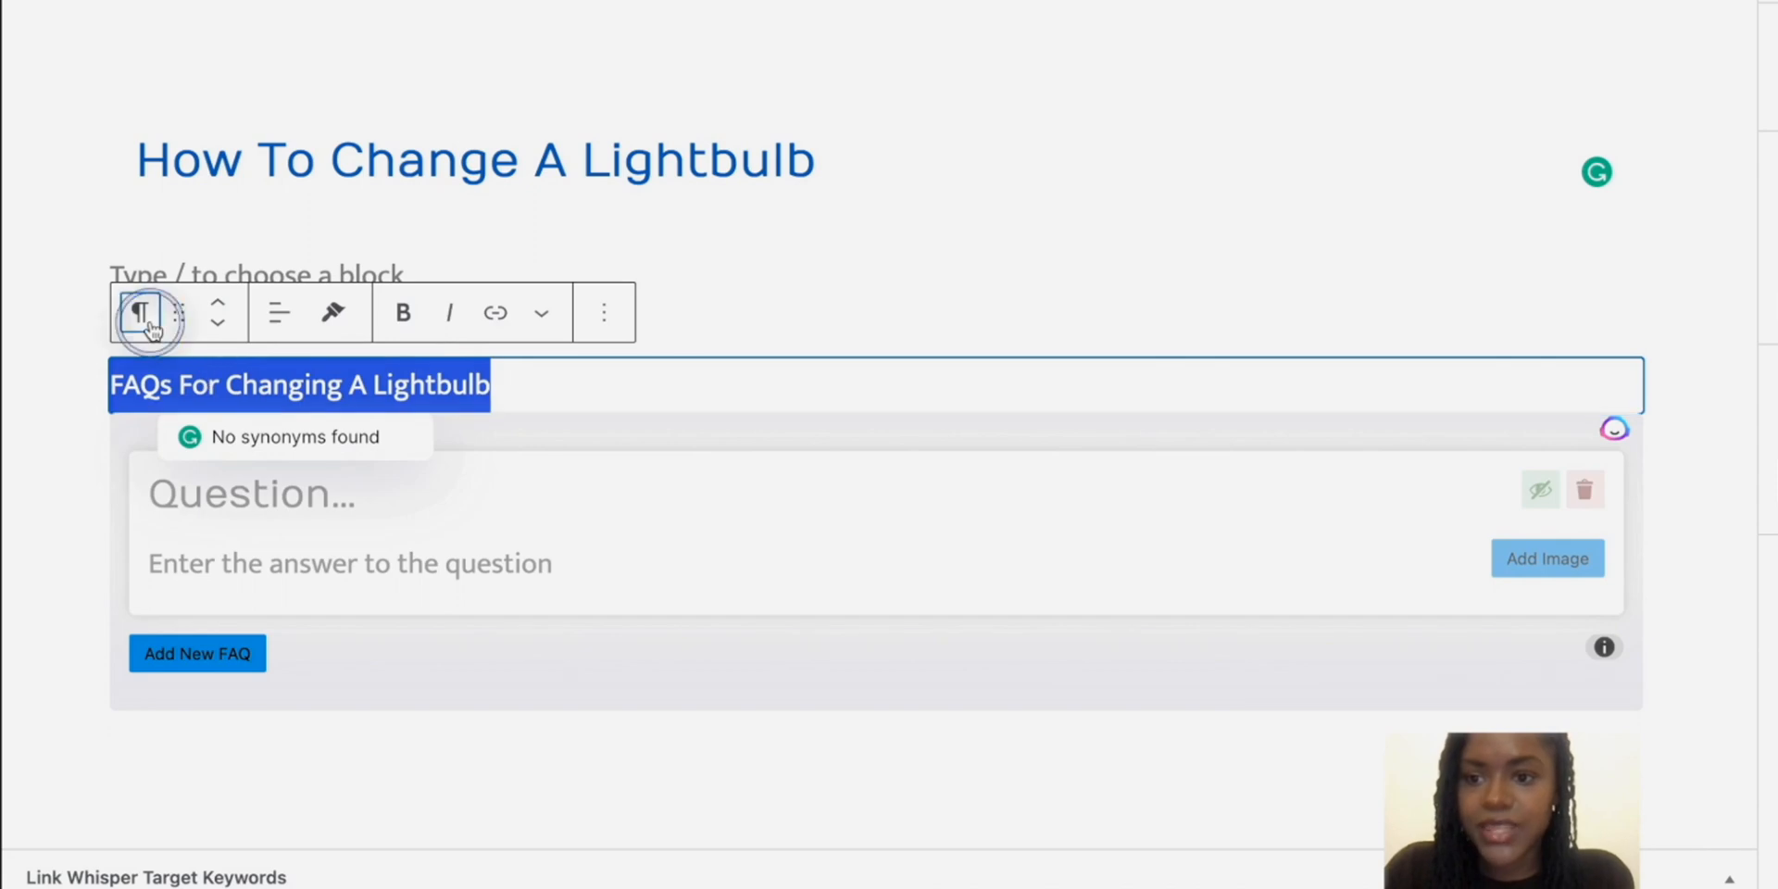
pyautogui.click(139, 314)
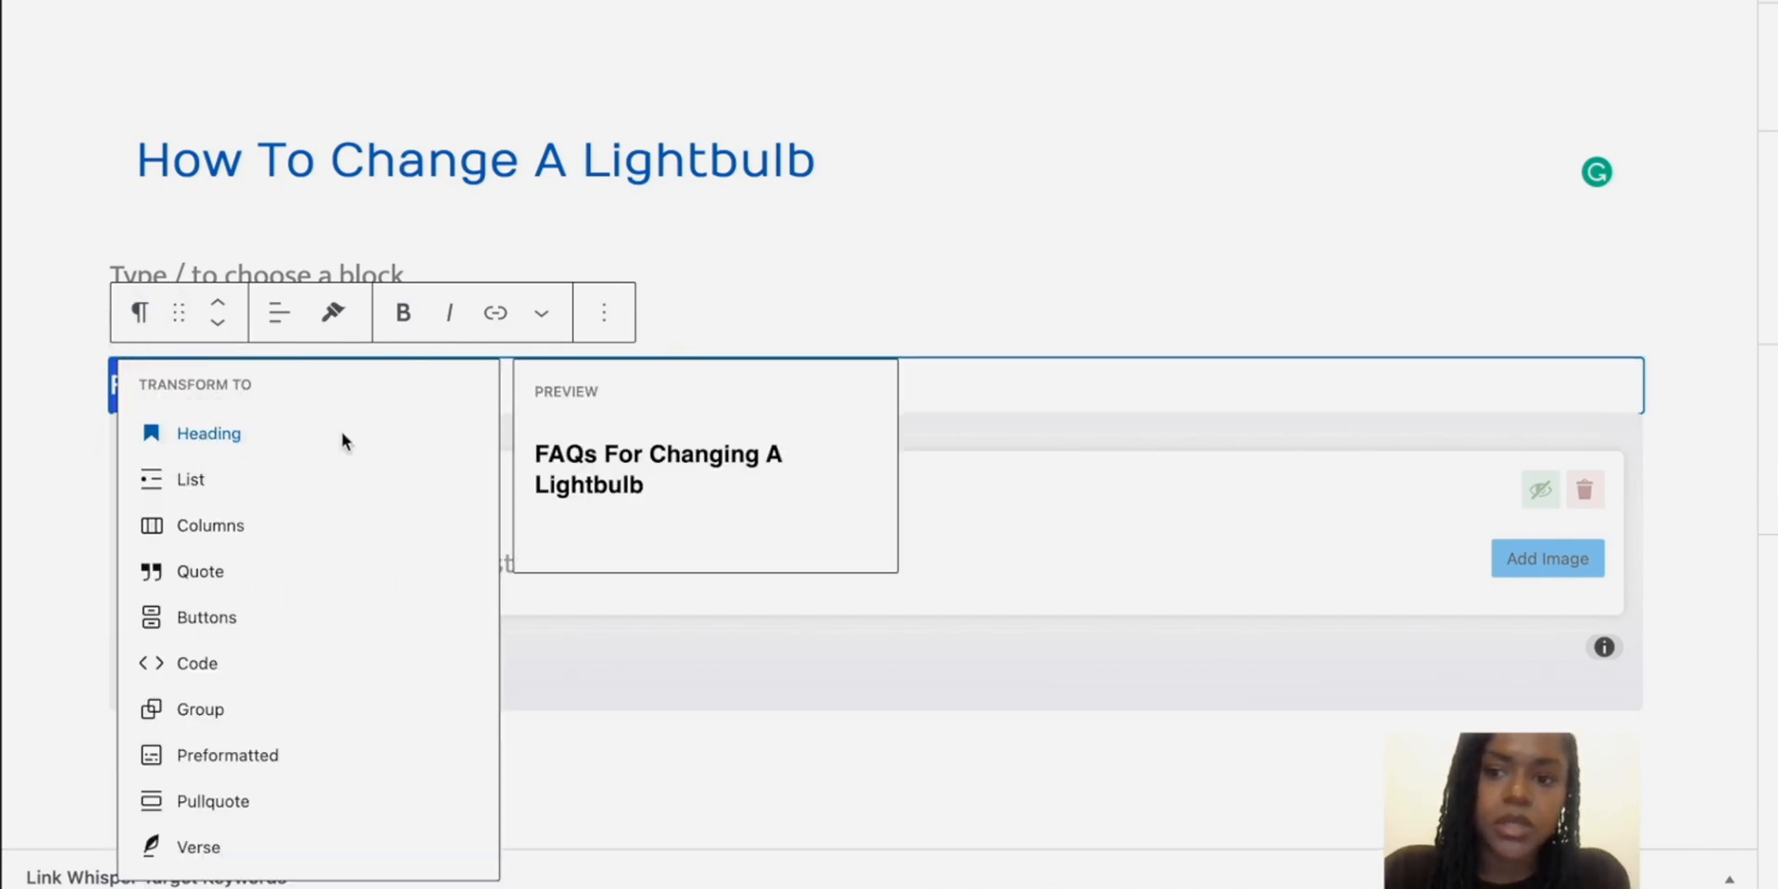
pyautogui.click(208, 433)
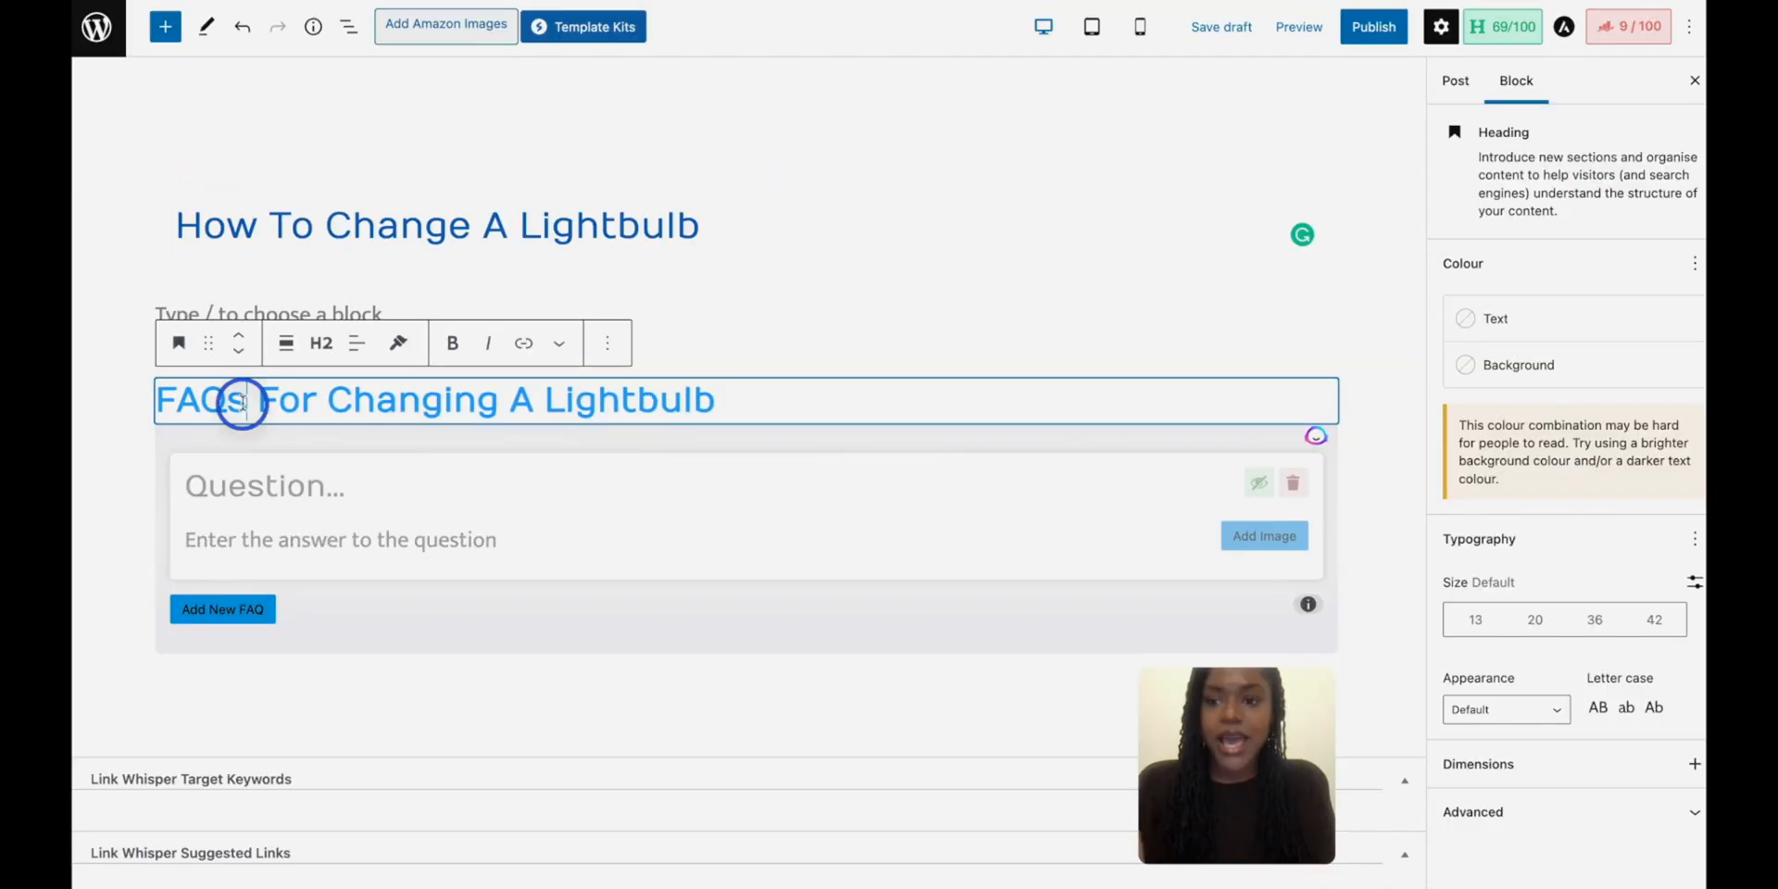
pyautogui.doubleClick(204, 400)
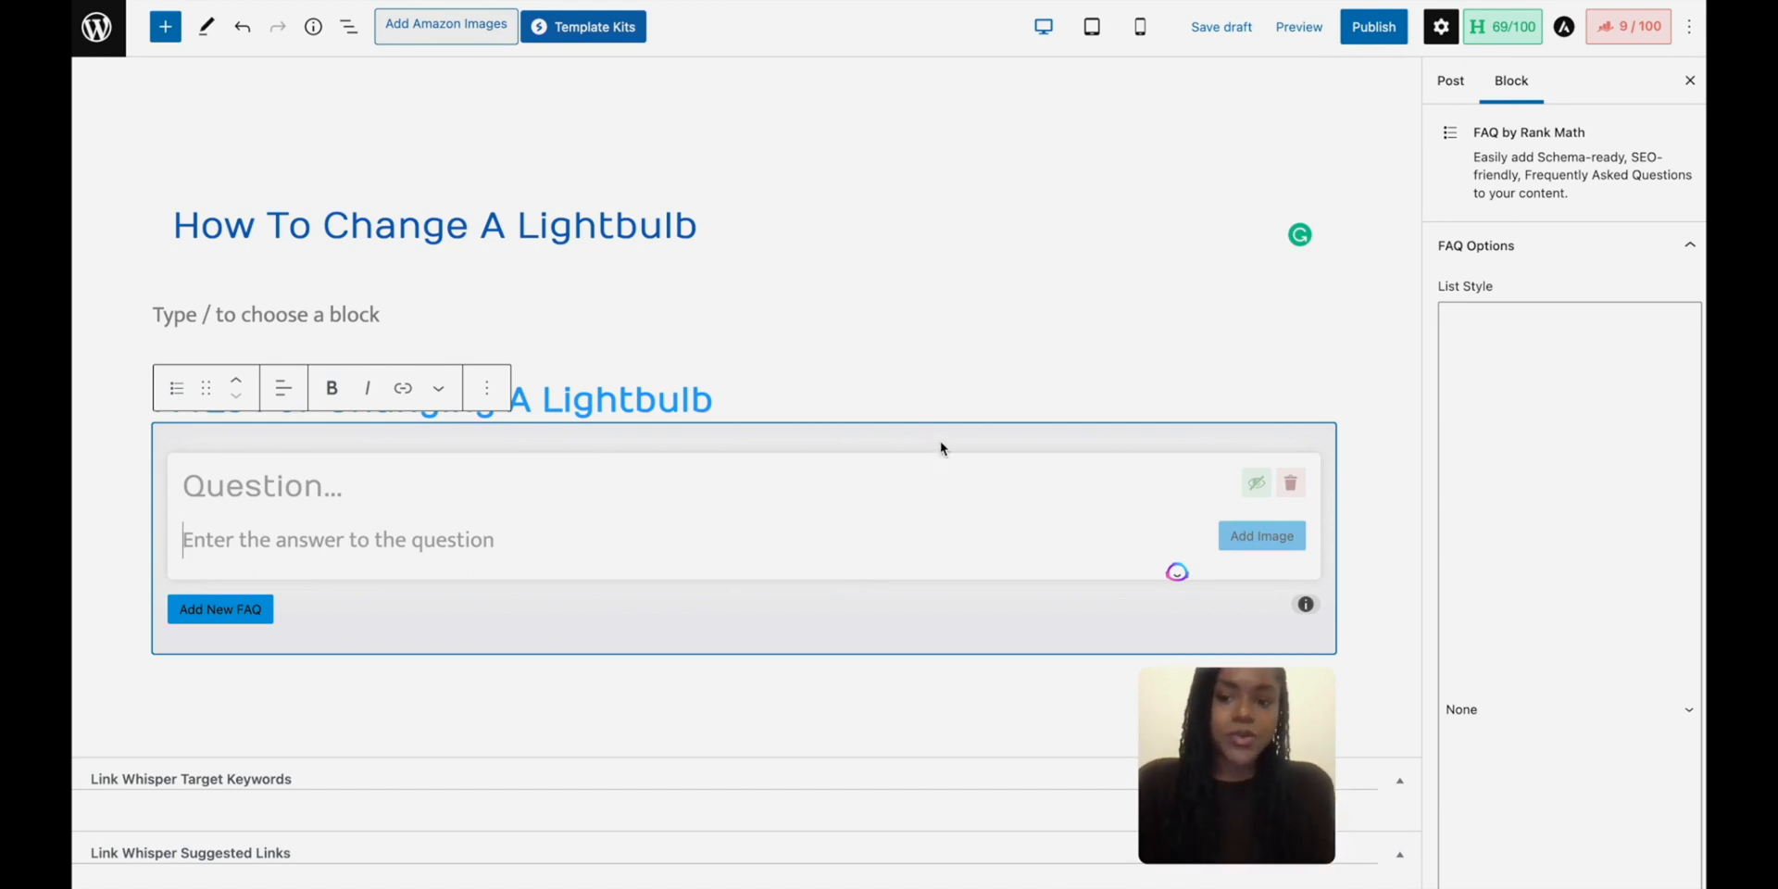
pyautogui.moveTo(1215, 435)
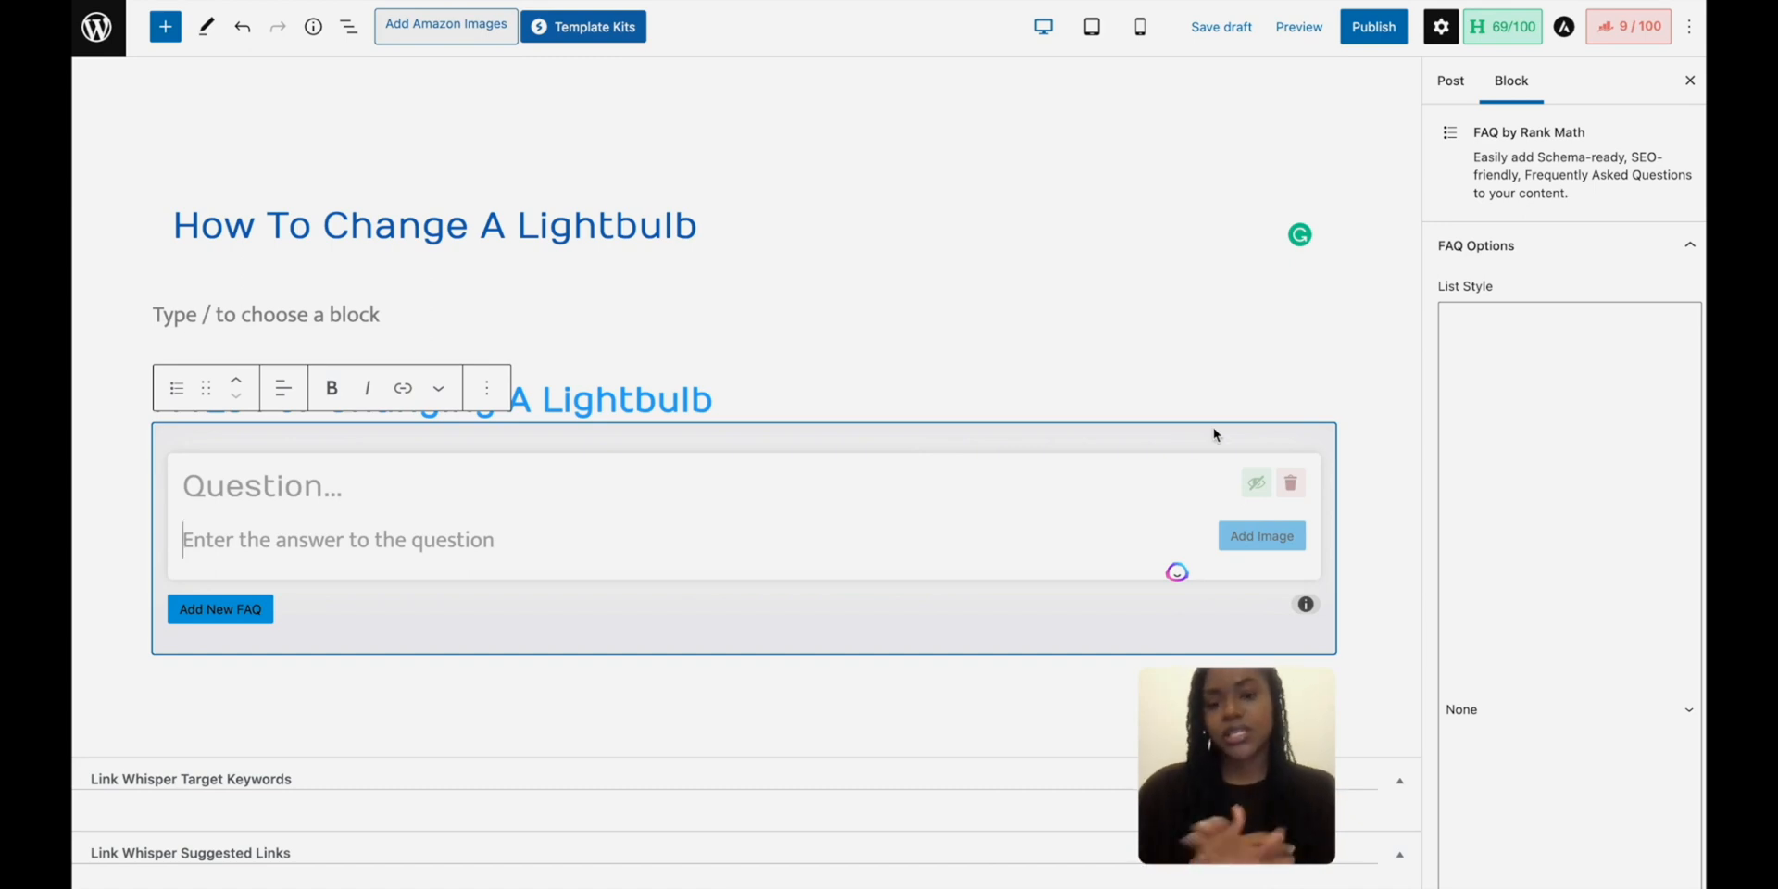
pyautogui.click(443, 399)
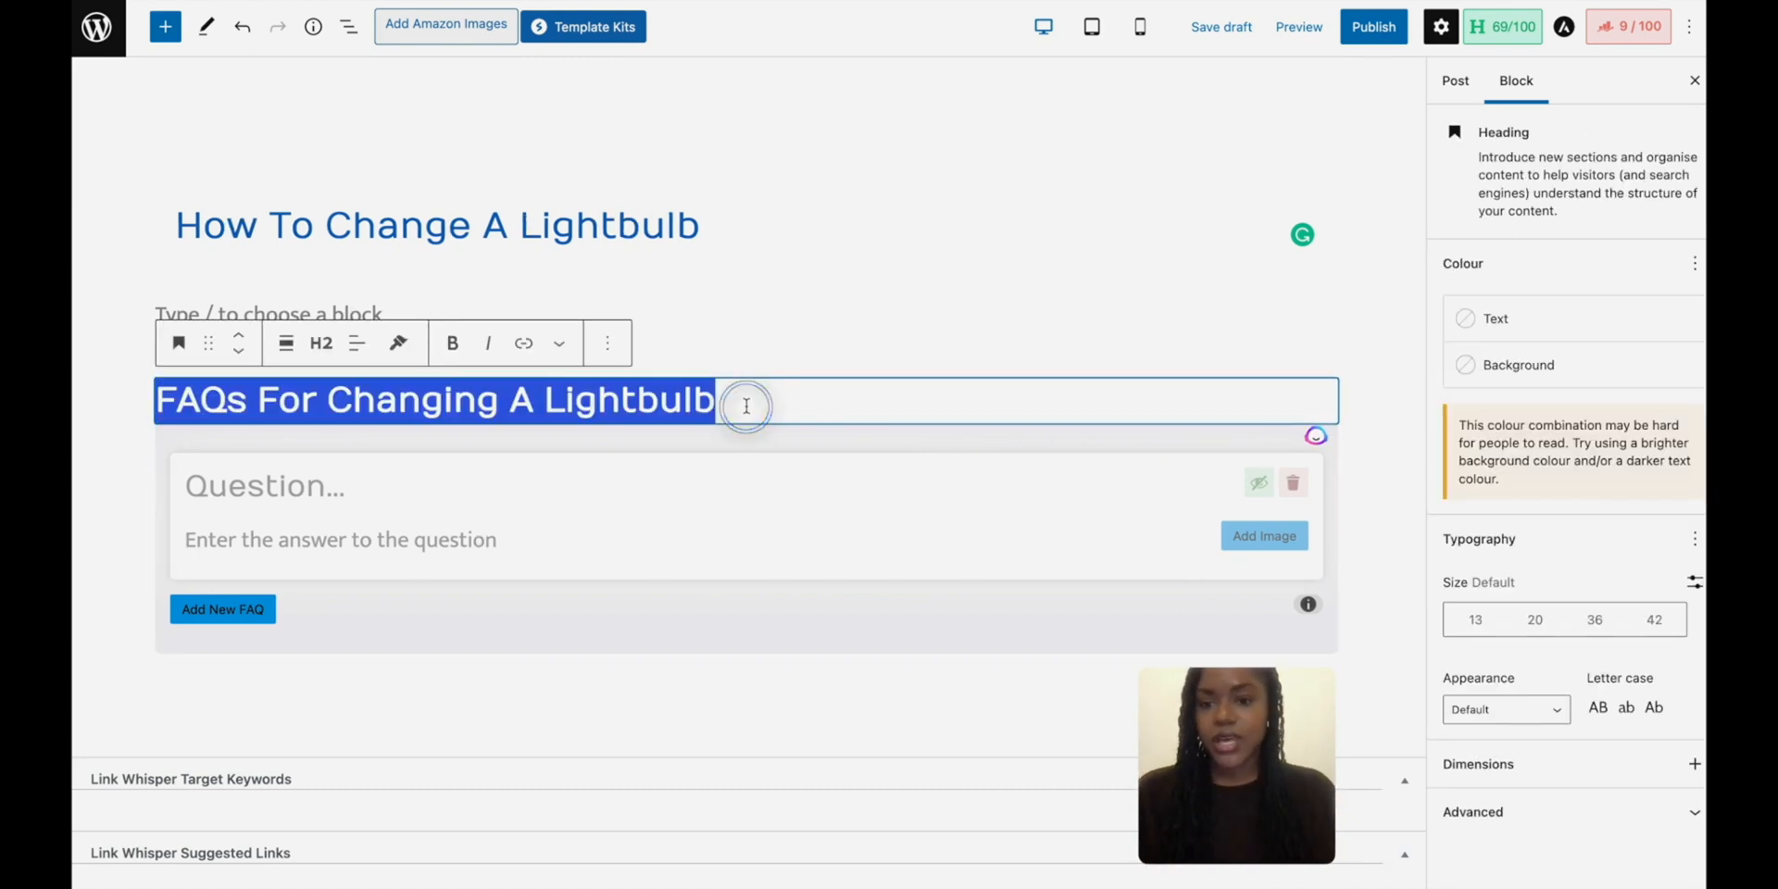
pyautogui.moveTo(697, 443)
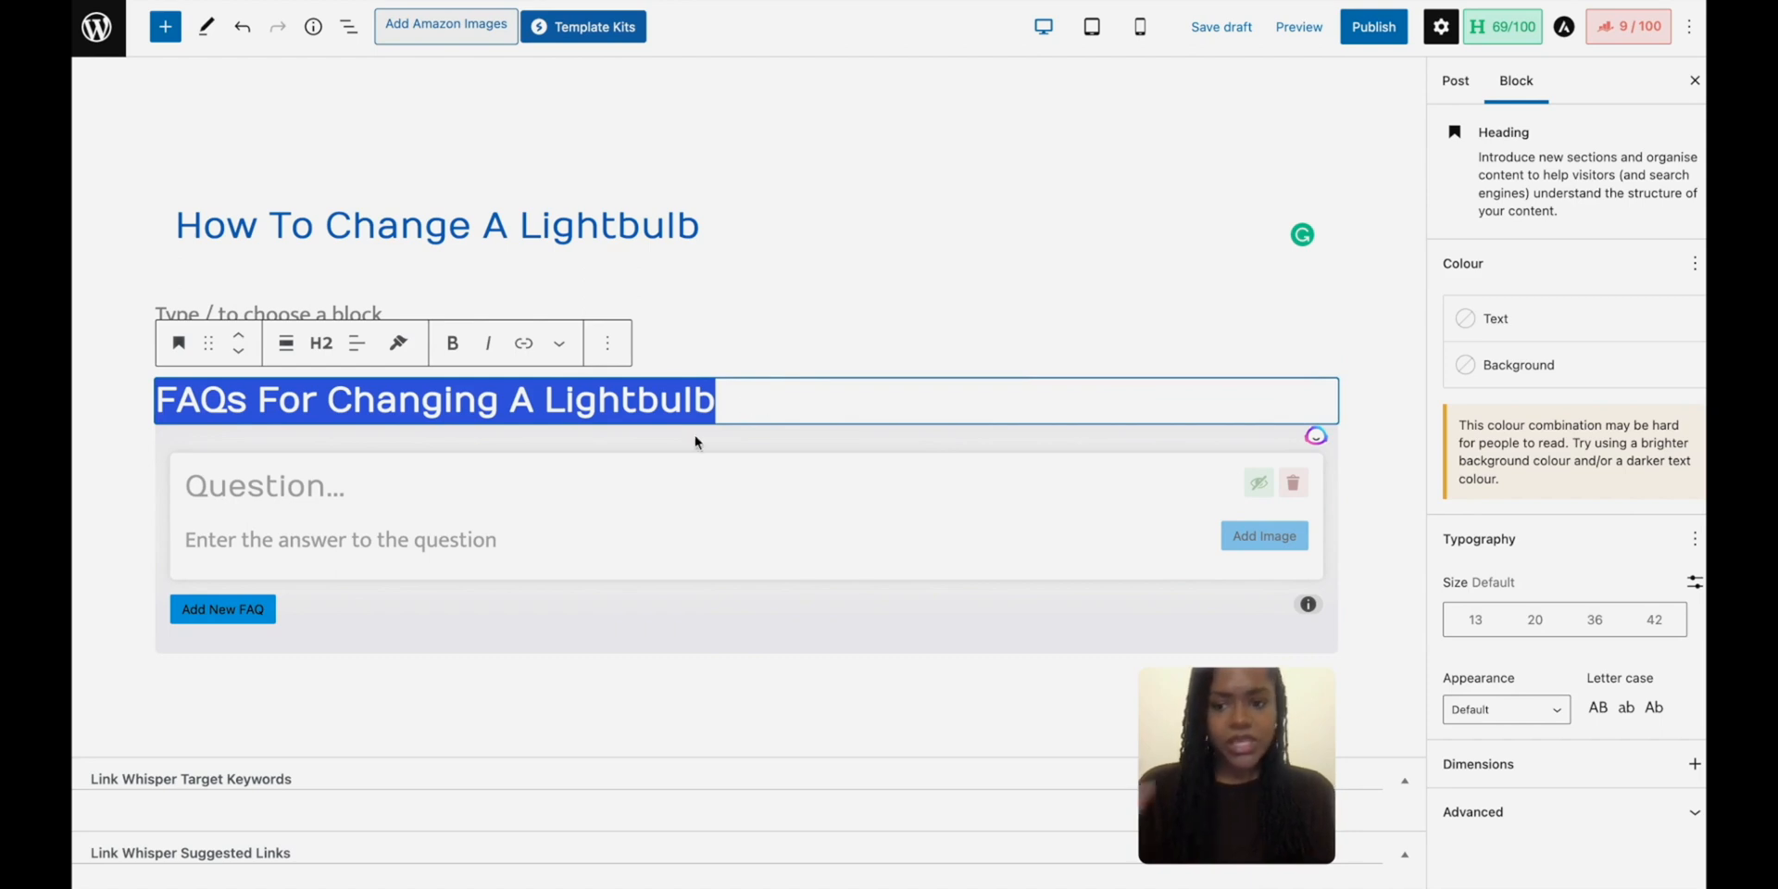
pyautogui.click(409, 495)
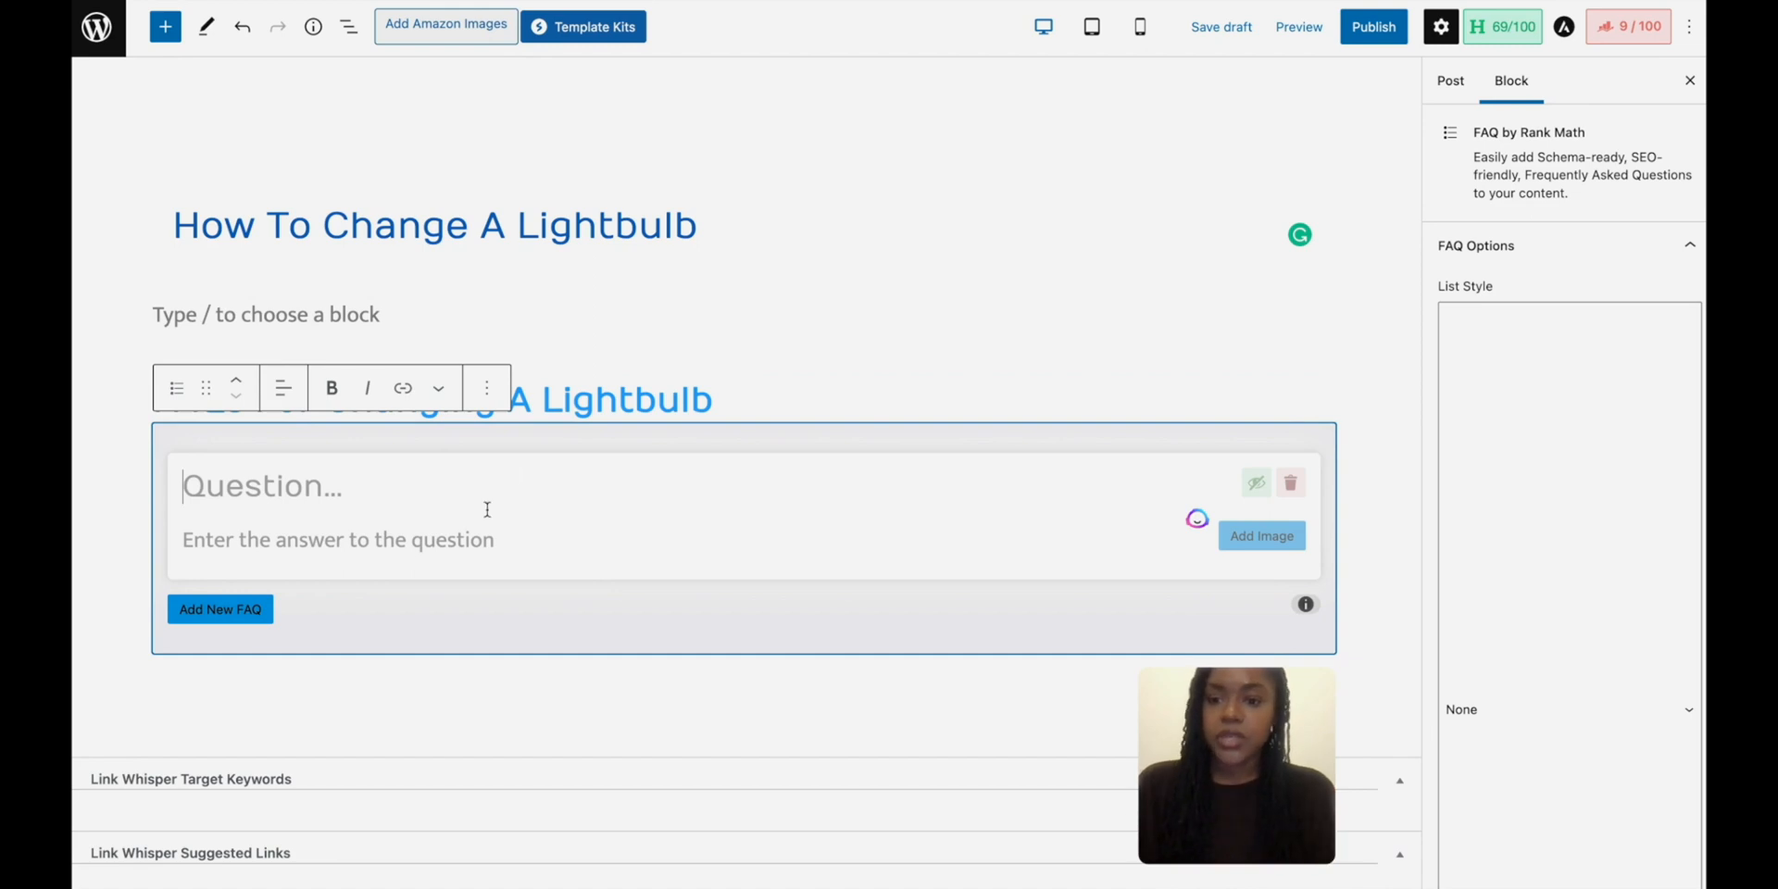
# Step: Add a second empty question-and-answer entry via Add New FAQ, then focus the empty block under the title
pyautogui.click(239, 616)
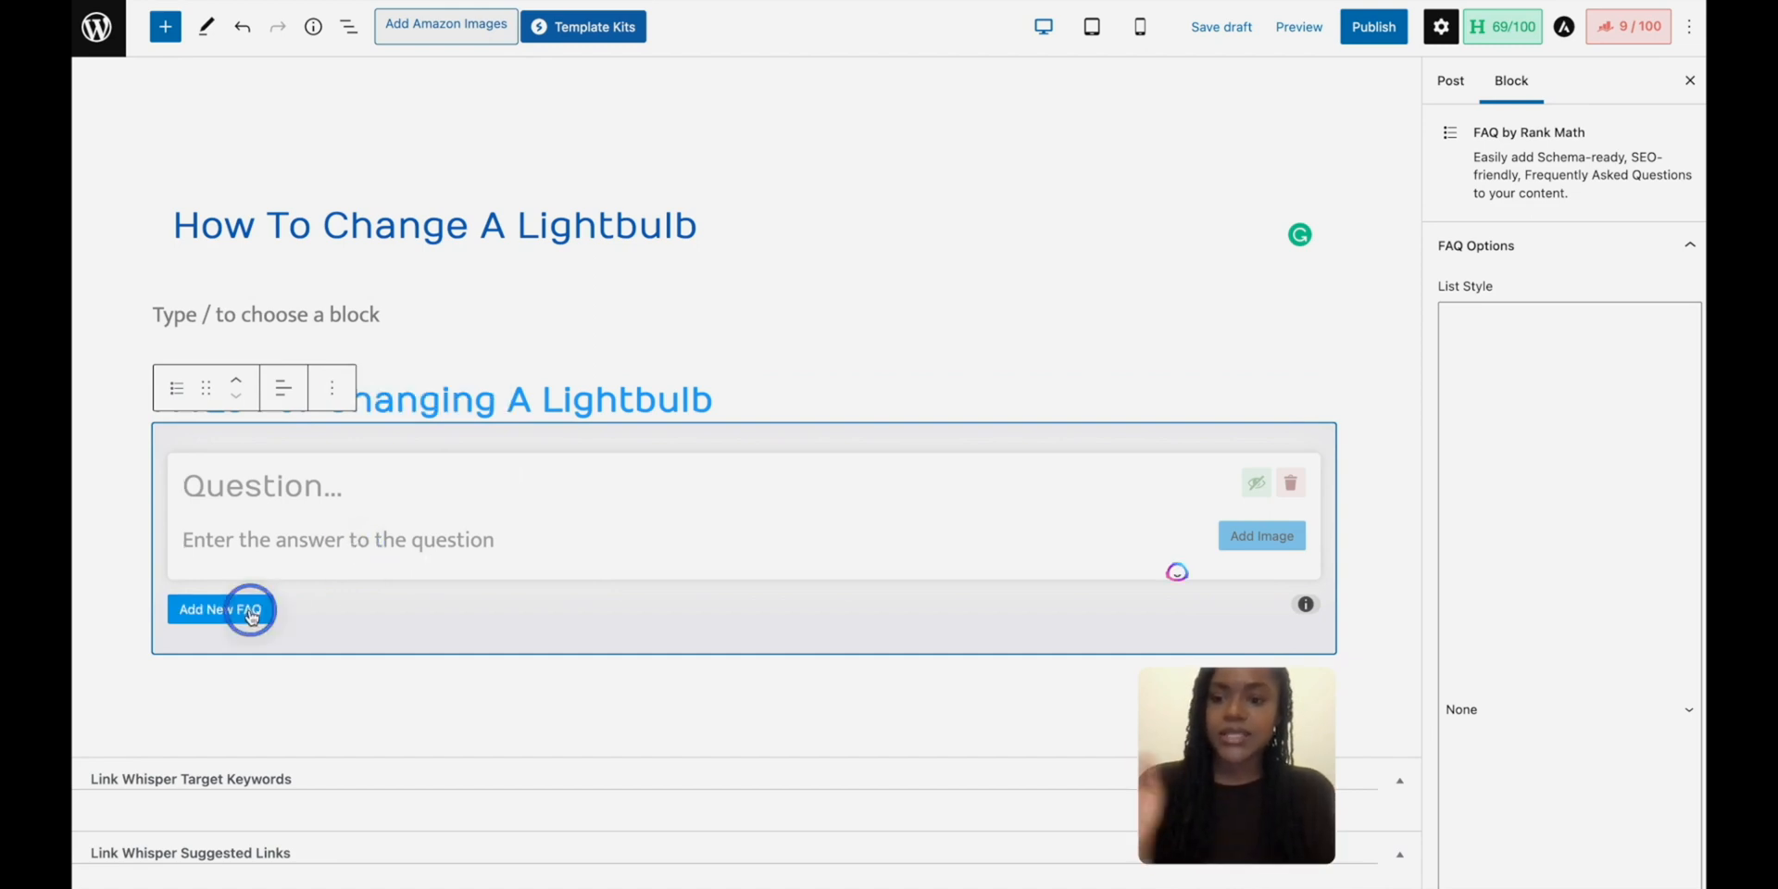
pyautogui.click(224, 609)
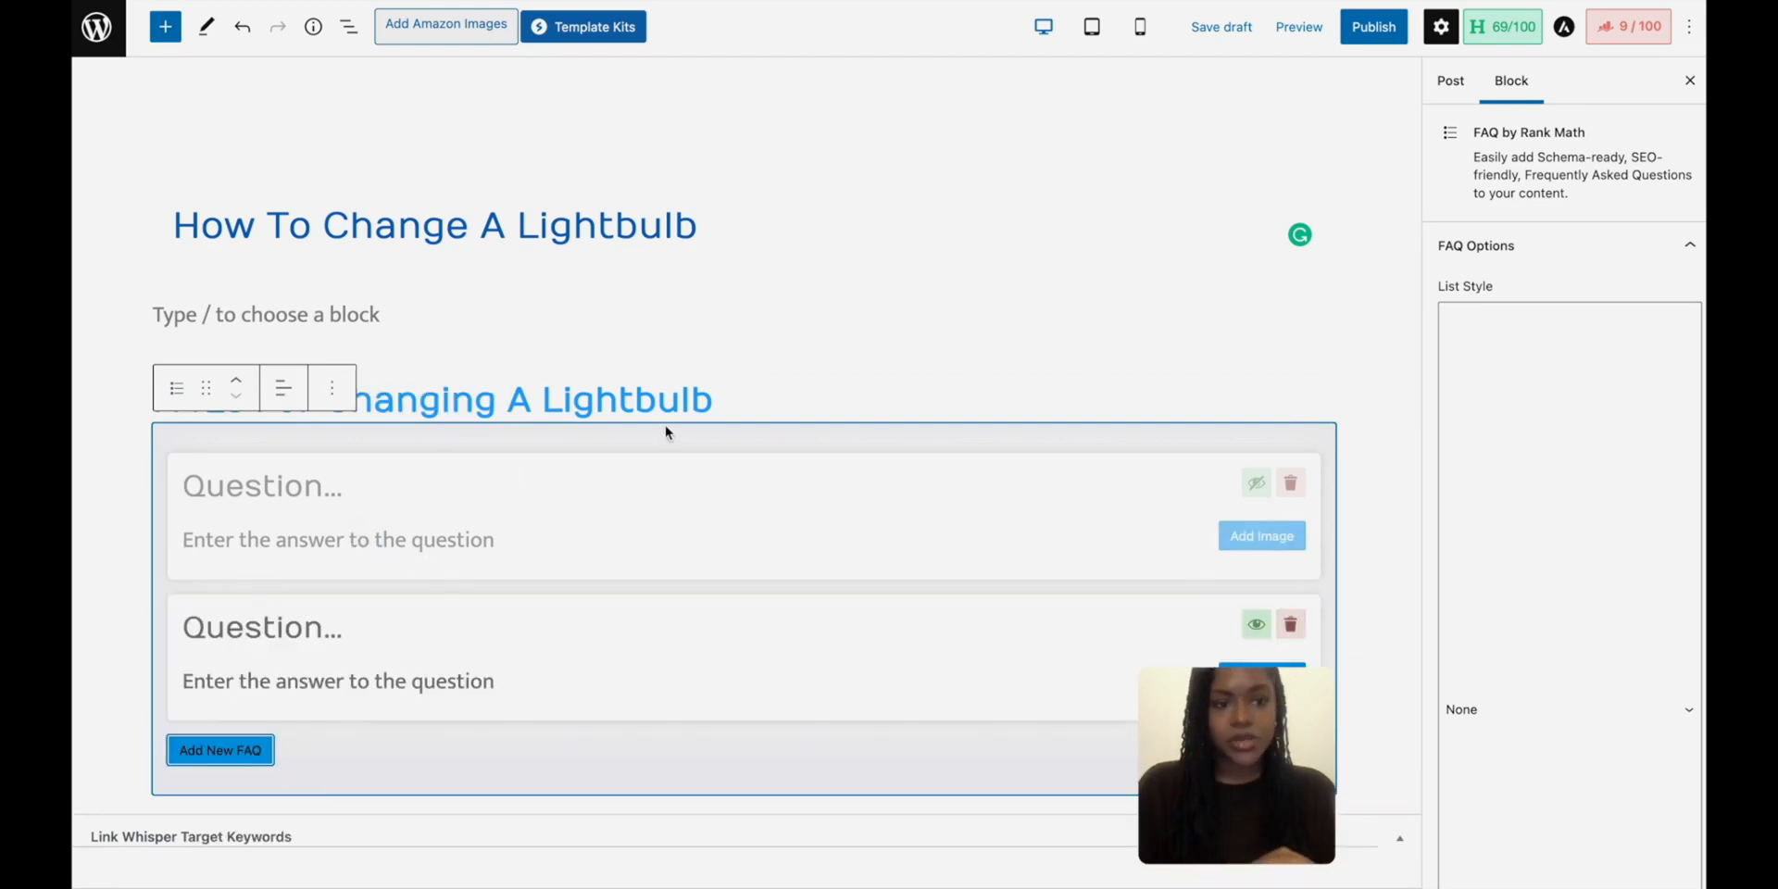
pyautogui.moveTo(1034, 268)
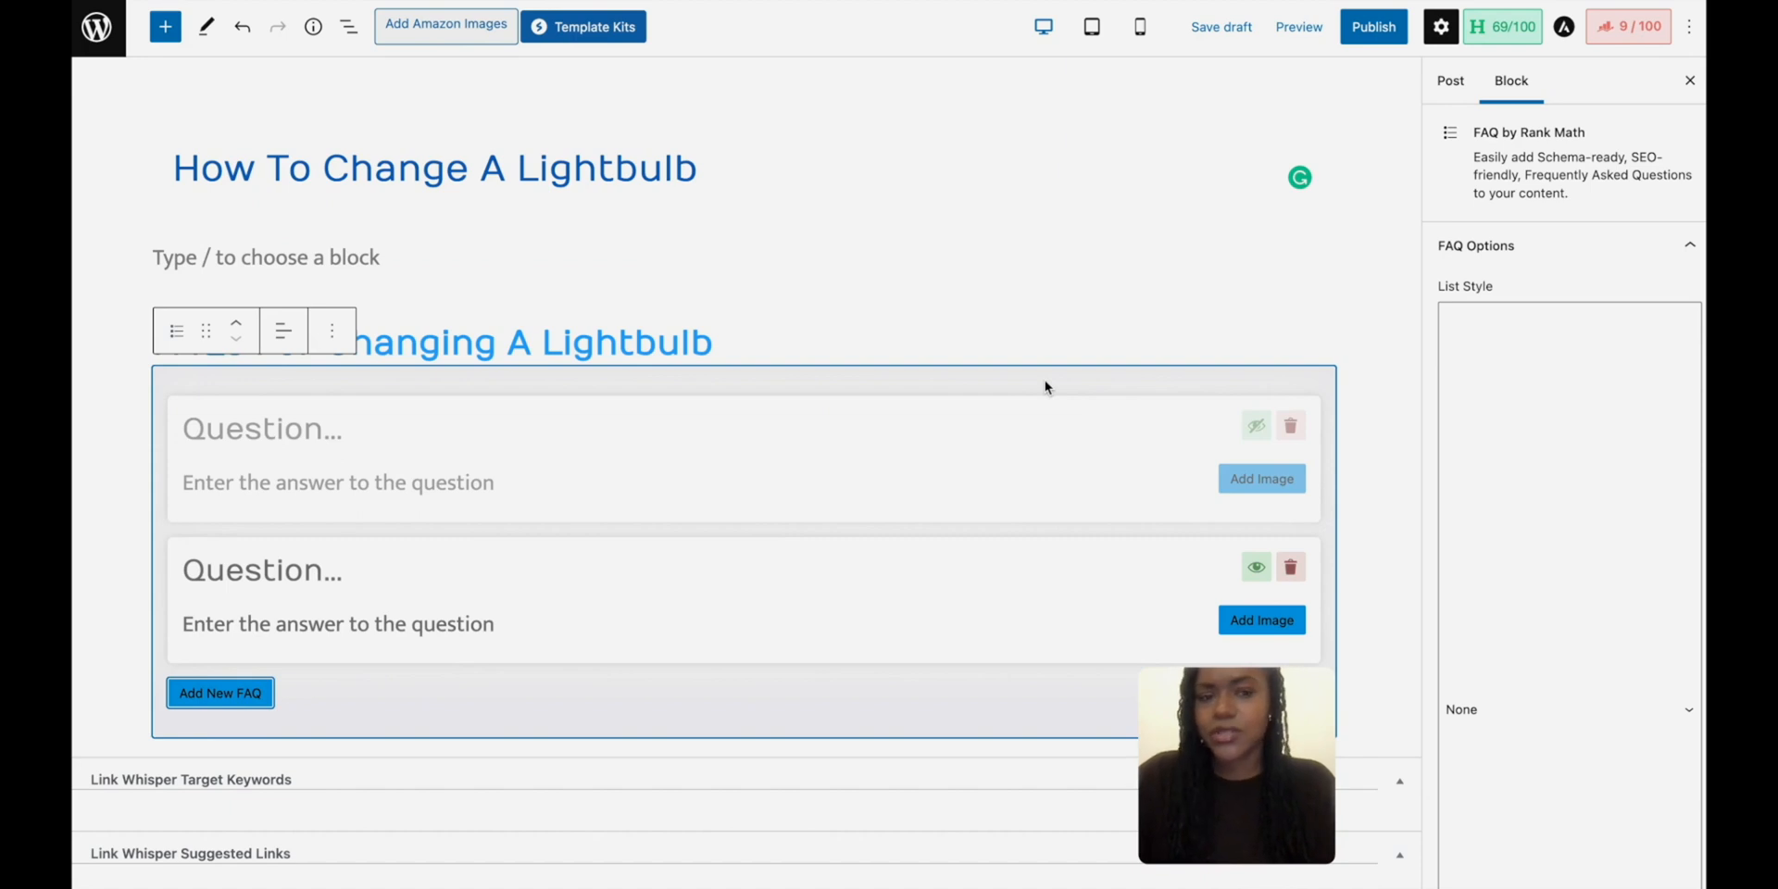
pyautogui.moveTo(1054, 381)
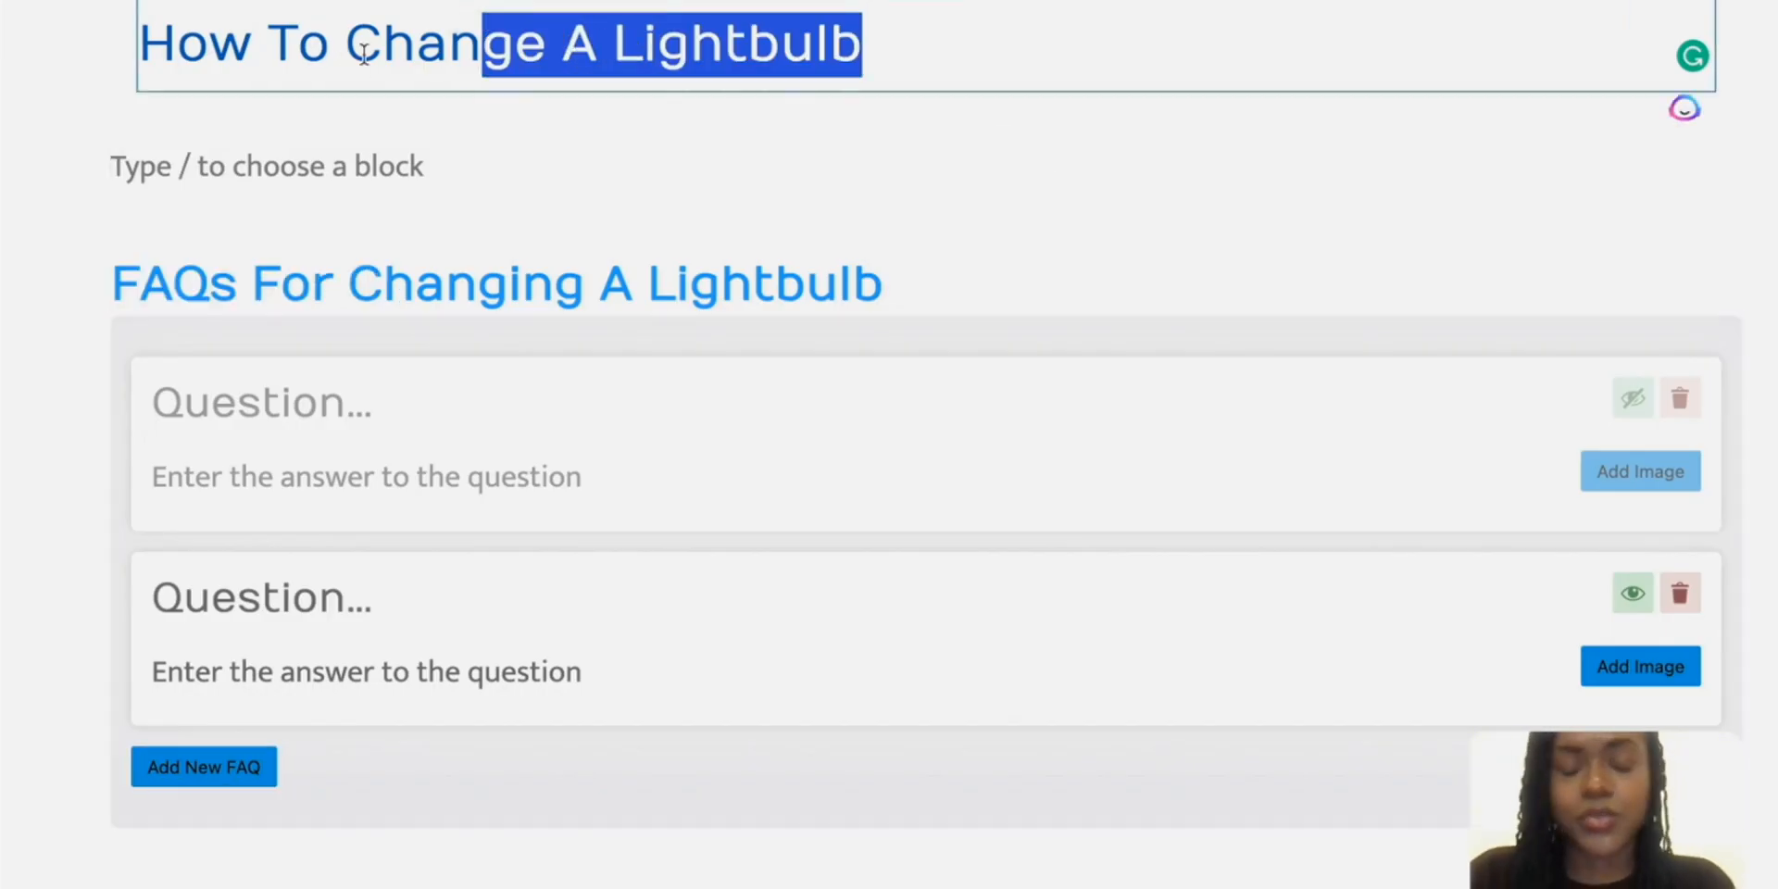
pyautogui.moveTo(524, 120)
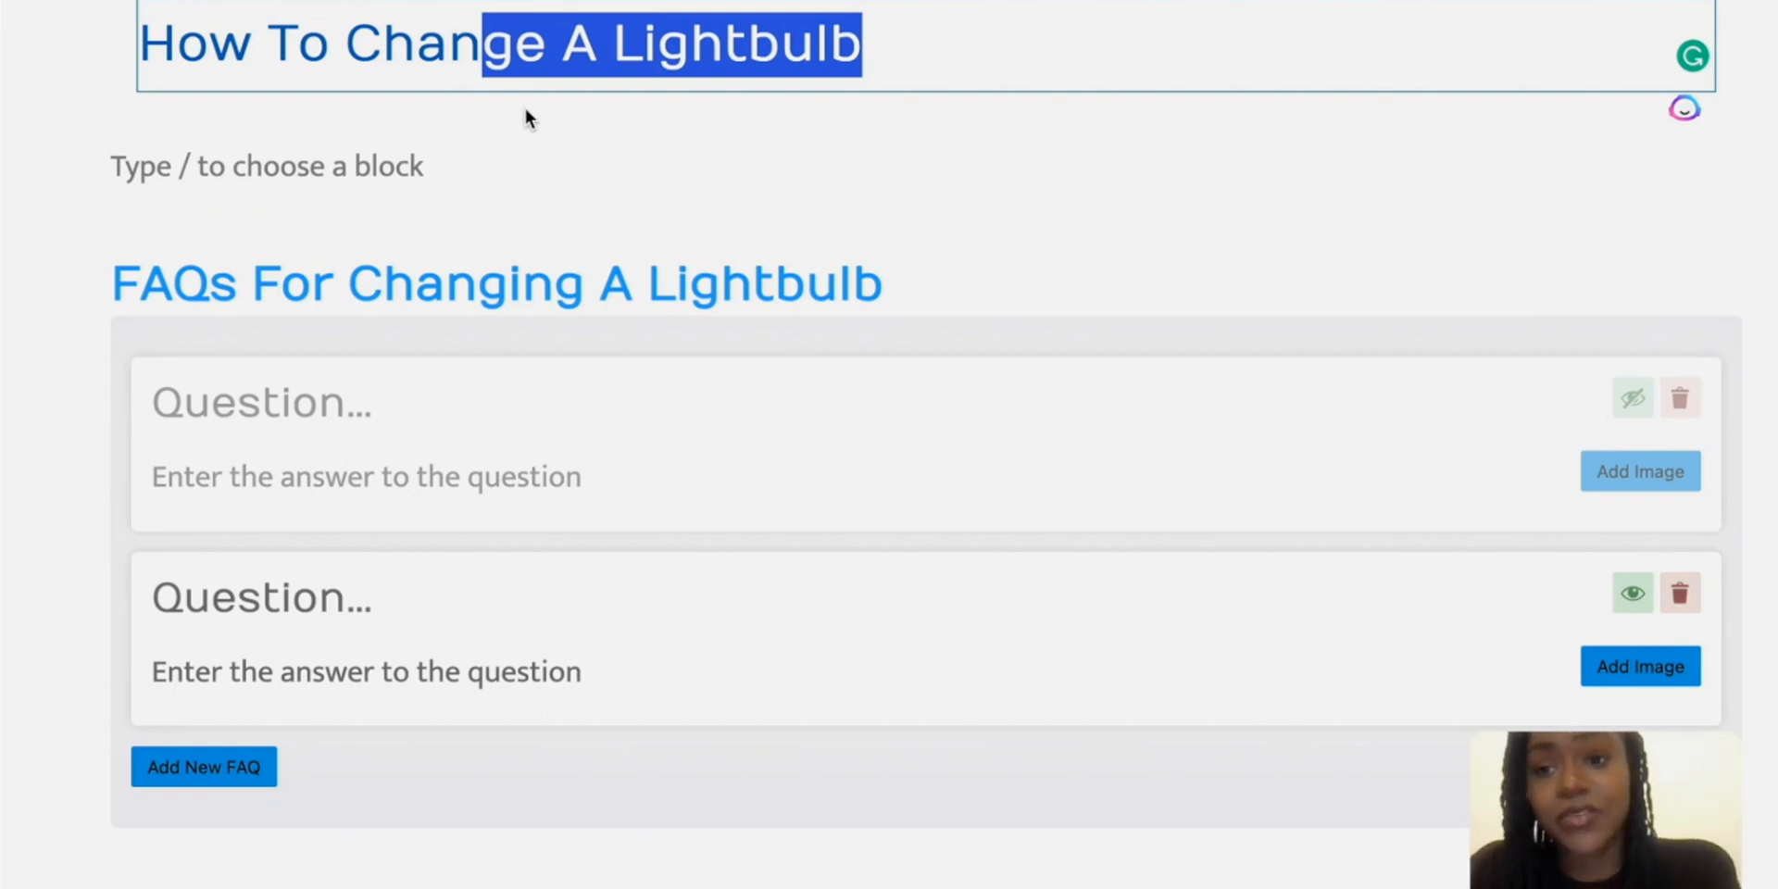
pyautogui.click(333, 166)
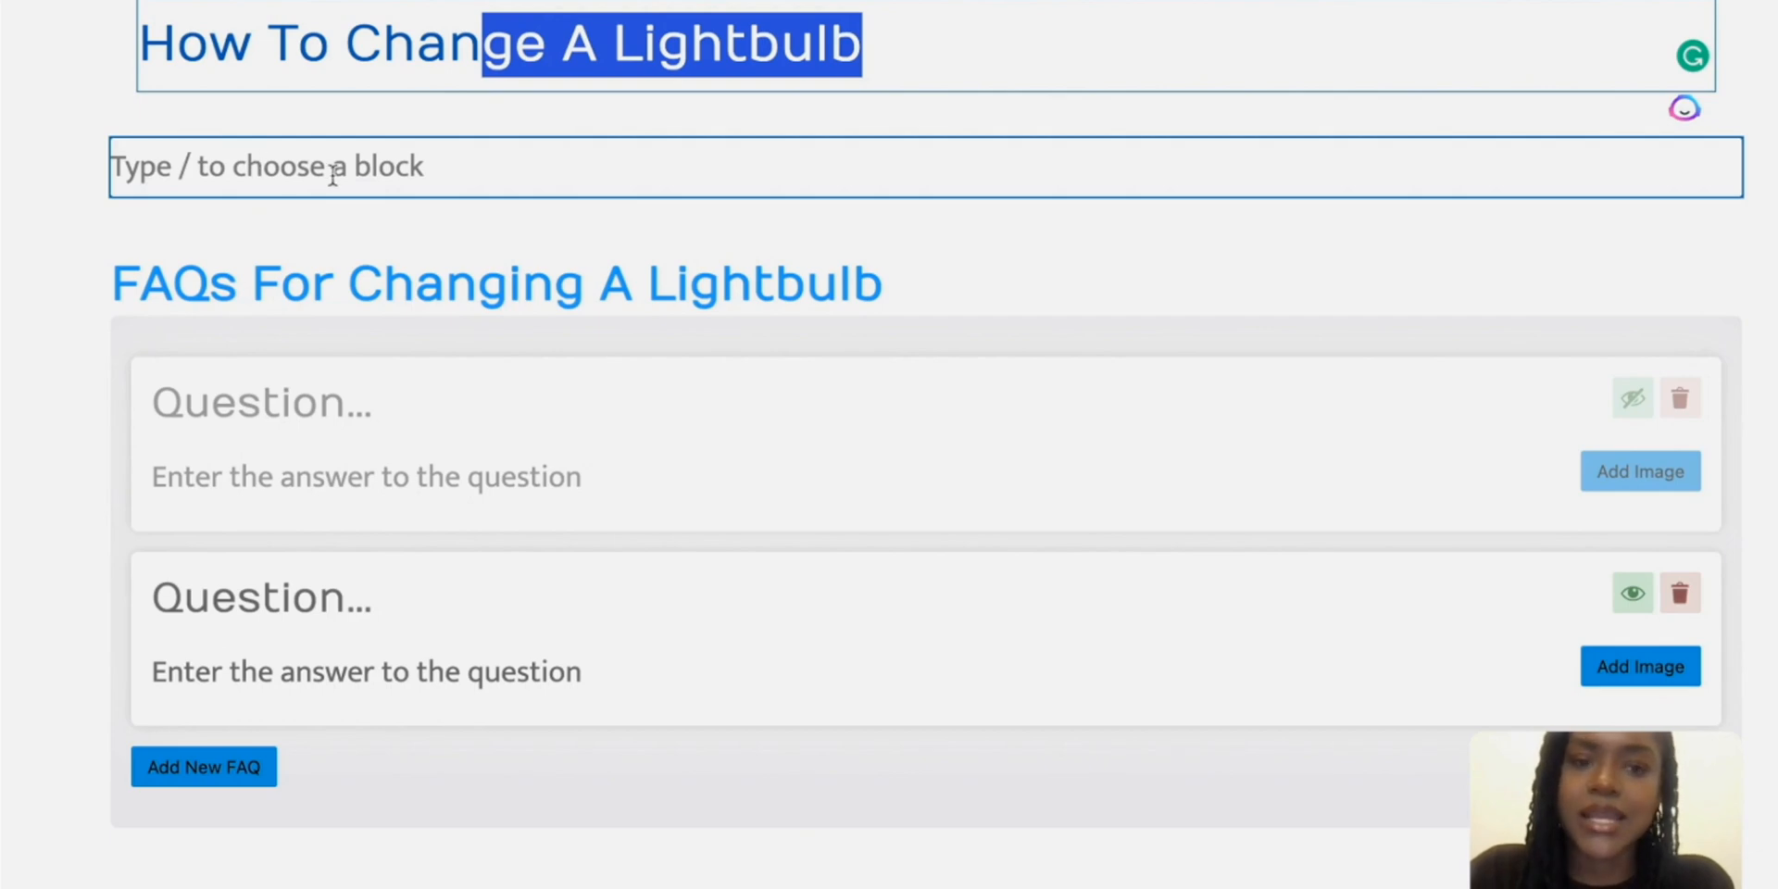